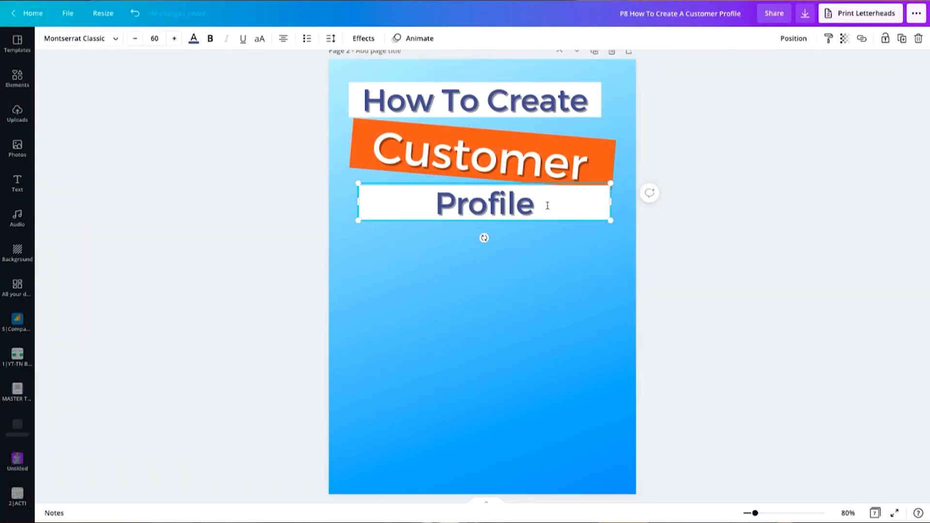
Search Canva for 'ebook cover' templates and browse the first results
drag(612, 221, 568, 228)
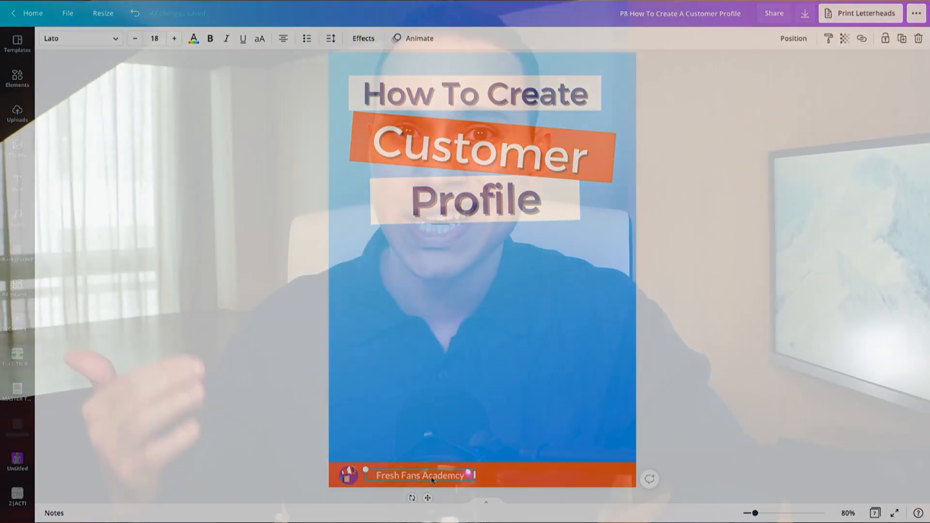
click(33, 12)
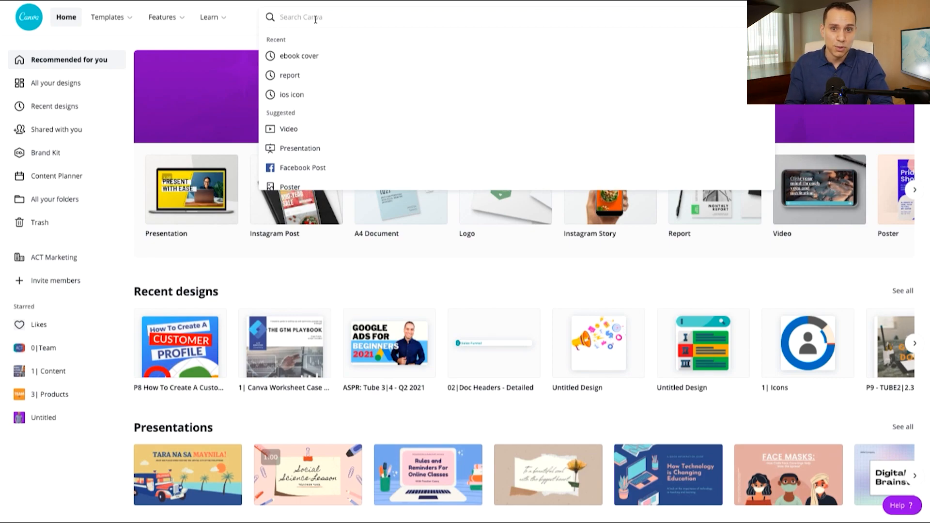
text(ebook cover)
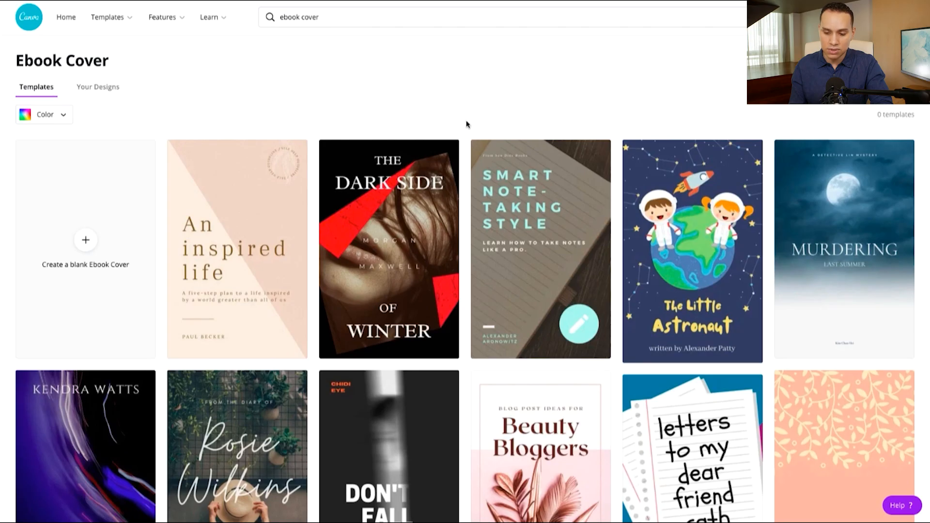
scroll(down, 3)
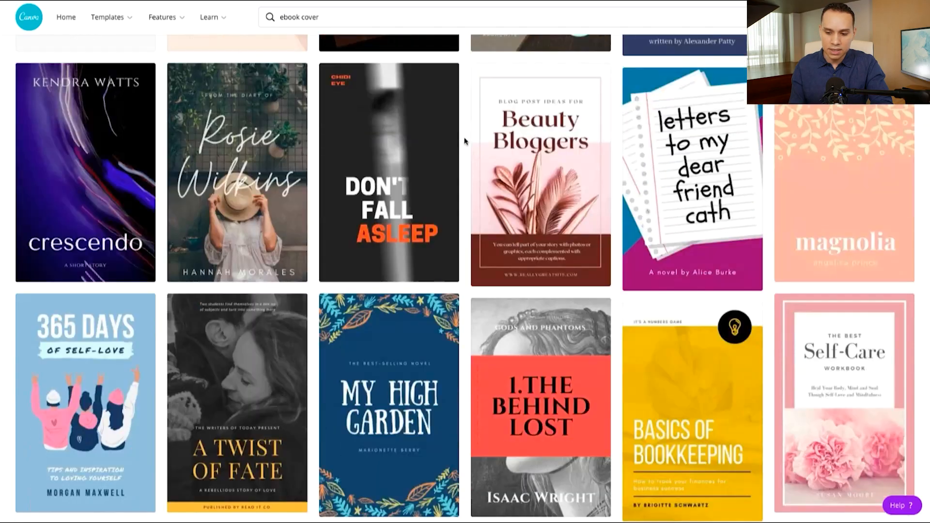
scroll(down, 3)
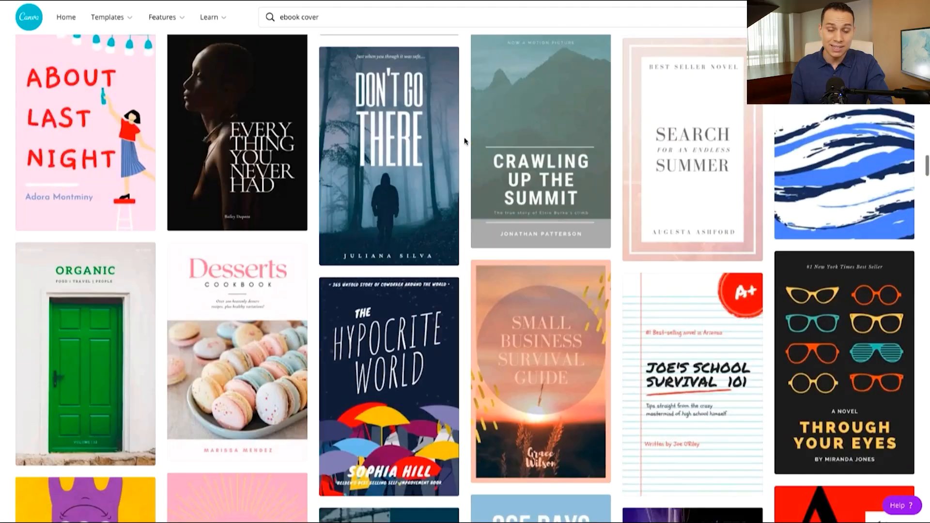
scroll(down, 3)
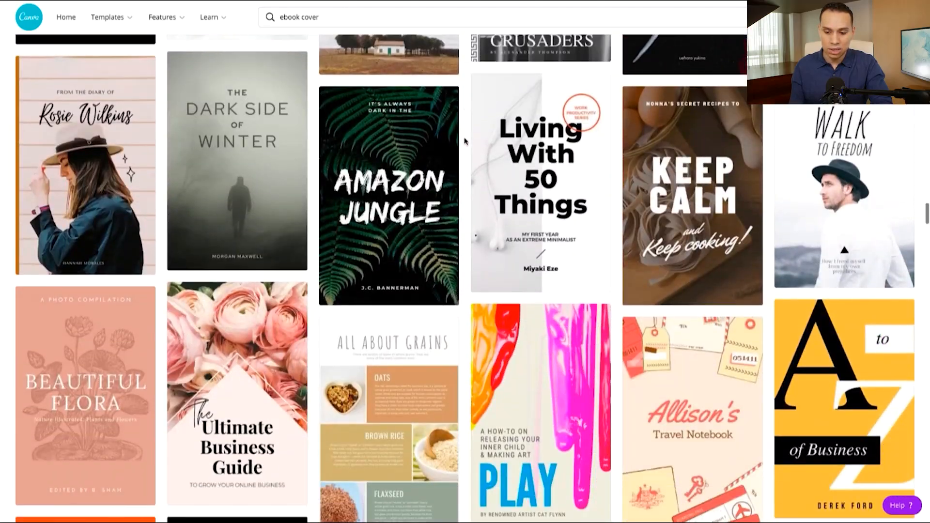
scroll(down, 3)
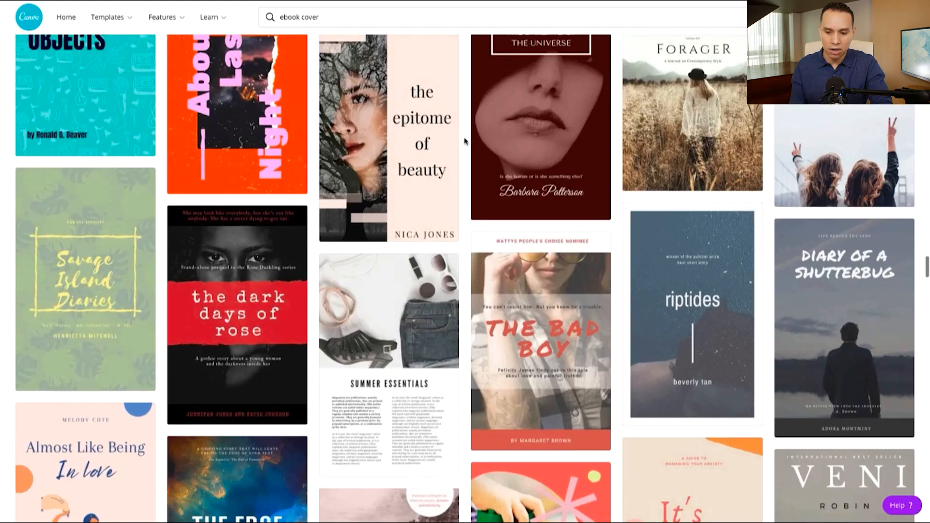
scroll(down, 3)
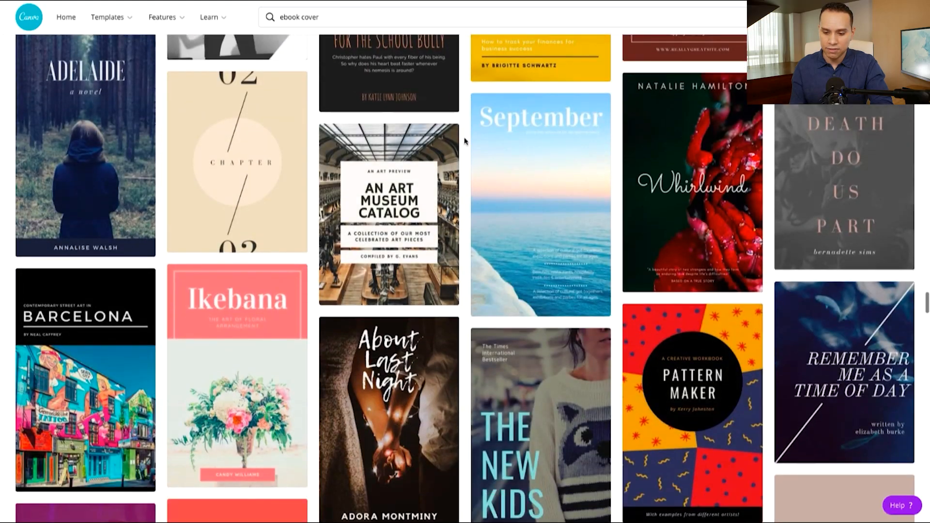
Continue through the ebook cover designs, then search for 'reports' templates
scroll(down, 3)
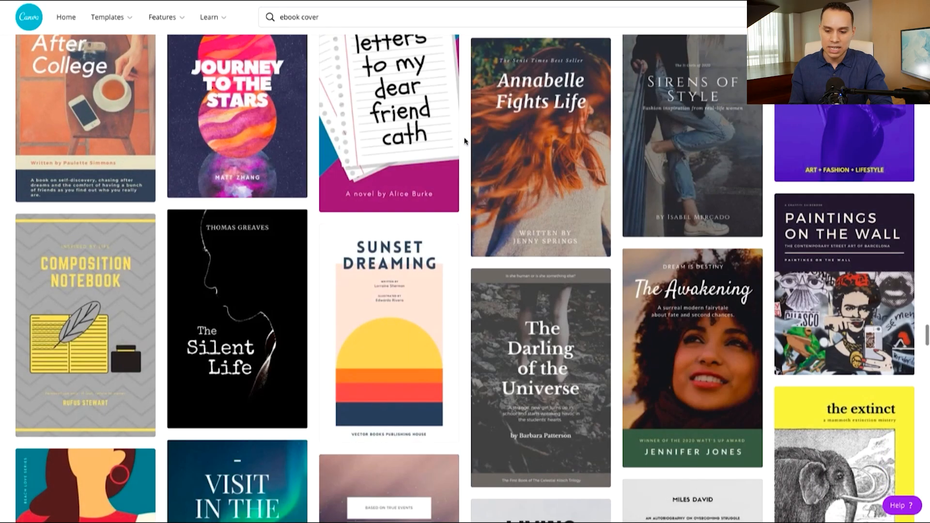
scroll(down, 3)
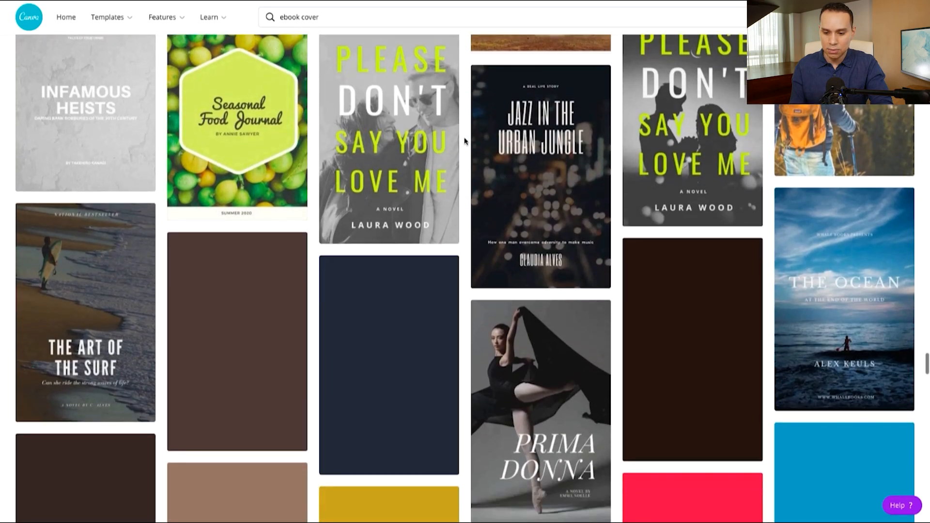
scroll(down, 3)
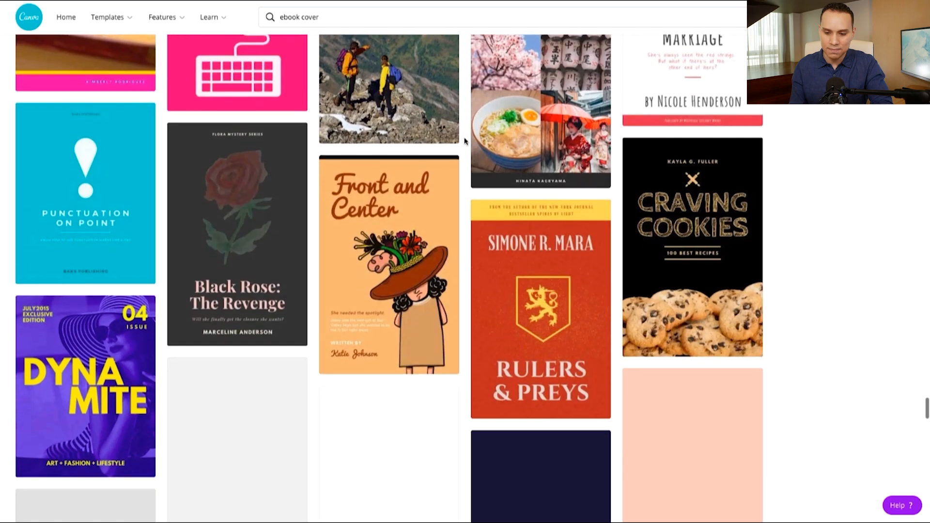
scroll(down, 3)
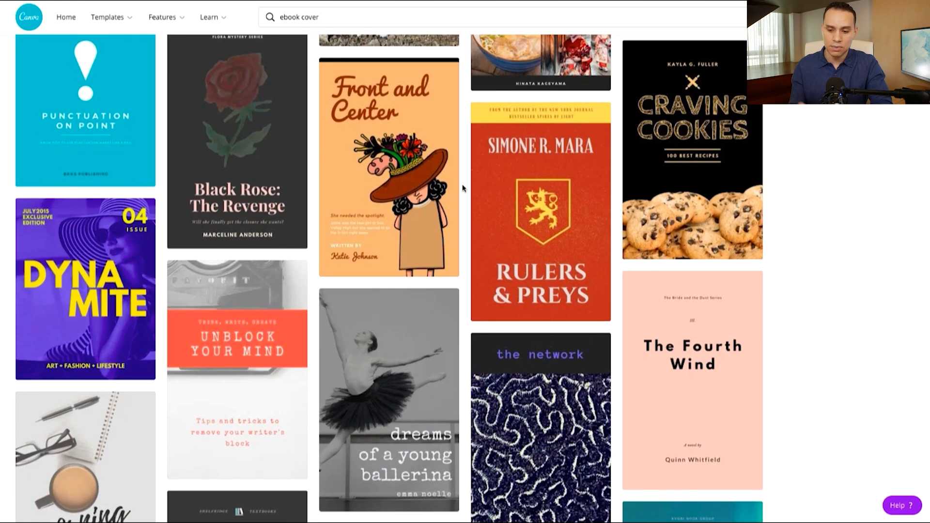
text(reports)
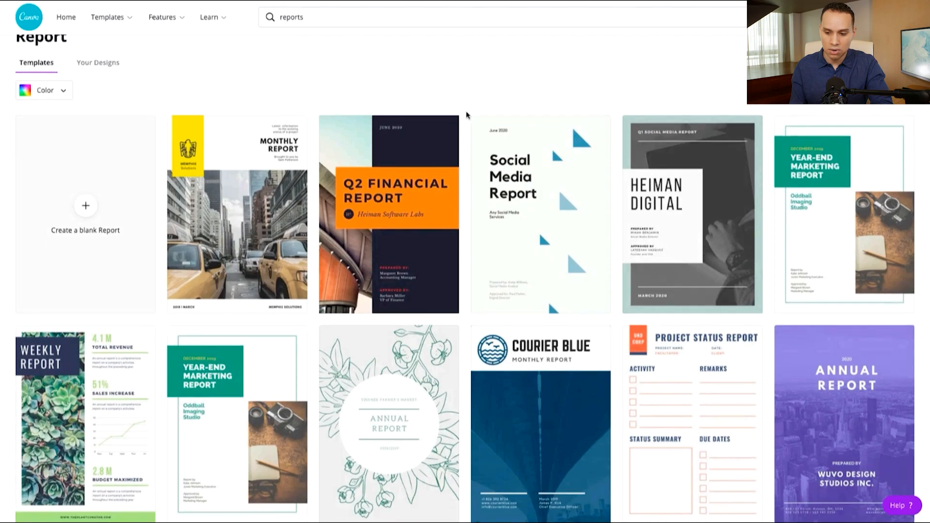
Scroll through the Report template grid to review the available designs
scroll(down, 3)
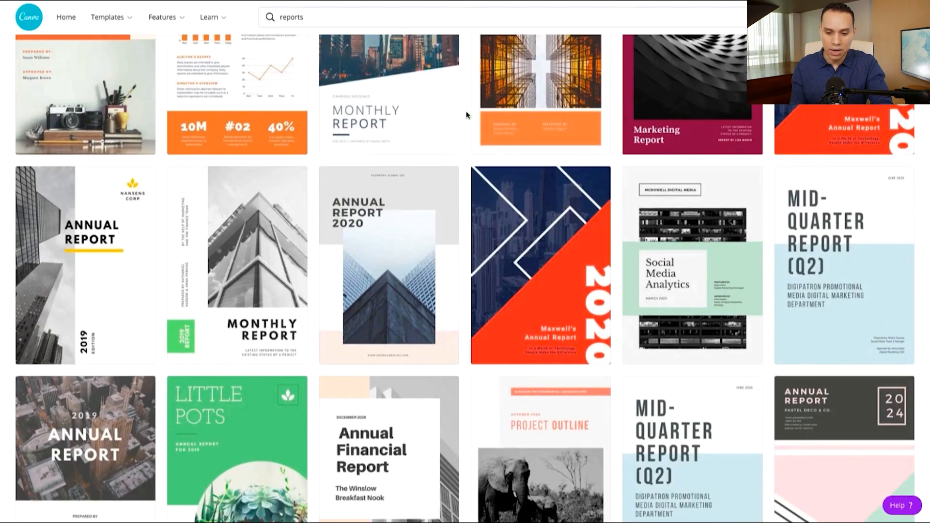
scroll(down, 3)
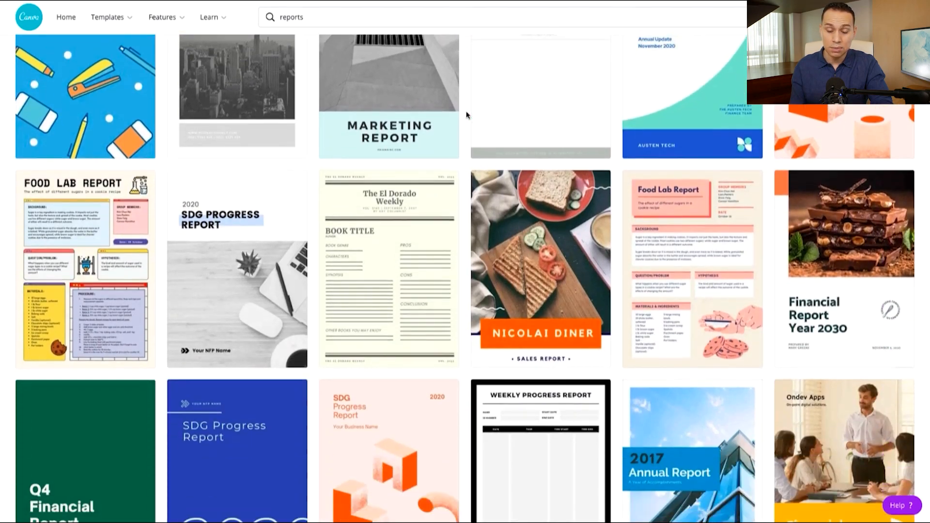
scroll(down, 3)
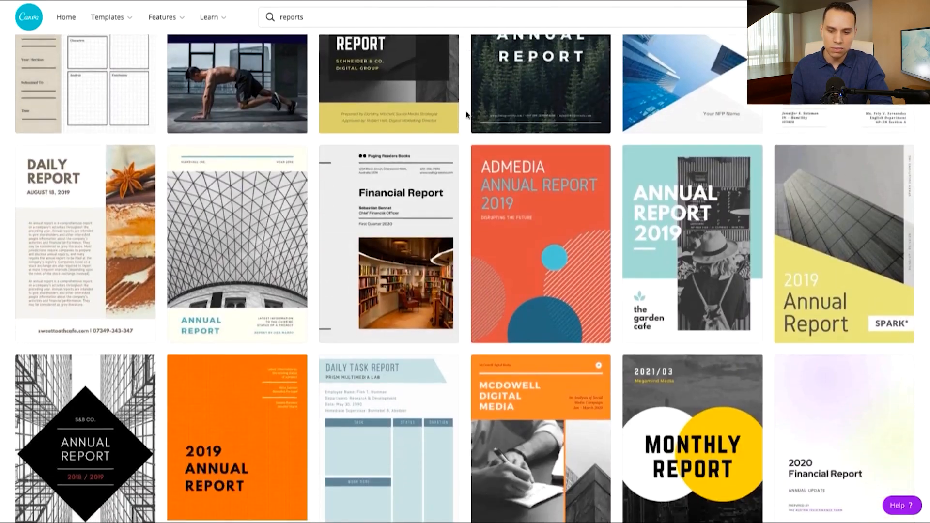
scroll(down, 3)
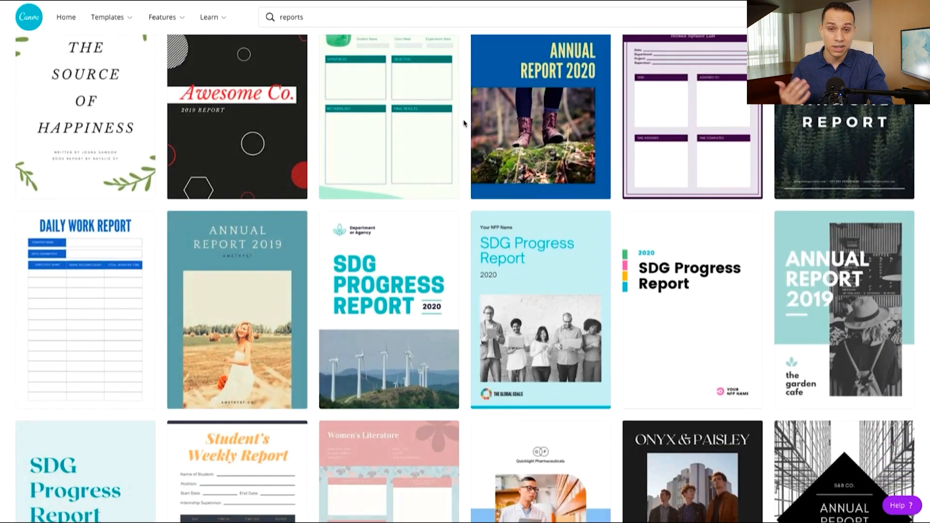
scroll(down, 3)
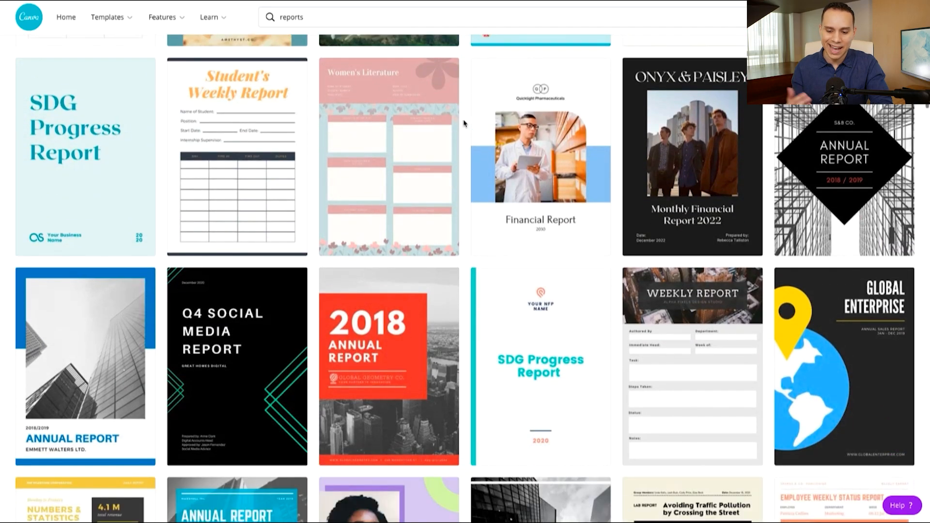
scroll(down, 3)
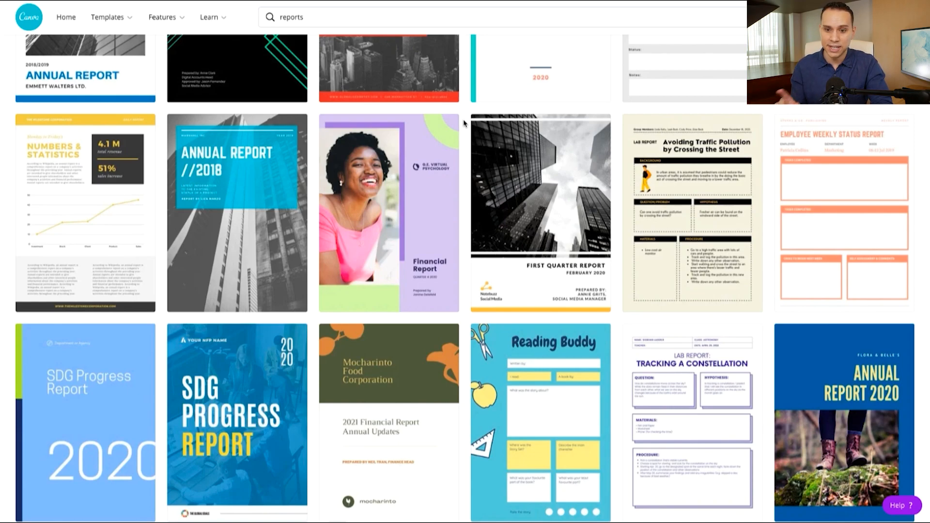
scroll(down, 3)
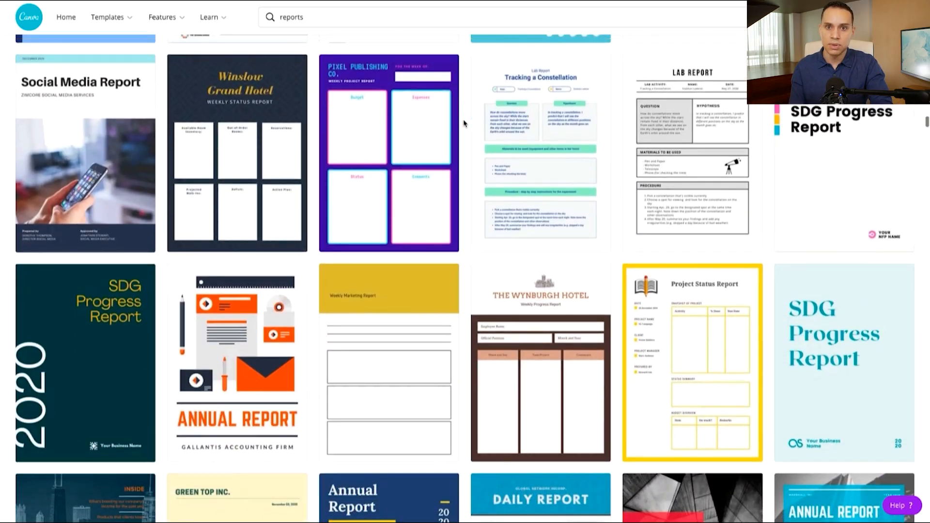
scroll(down, 3)
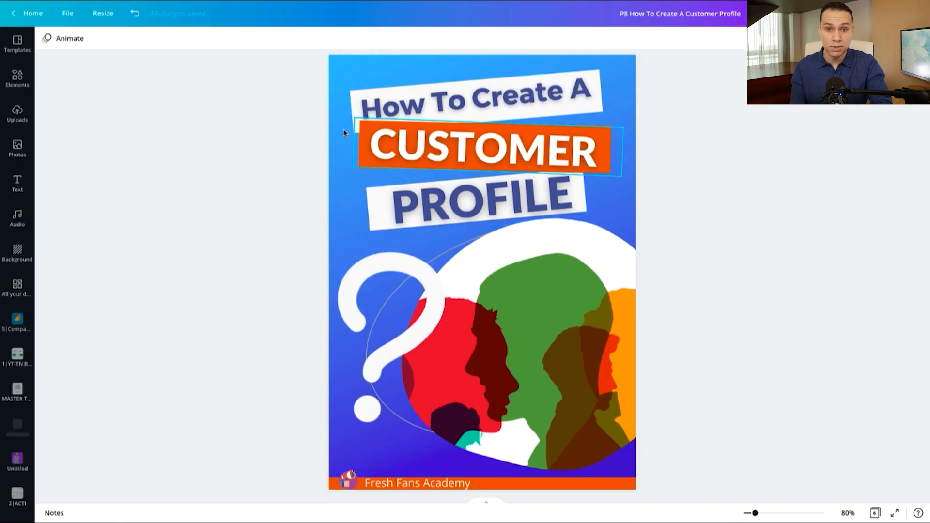
click(307, 178)
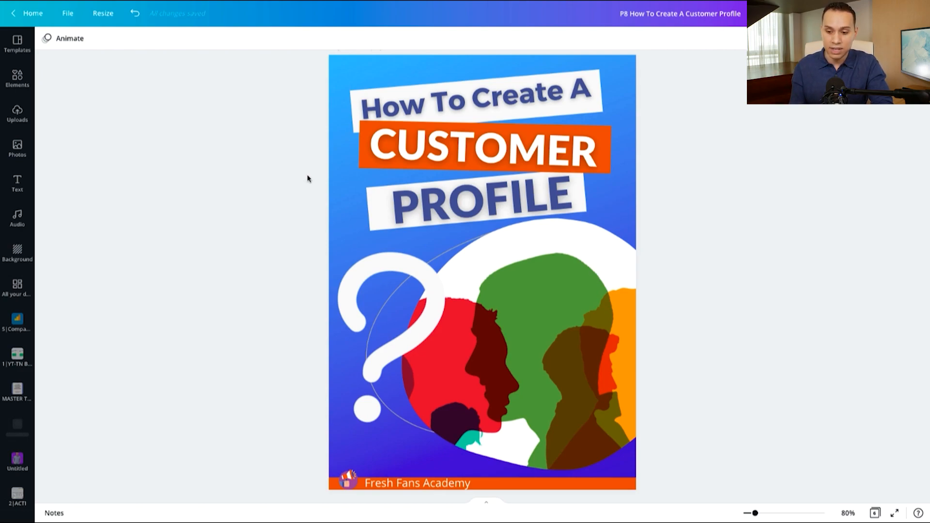
click(475, 95)
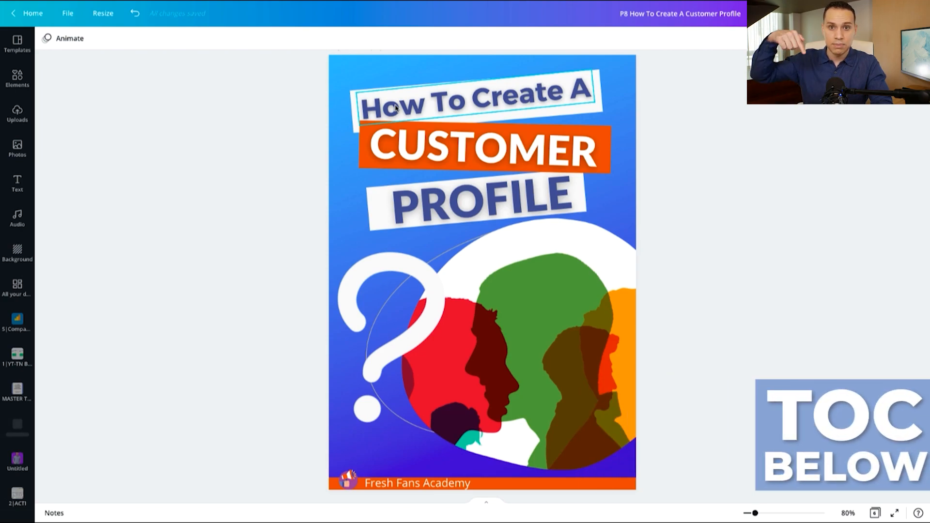
click(482, 149)
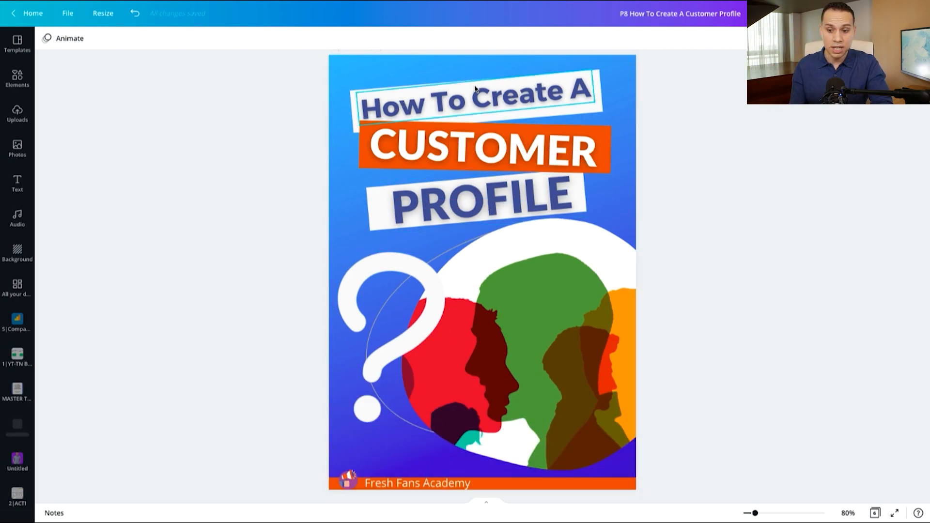
click(689, 214)
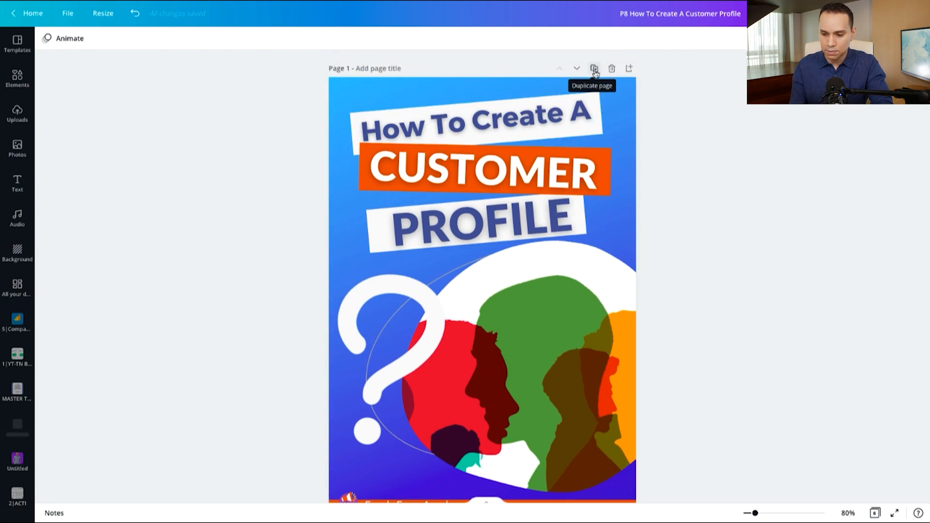
Add a blank second page and show the Templates library beside it
click(594, 68)
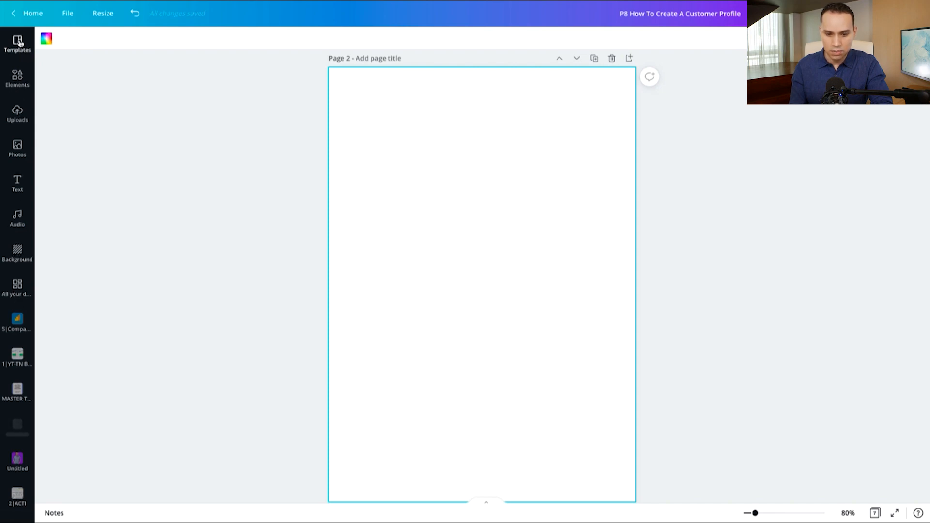
click(18, 43)
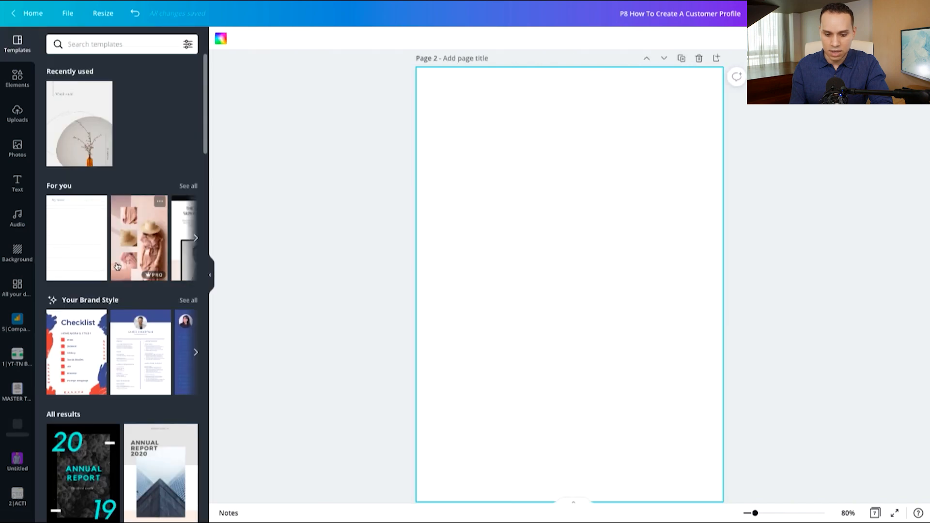
scroll(down, 3)
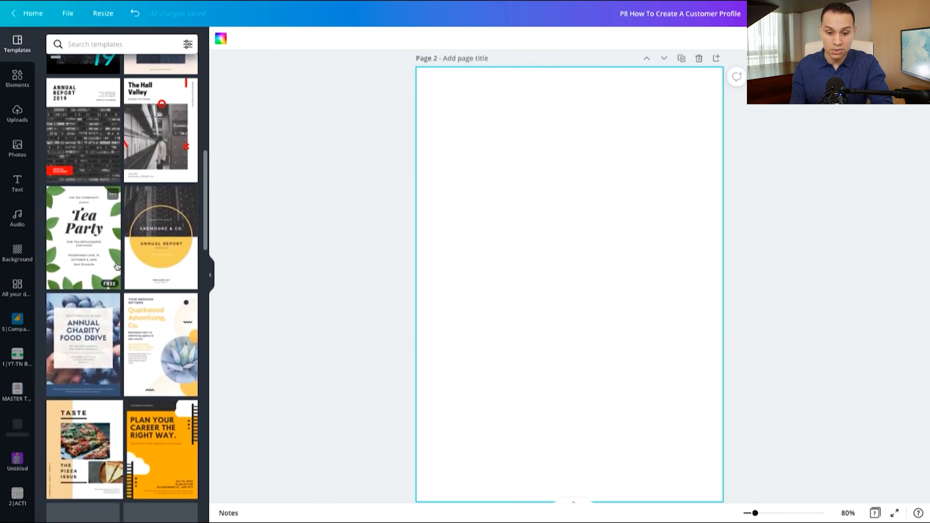
scroll(down, 3)
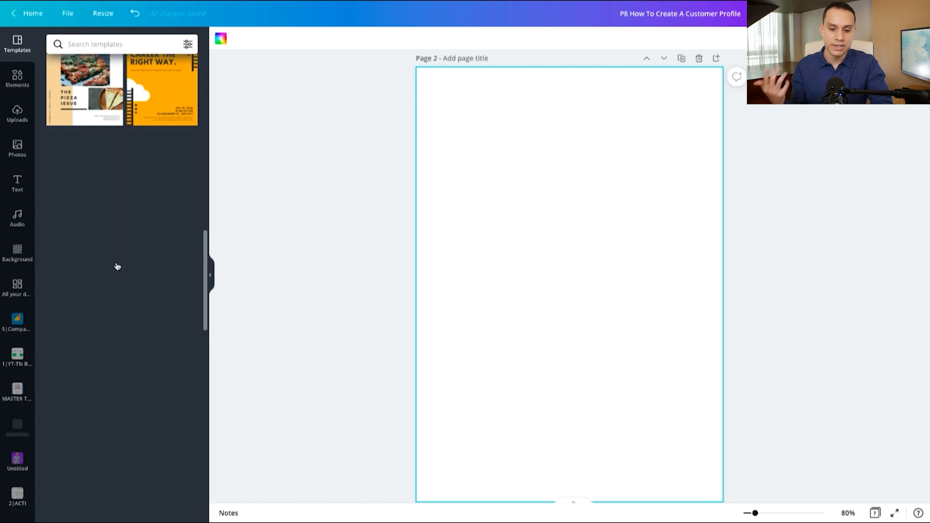
Scroll further through the template thumbnails without applying any
scroll(down, 3)
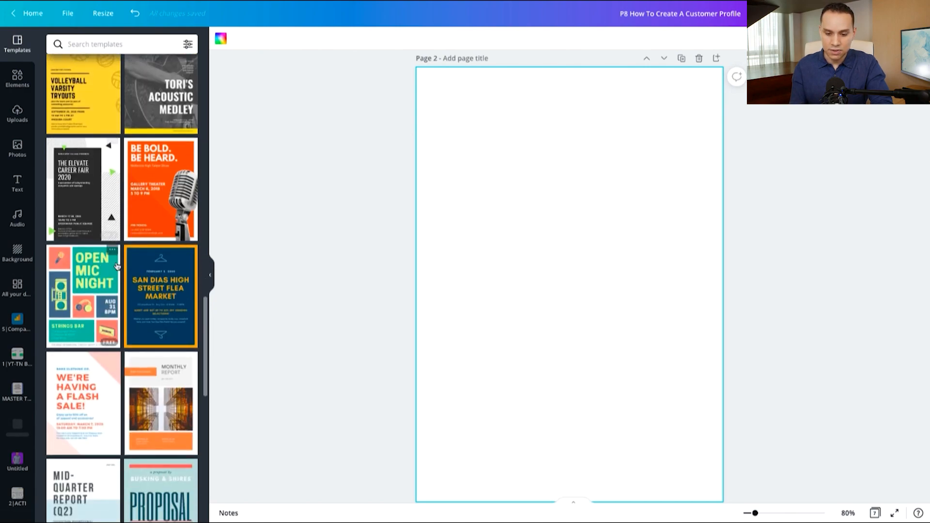
scroll(down, 3)
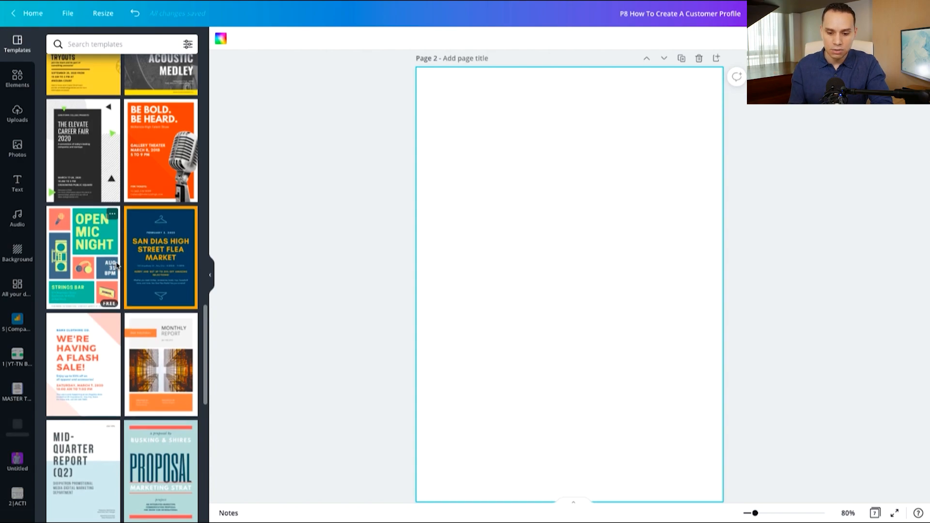
scroll(down, 3)
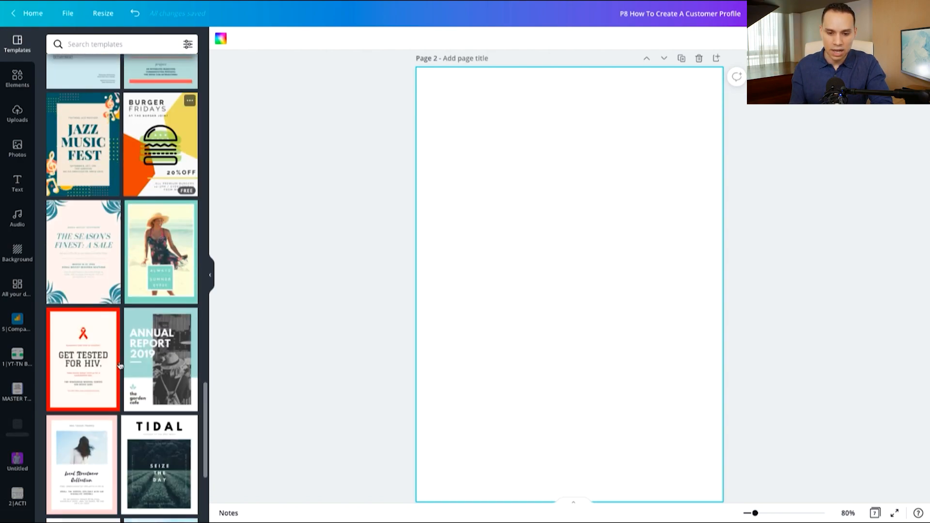
scroll(down, 3)
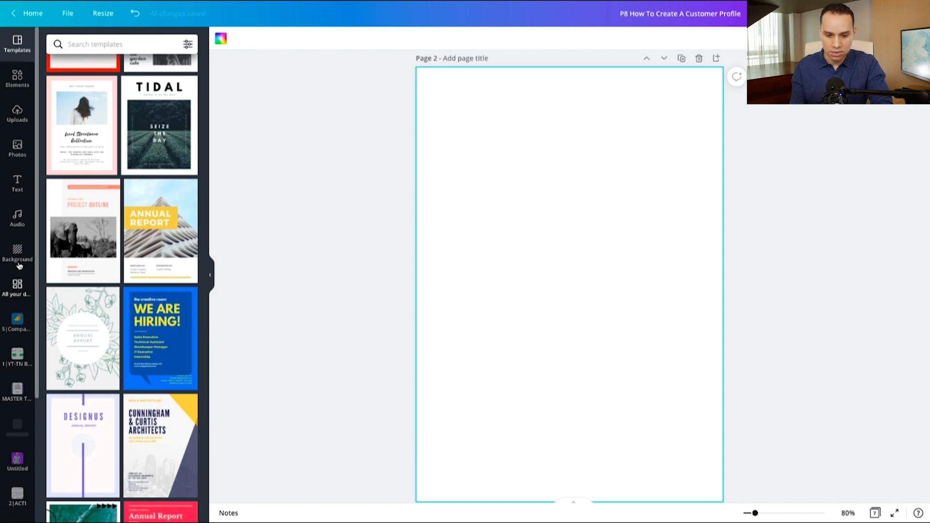
Apply the light blue gradient from the Gradients collection to page 2
click(17, 252)
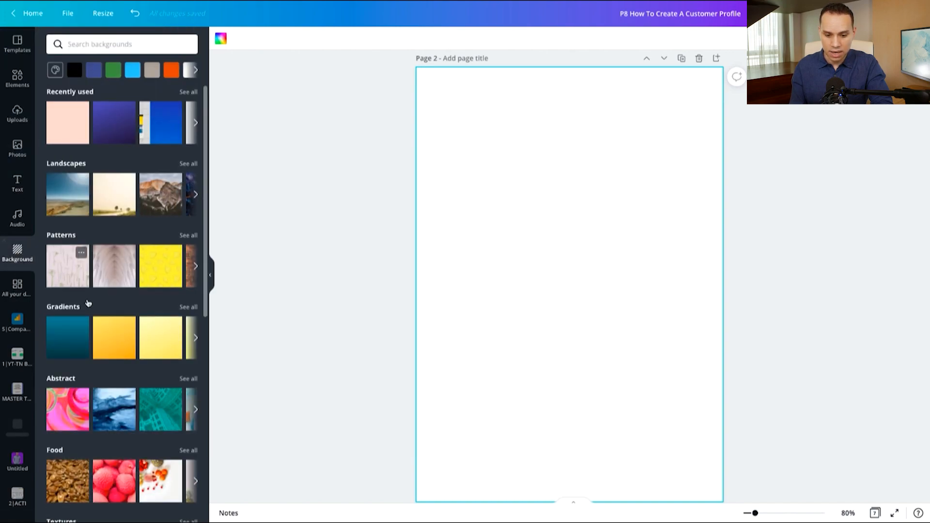
click(188, 307)
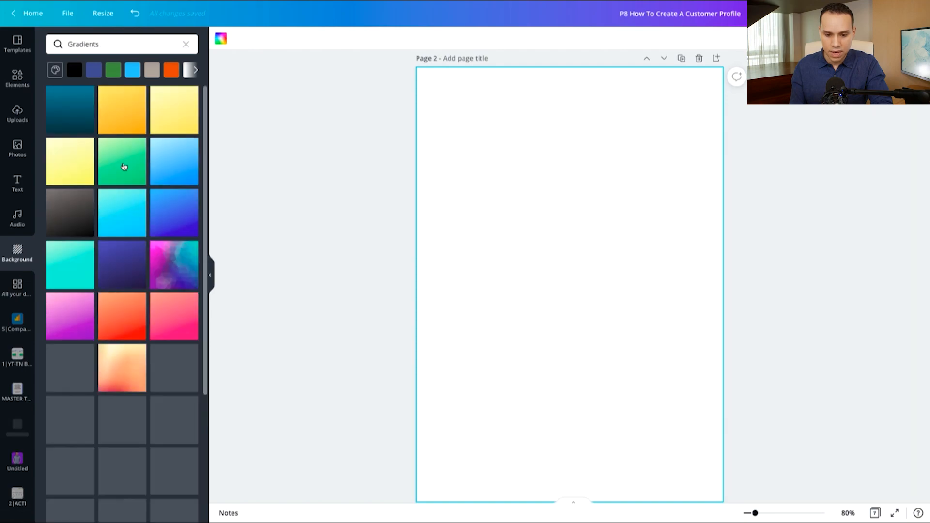
scroll(down, 3)
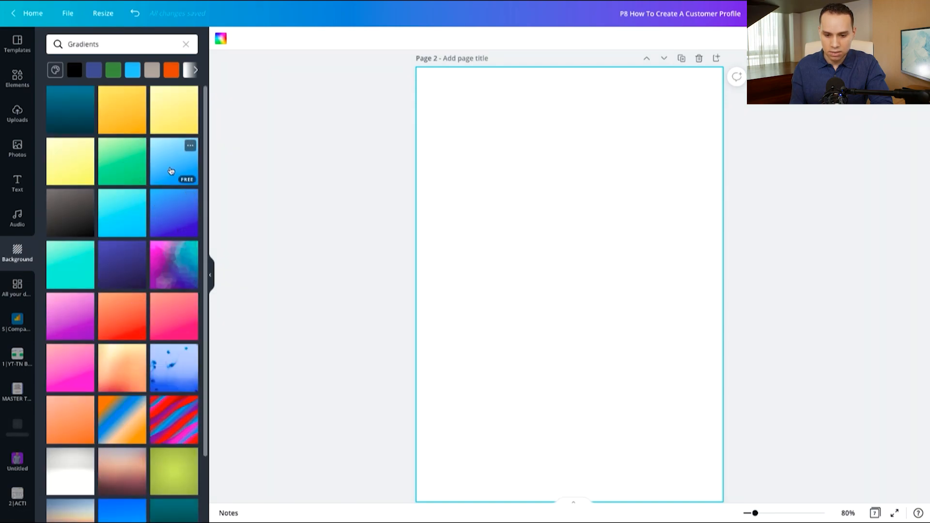
click(173, 161)
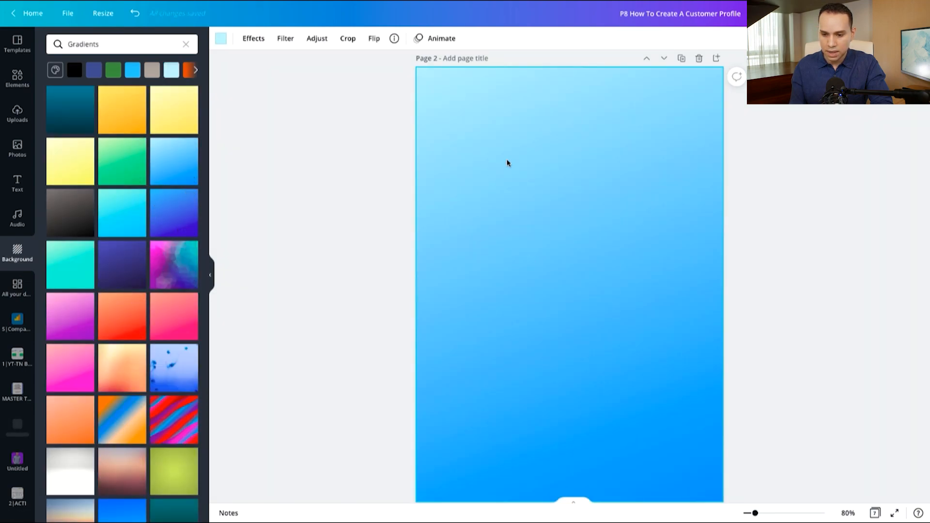
mouse_move(220, 37)
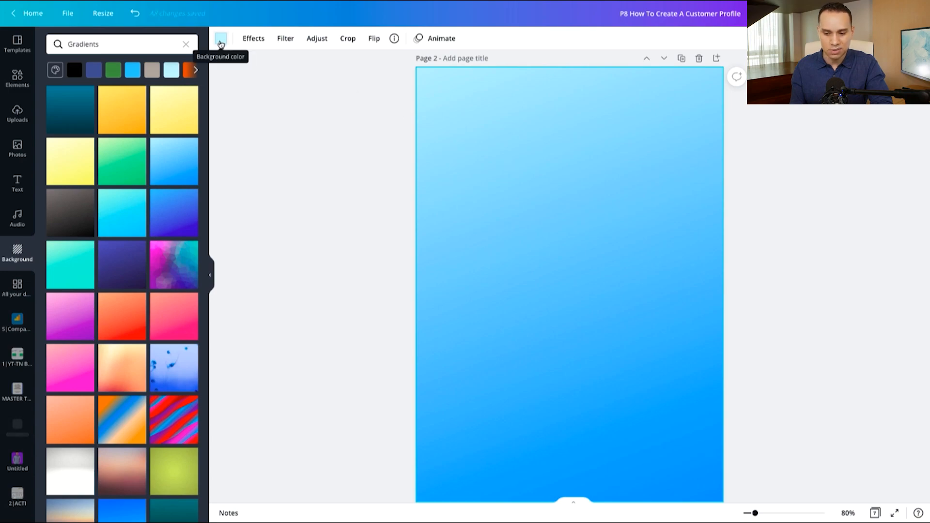
Try a dark blue tint on the background, then restore the light blue
click(220, 38)
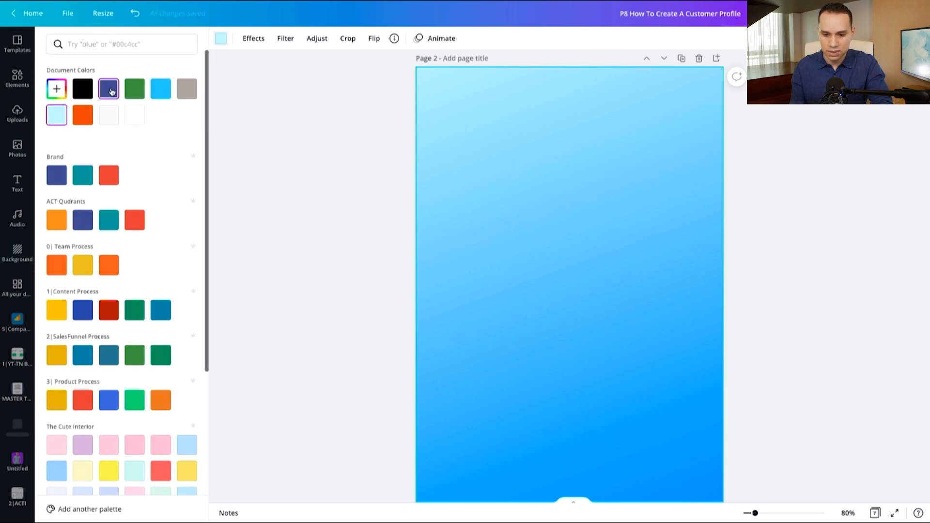
click(133, 88)
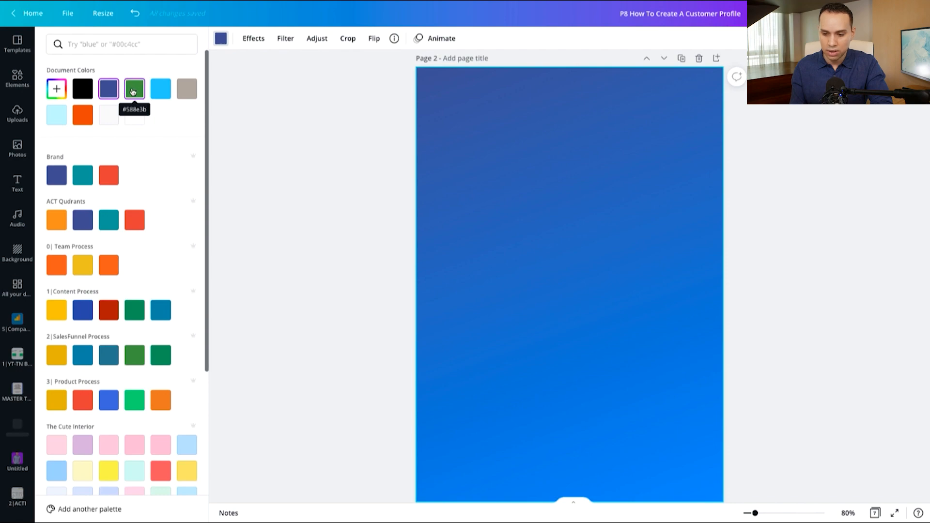
click(133, 88)
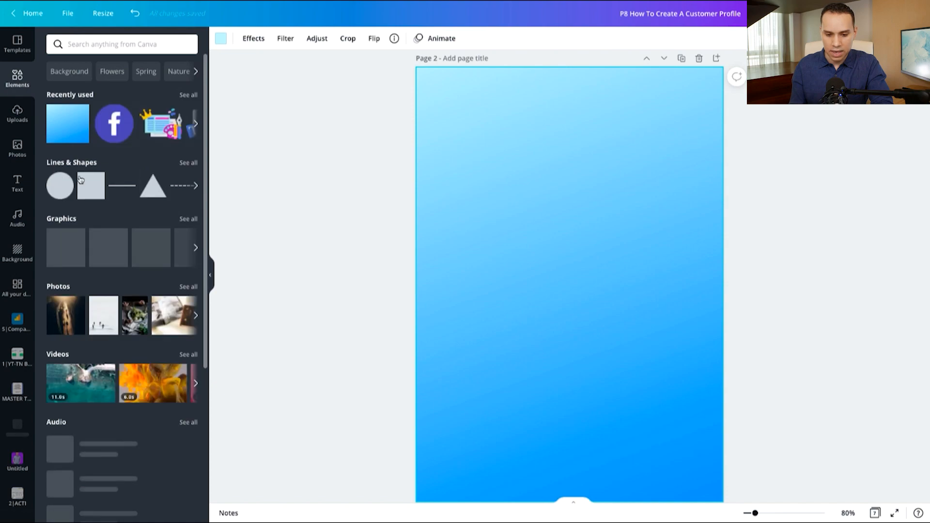
Add a square from Elements to page 2 and make it white
click(90, 186)
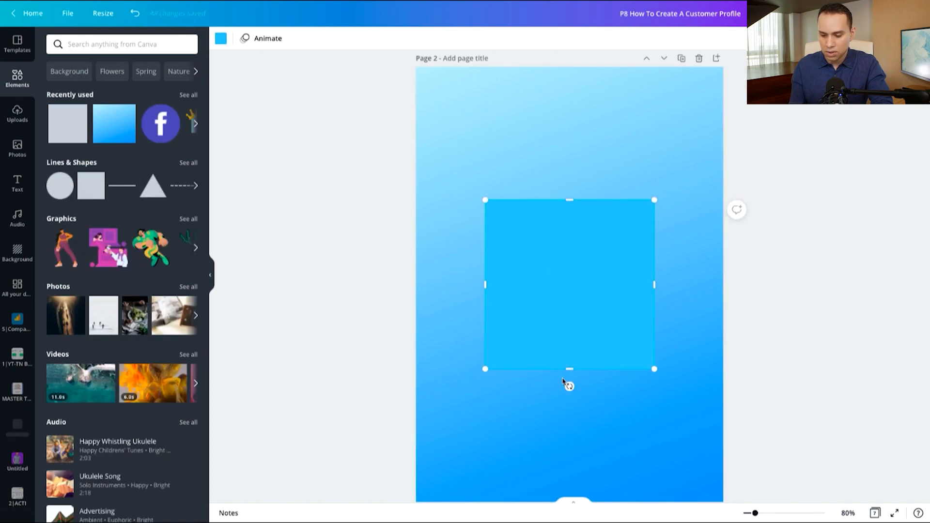
mouse_move(220, 39)
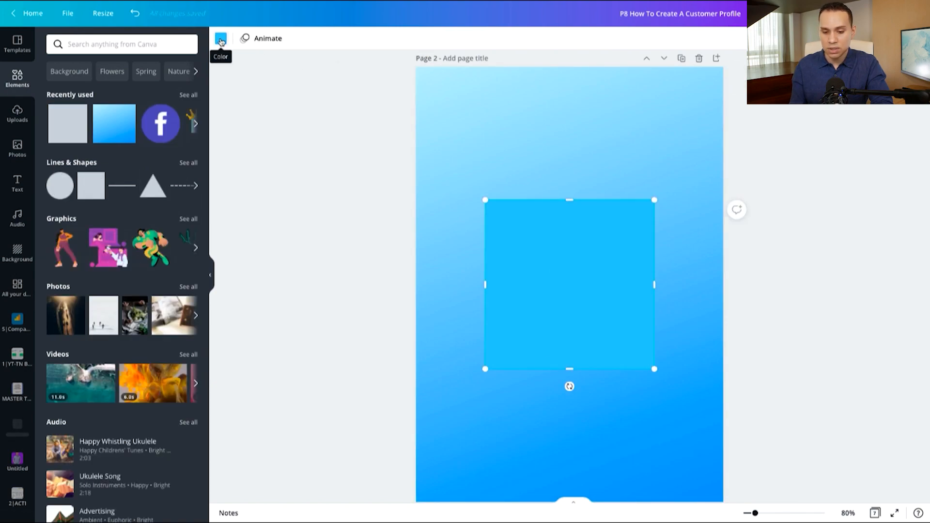
click(220, 37)
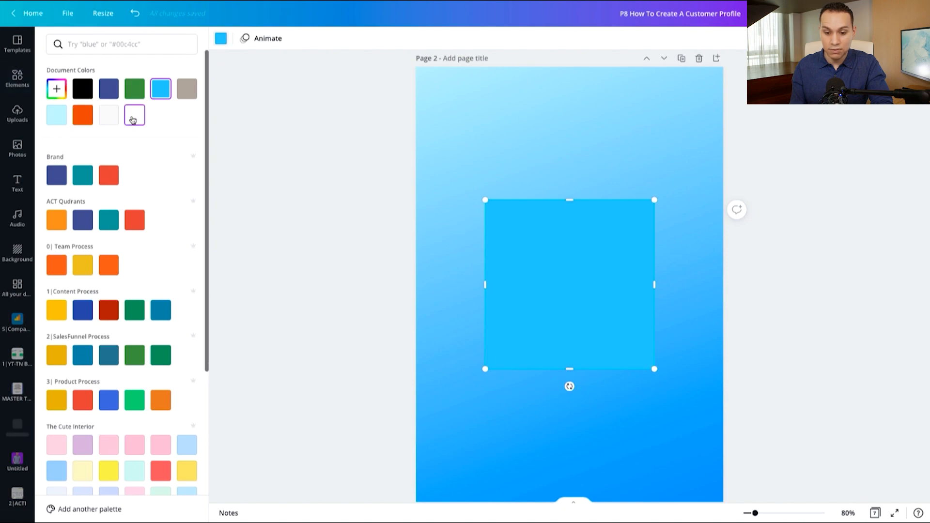
click(108, 114)
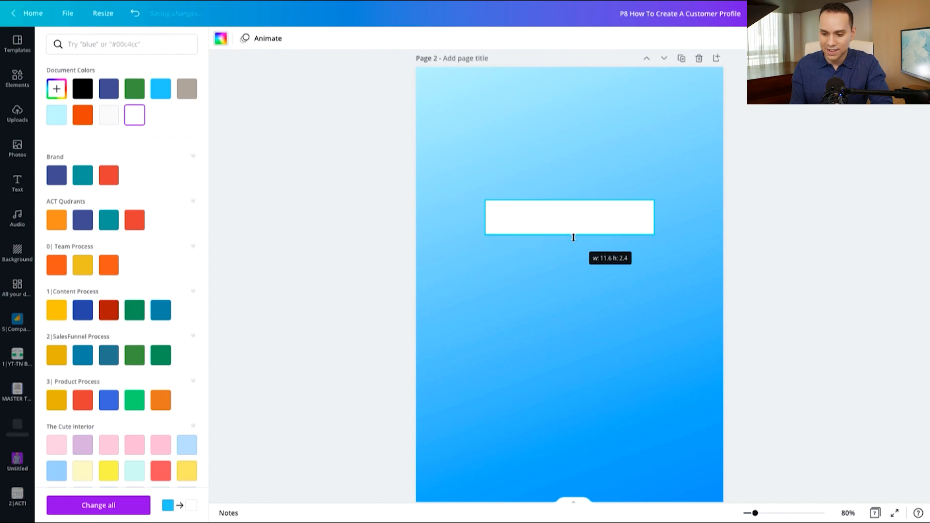
Reshape the white square into a thin wide bar across the top of the page
drag(569, 216, 517, 128)
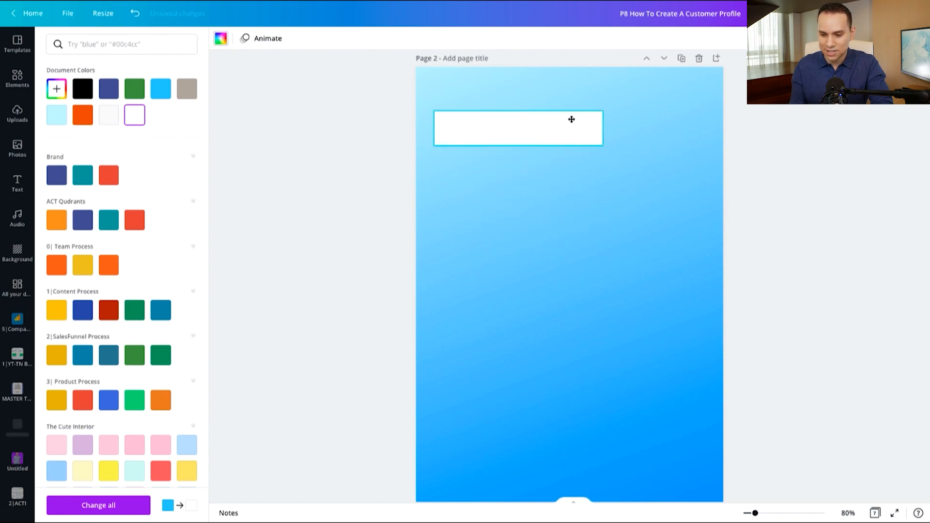
drag(571, 128, 585, 107)
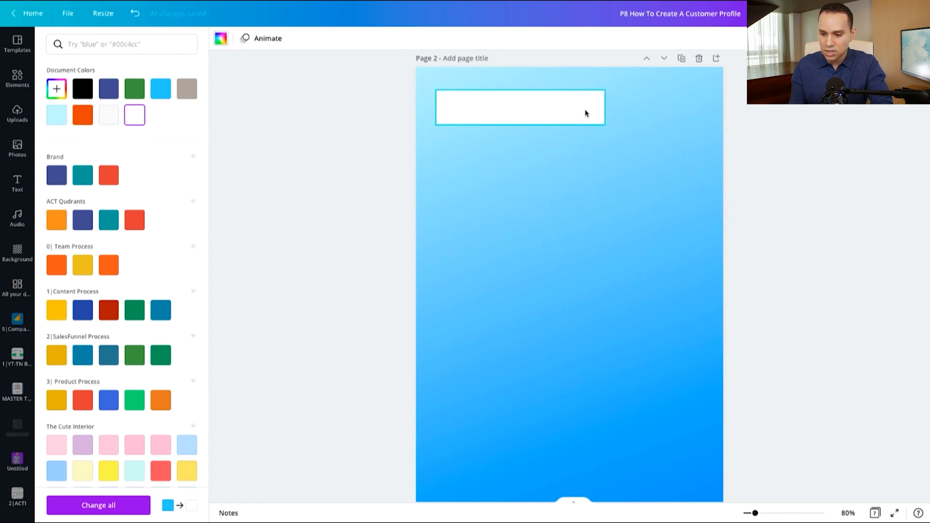
drag(605, 108, 665, 108)
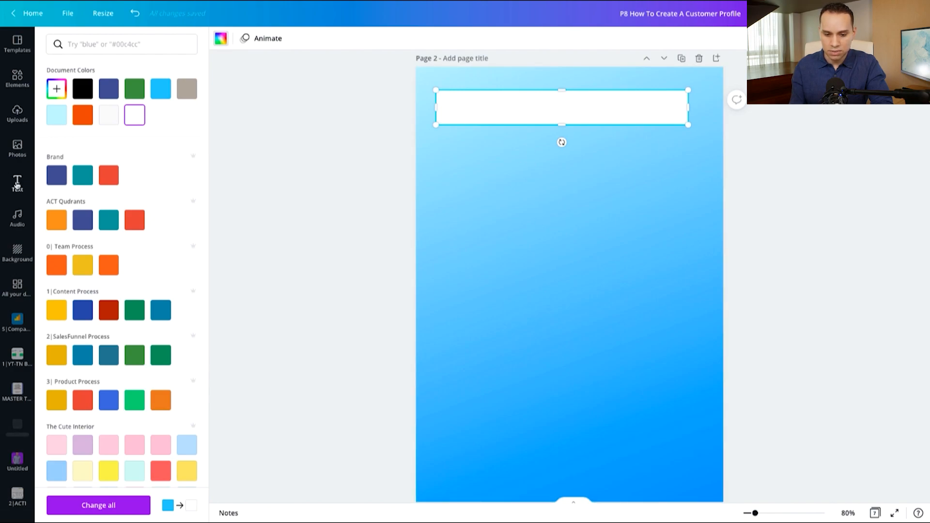
Add a heading reading 'How To Create' over the white bar on page 2
click(18, 183)
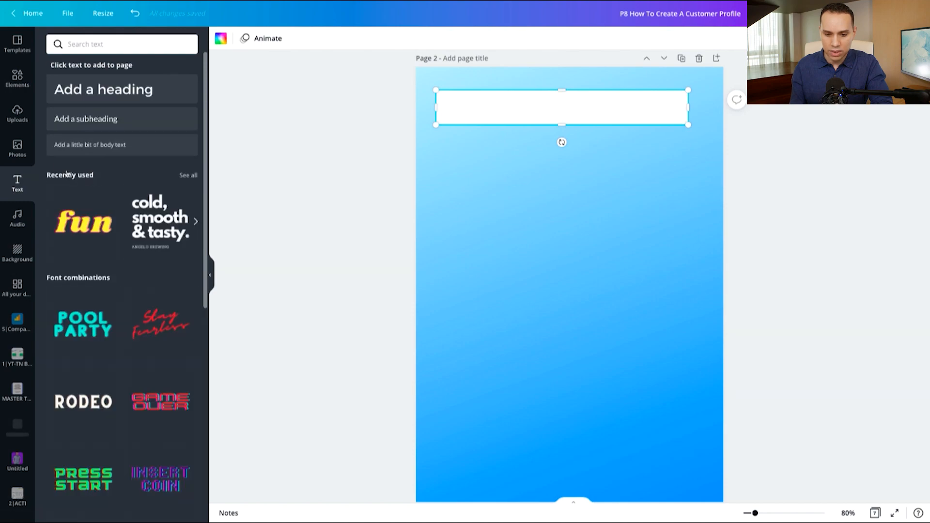
click(103, 89)
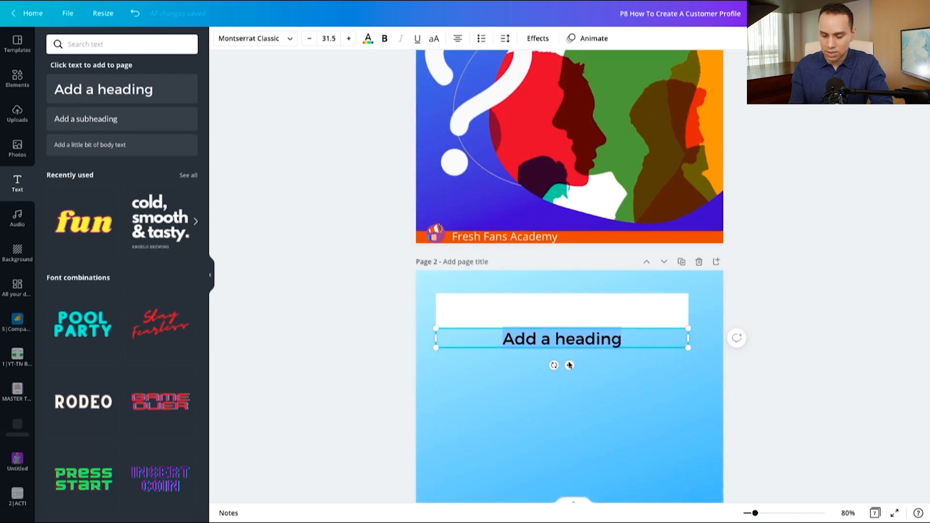
text(How To Create)
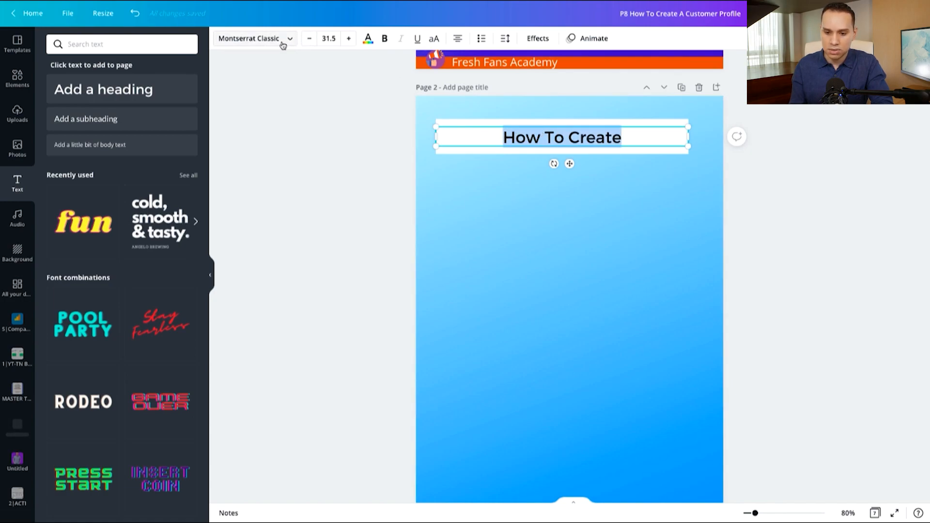
click(255, 38)
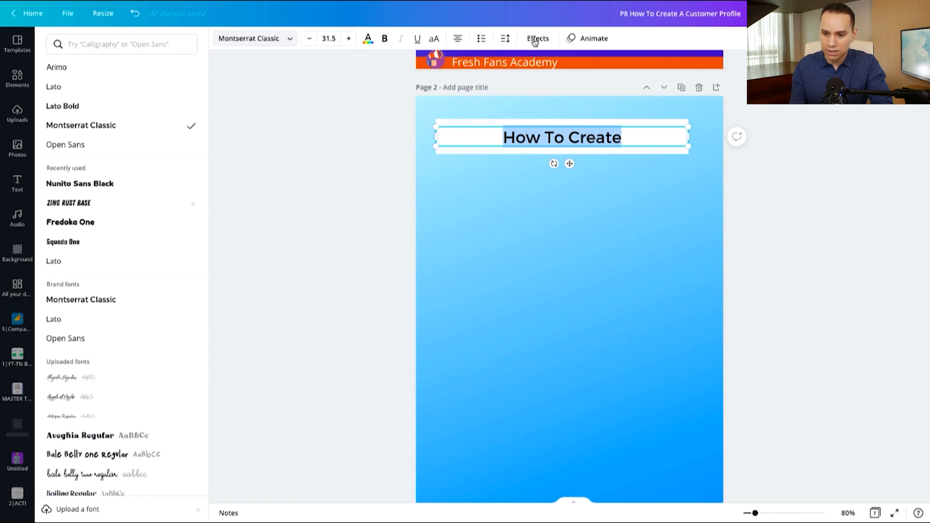
Try the Lift effect on the heading, then settle on a Shadow effect
click(536, 38)
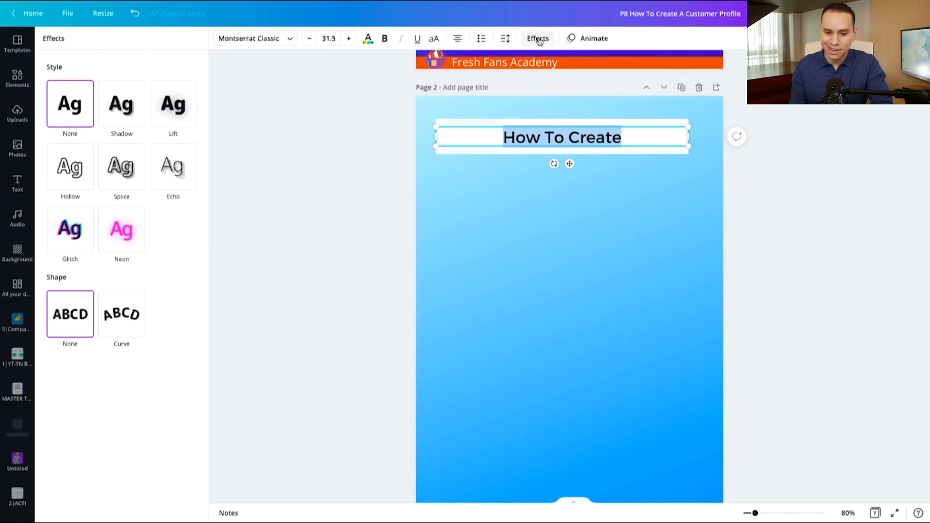
click(122, 103)
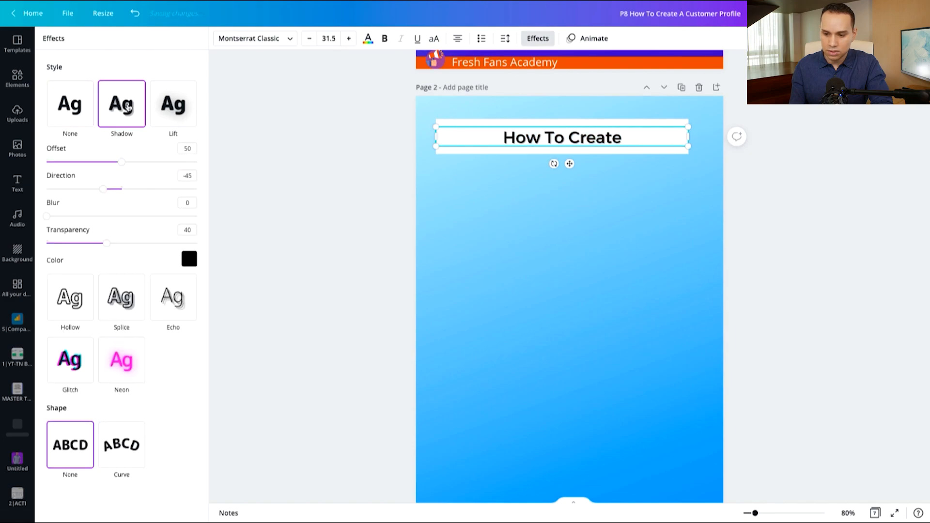
click(173, 104)
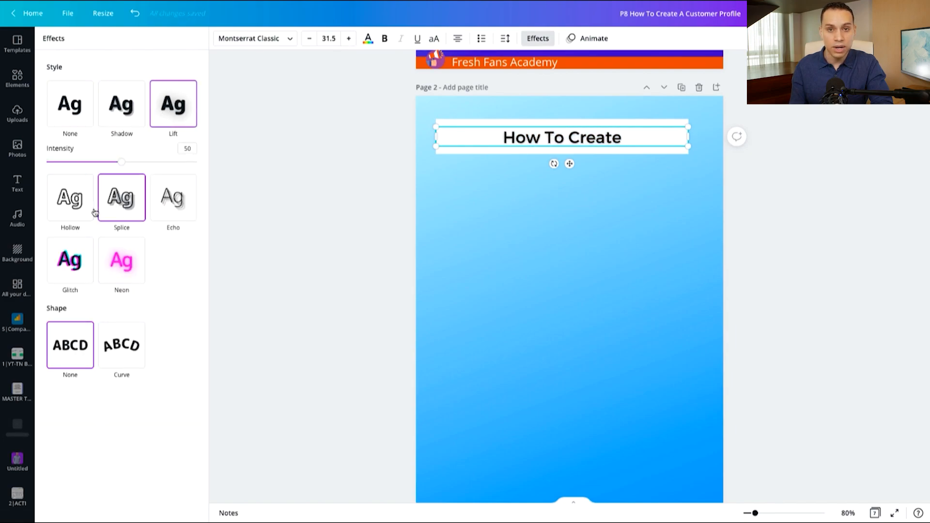
click(122, 103)
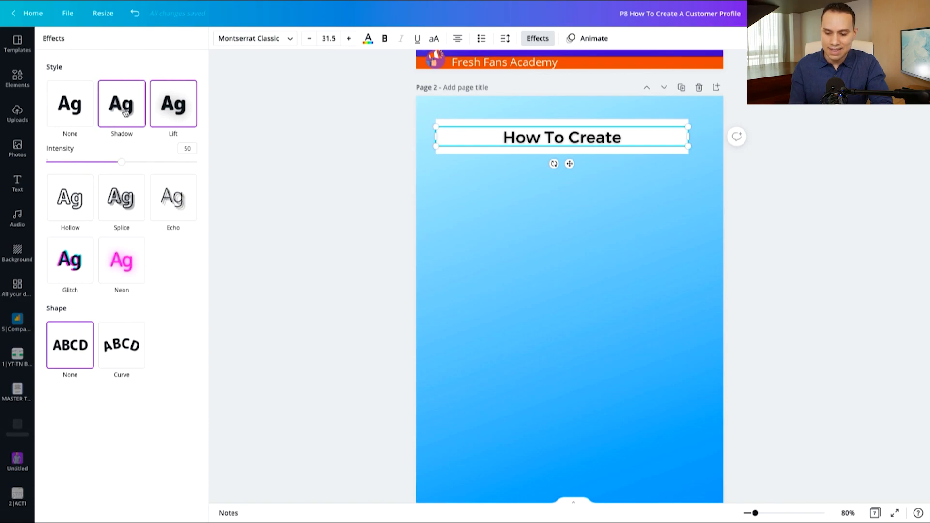
click(121, 103)
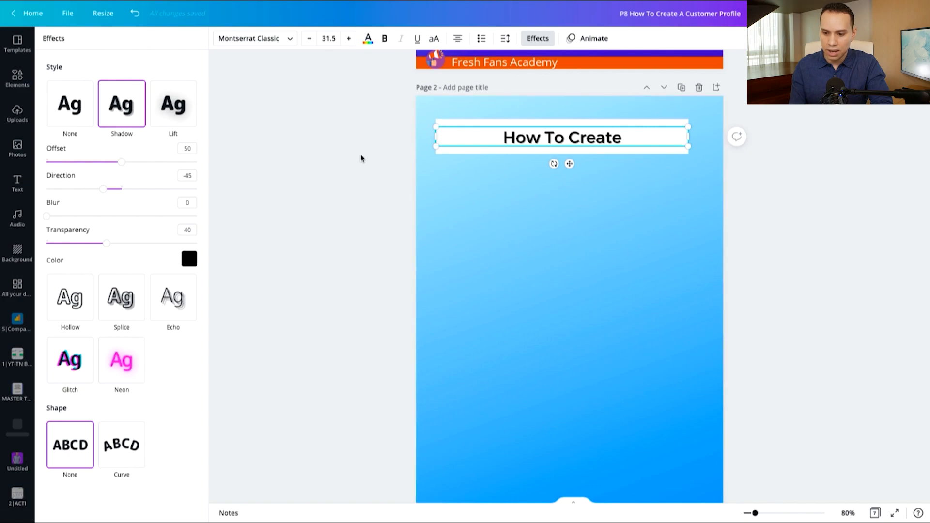
Deselect and reselect the 'How To Create' heading for further styling
click(17, 184)
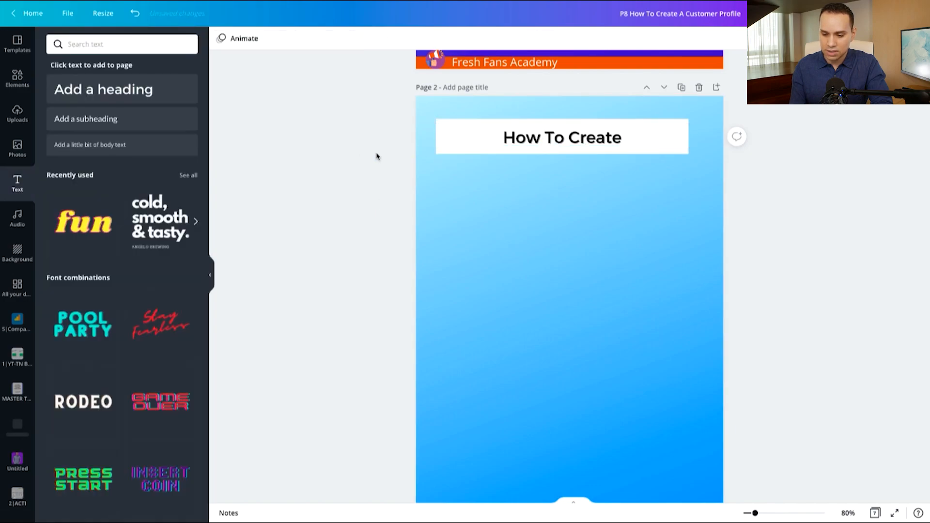
click(561, 137)
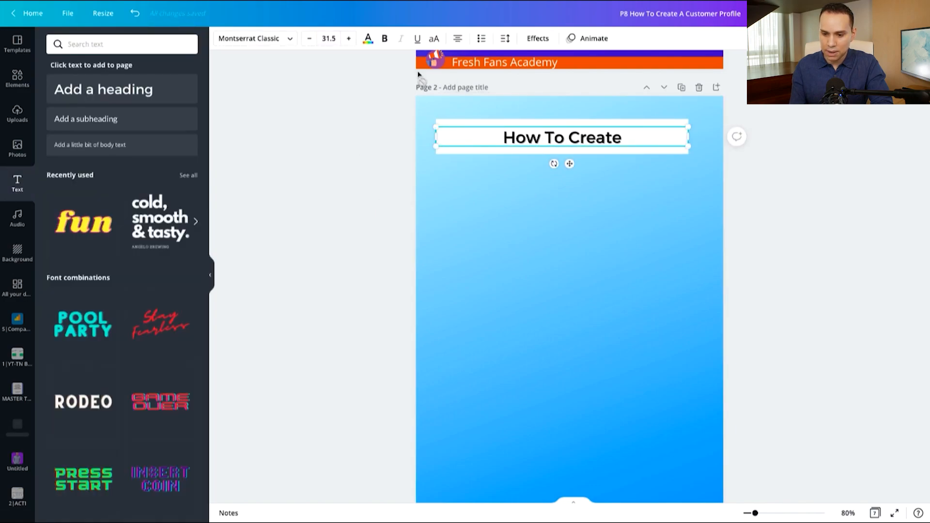
click(328, 38)
text(50)
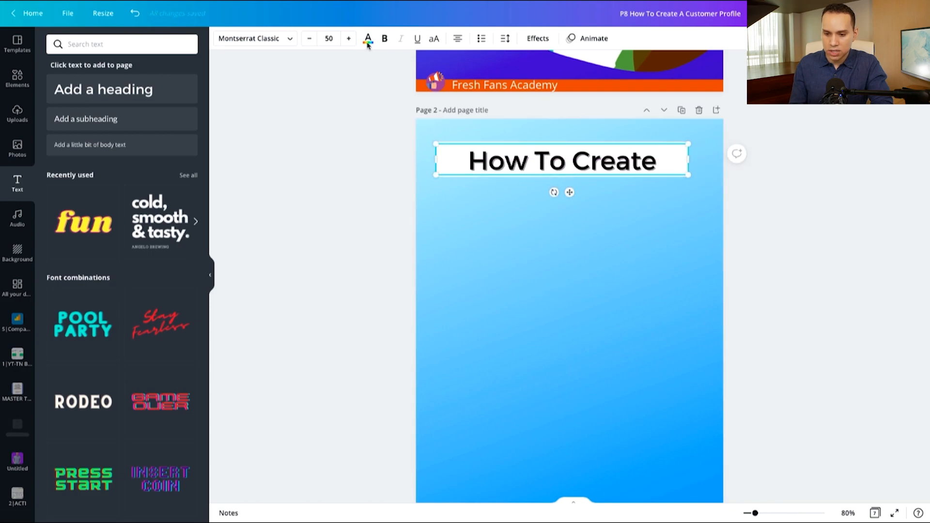
Colour the heading dark navy blue and bump its font size up one step
click(367, 39)
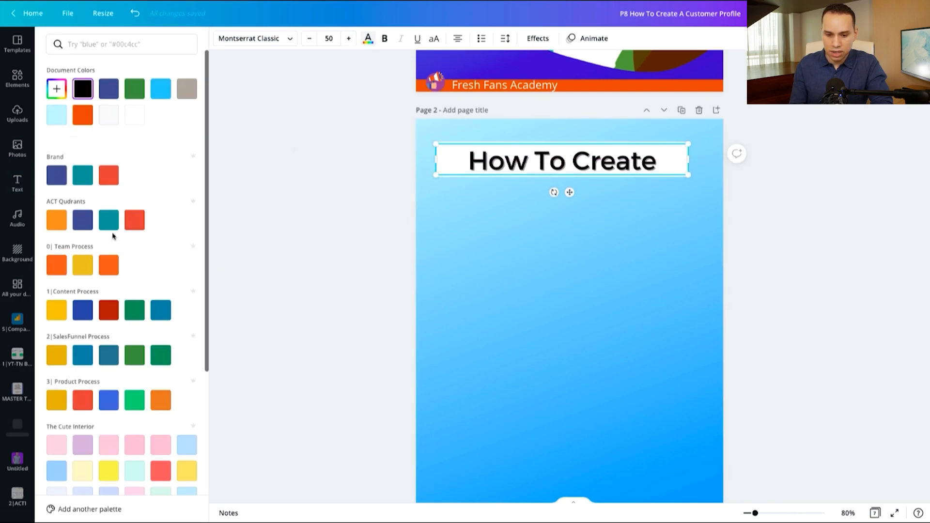
click(56, 175)
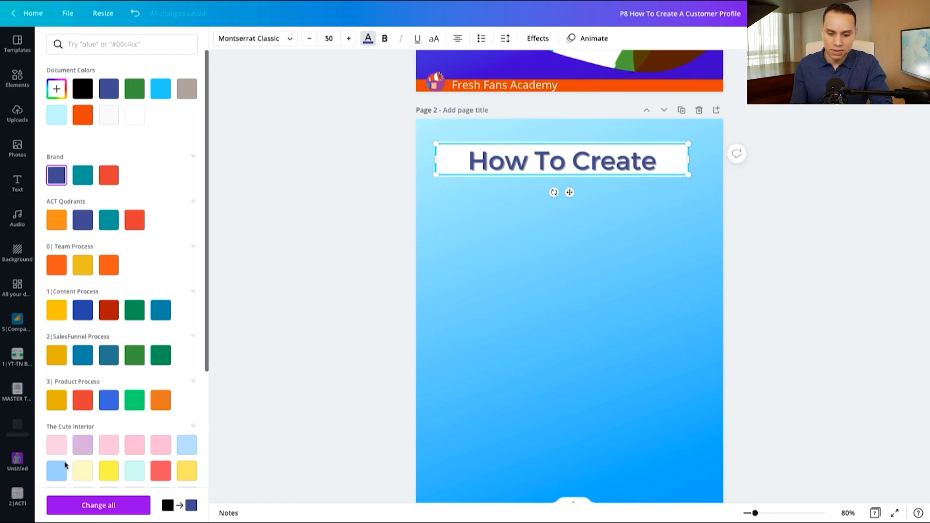
click(17, 184)
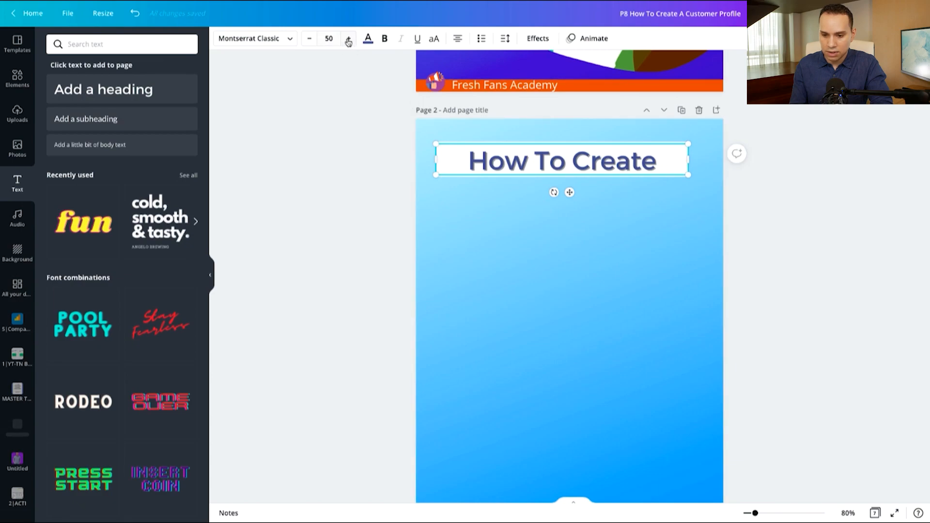
click(348, 38)
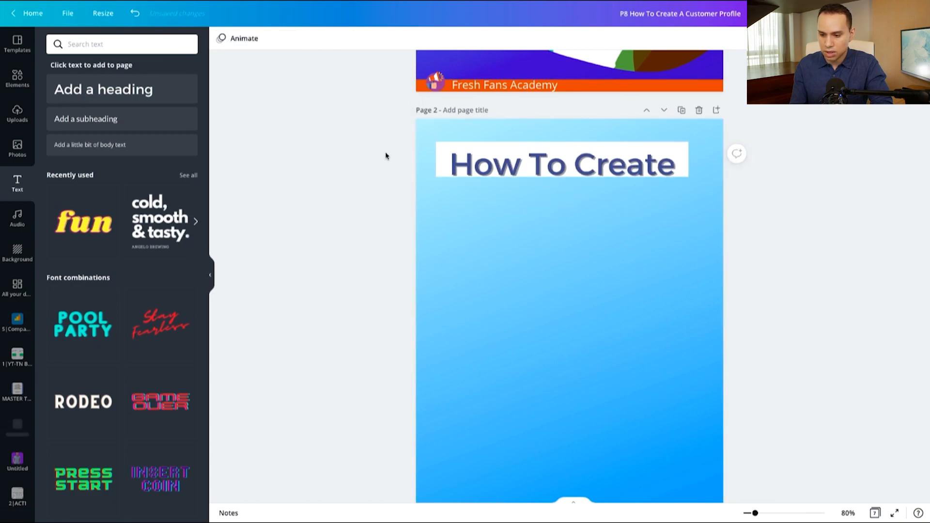
click(561, 162)
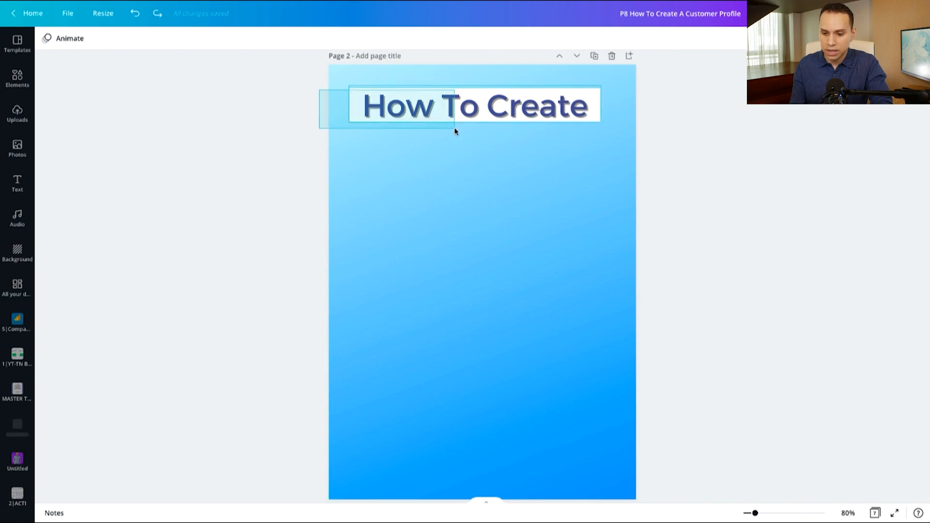
Duplicate the heading below, retype it as 'Customer' and make its text white
click(472, 105)
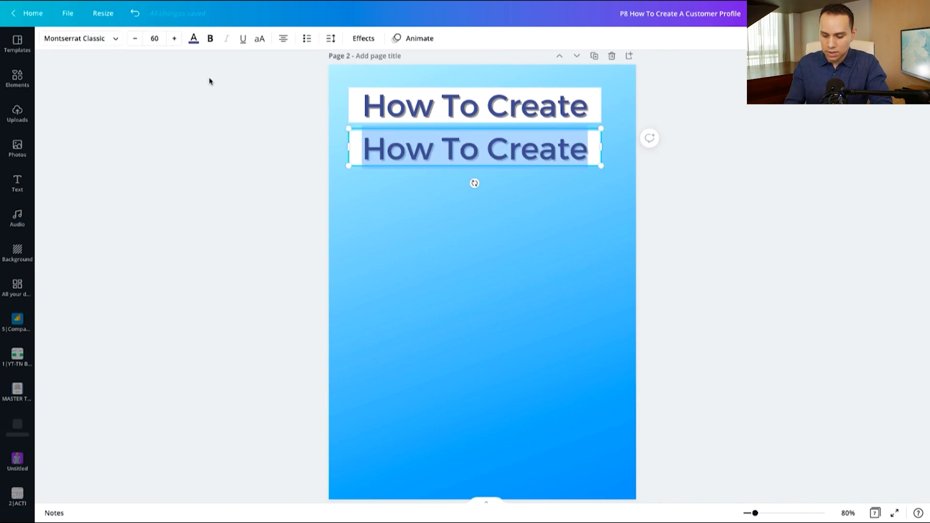
text(Customer)
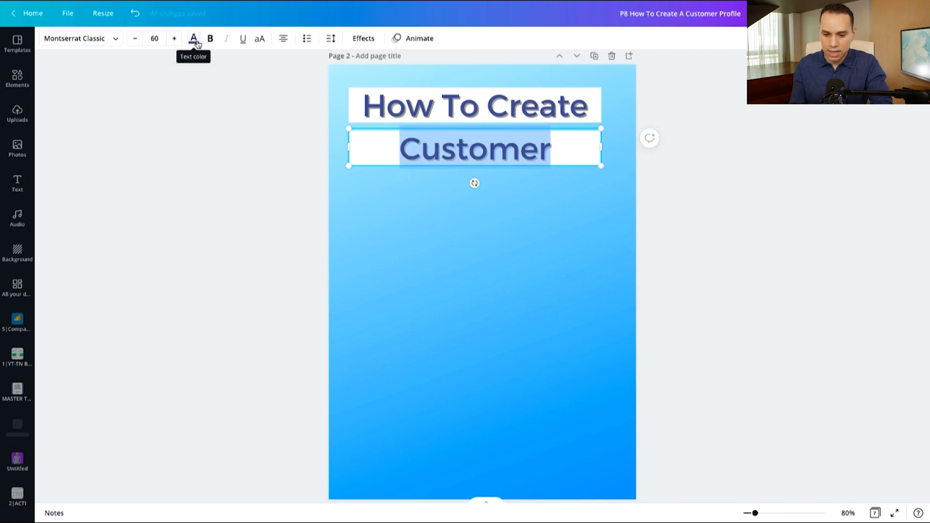
click(194, 39)
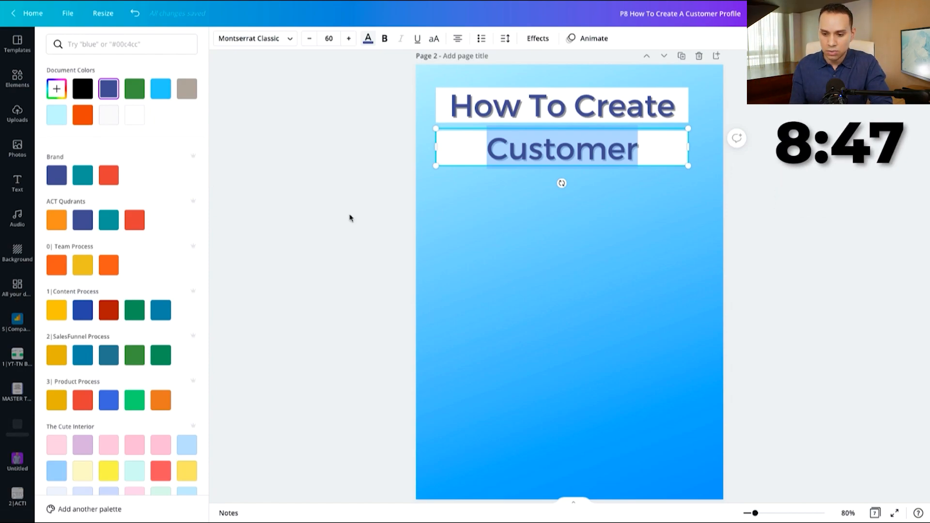
scroll(down, 3)
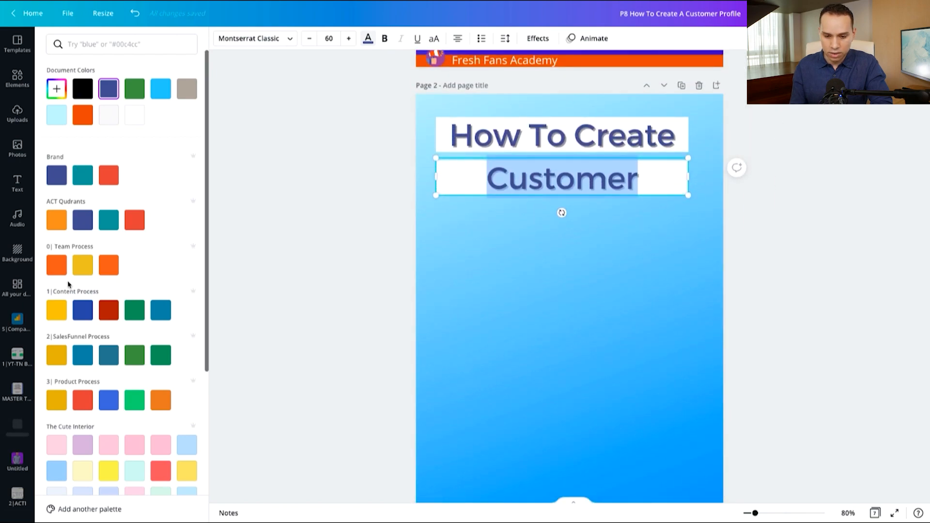
click(133, 114)
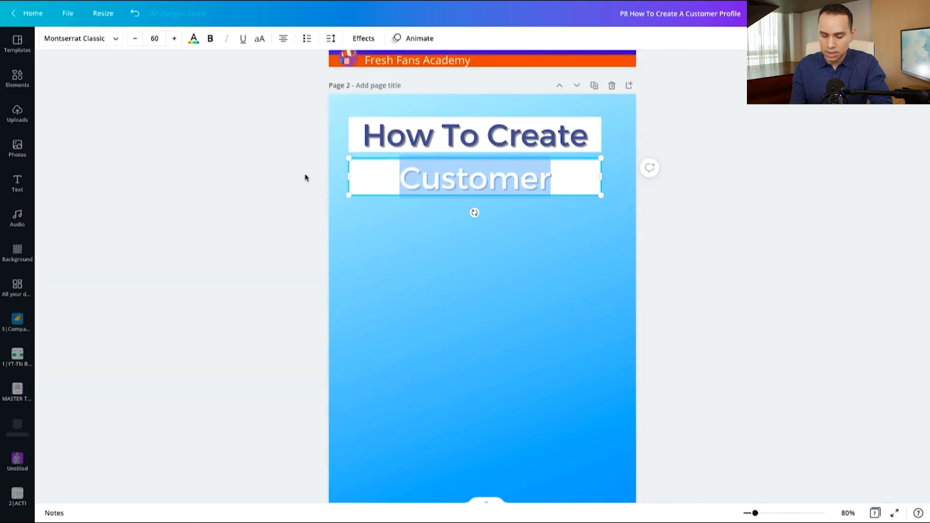
Recolour the Customer bar orange and resize it from both sides to fit the word
drag(474, 178, 474, 215)
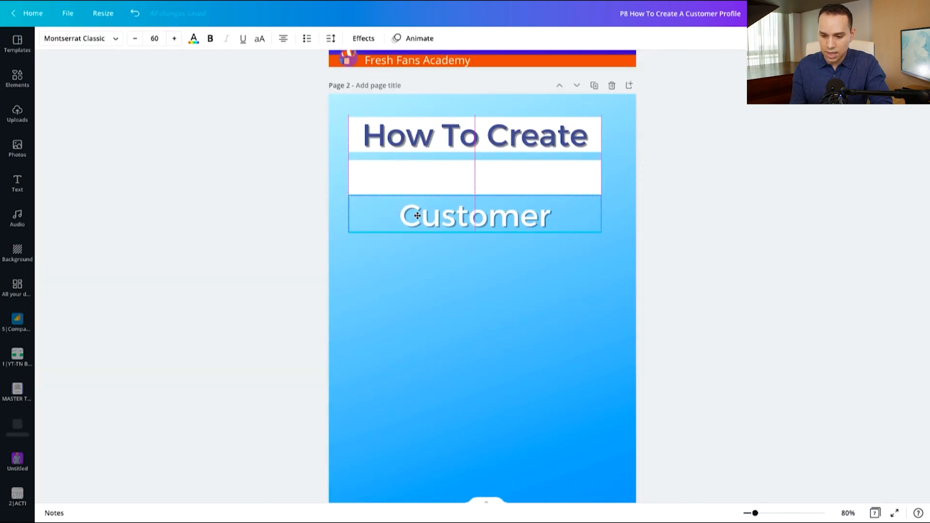
click(474, 177)
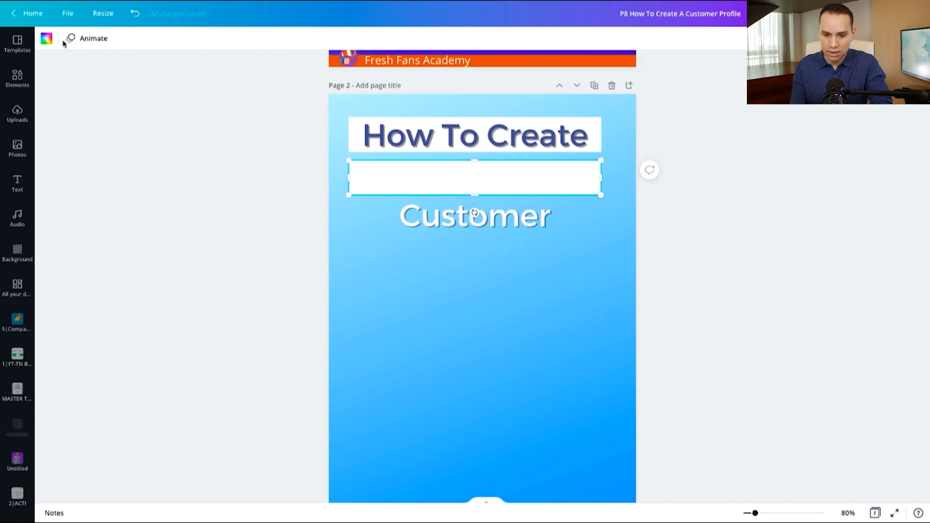
mouse_move(47, 38)
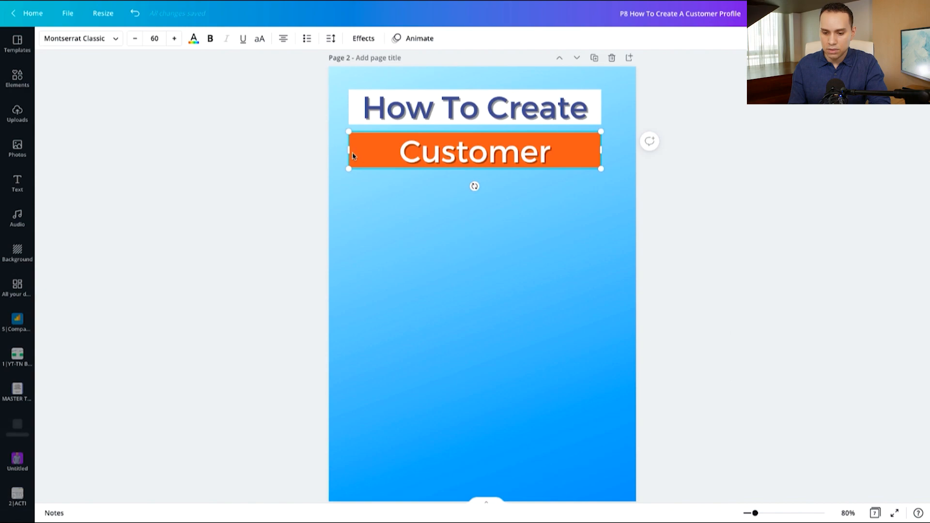
drag(349, 151, 418, 150)
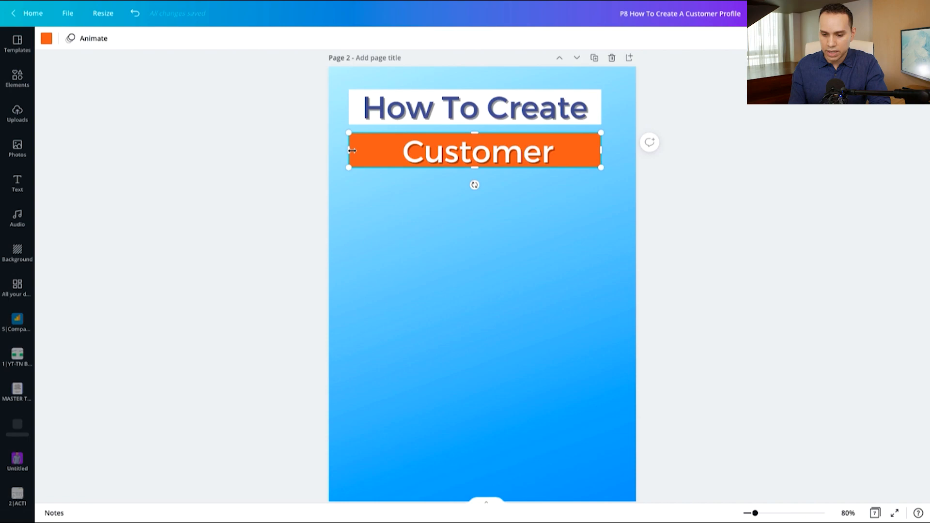
drag(353, 151, 388, 151)
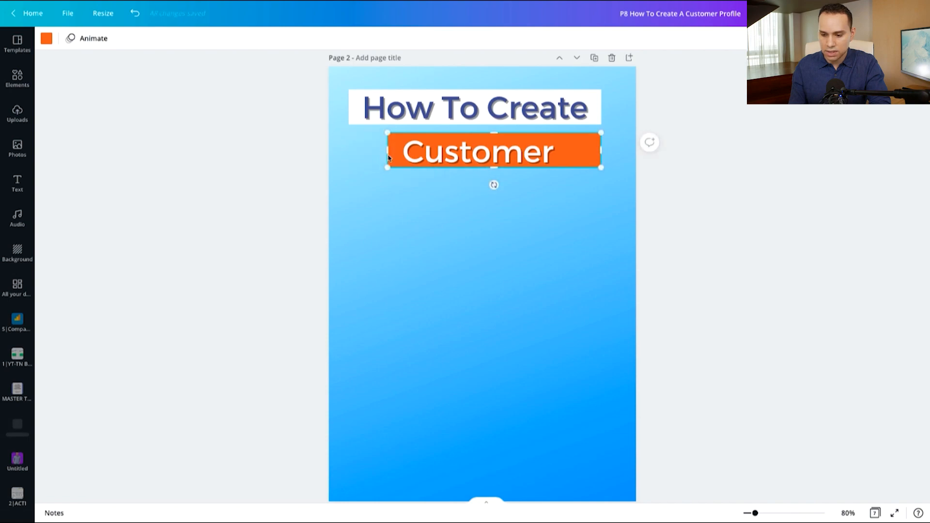
drag(601, 151, 567, 152)
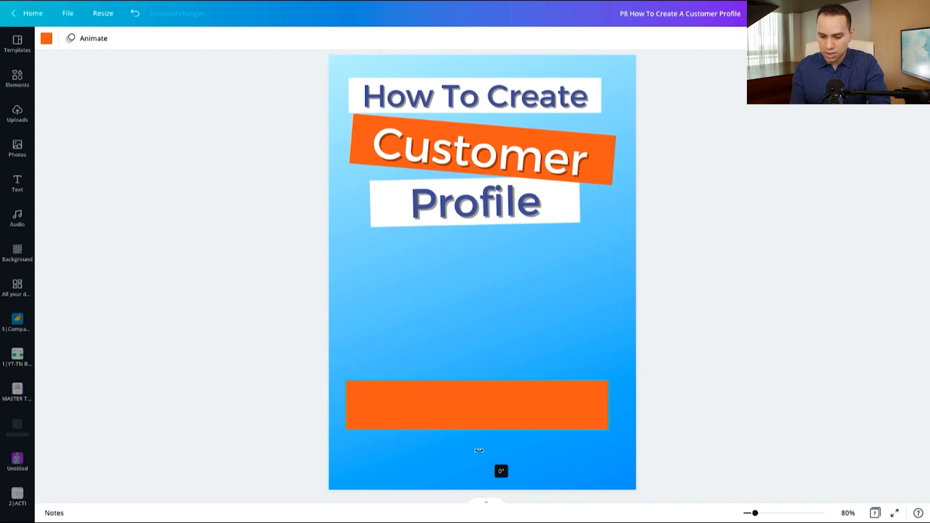
Position the orange Fresh Fans Academy footer bar at the bottom of page 2
click(477, 406)
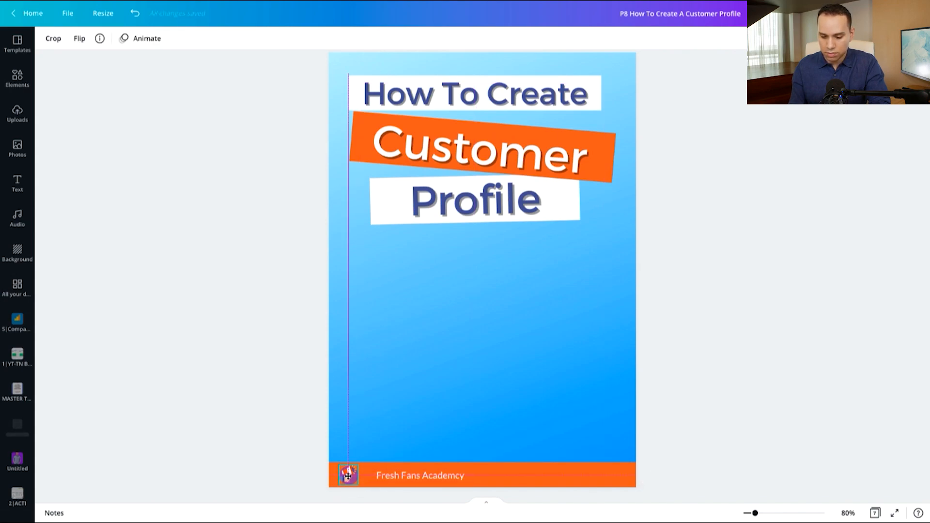
click(419, 475)
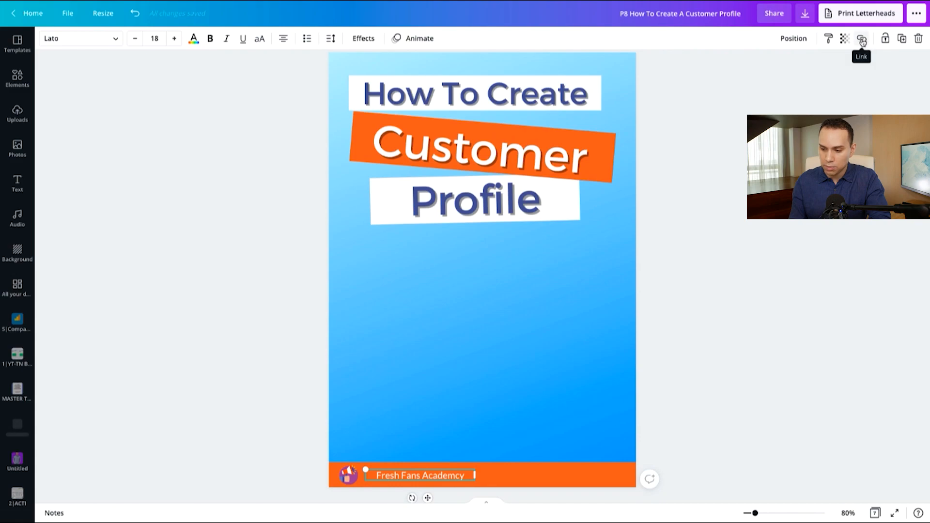
click(862, 38)
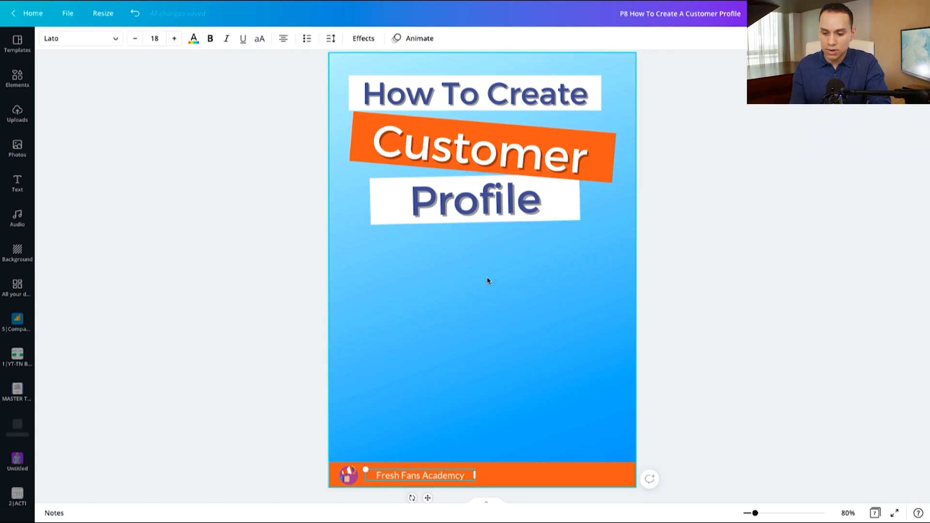
mouse_move(472, 326)
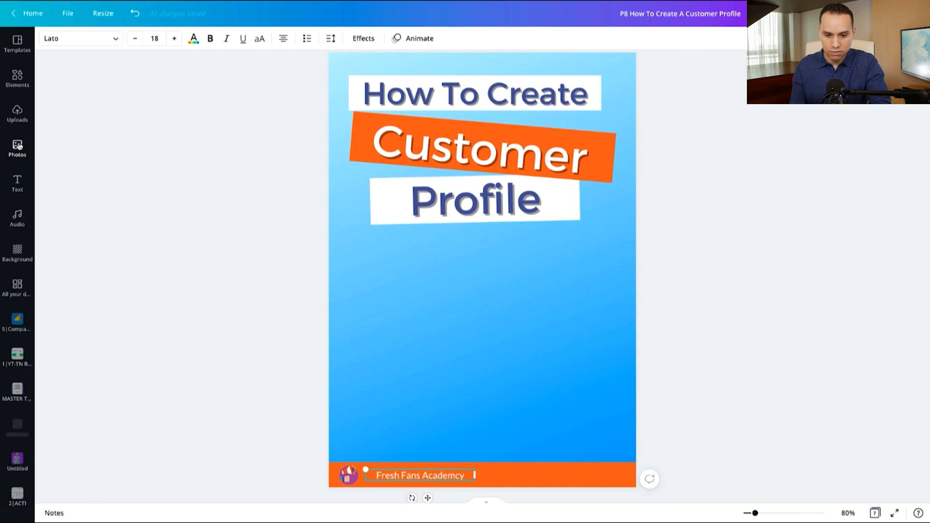
Search Photos for 'customer avatar' limited to free results and browse them
click(18, 148)
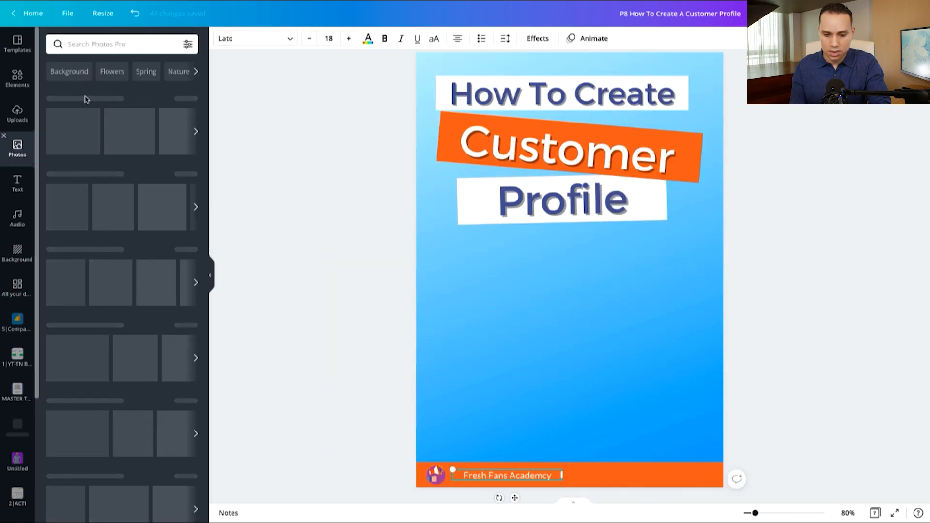
click(118, 44)
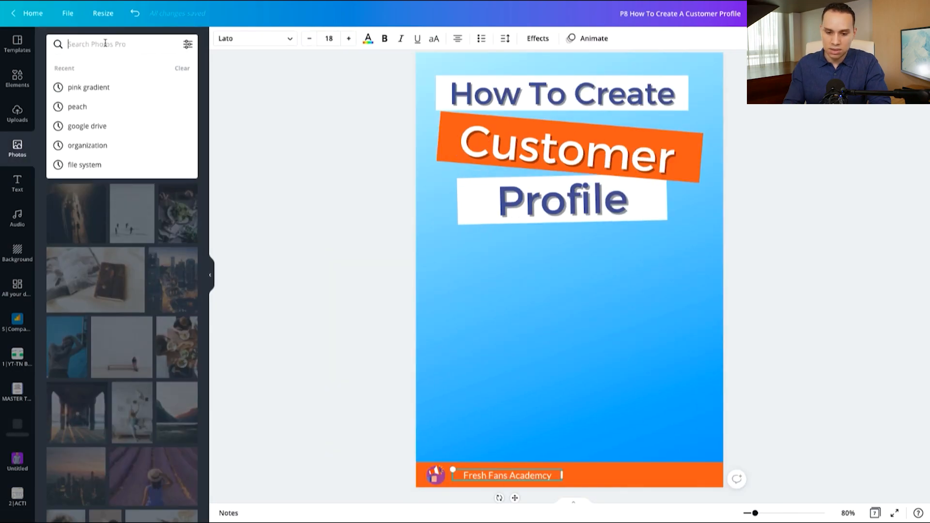
text(customer avatar)
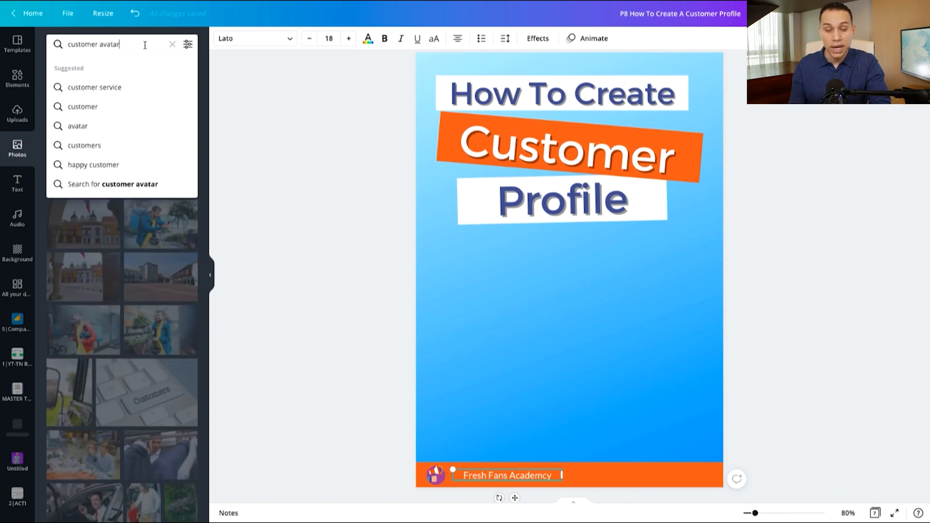
click(188, 44)
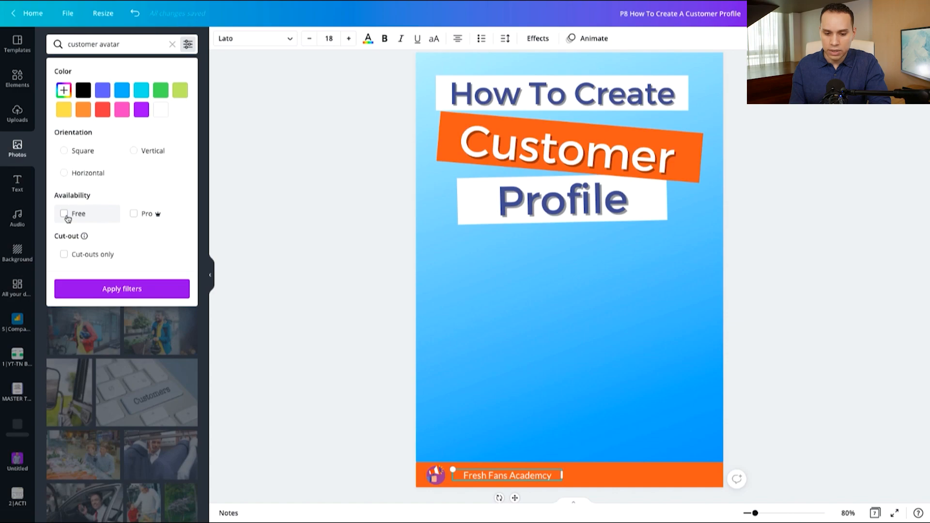
click(64, 214)
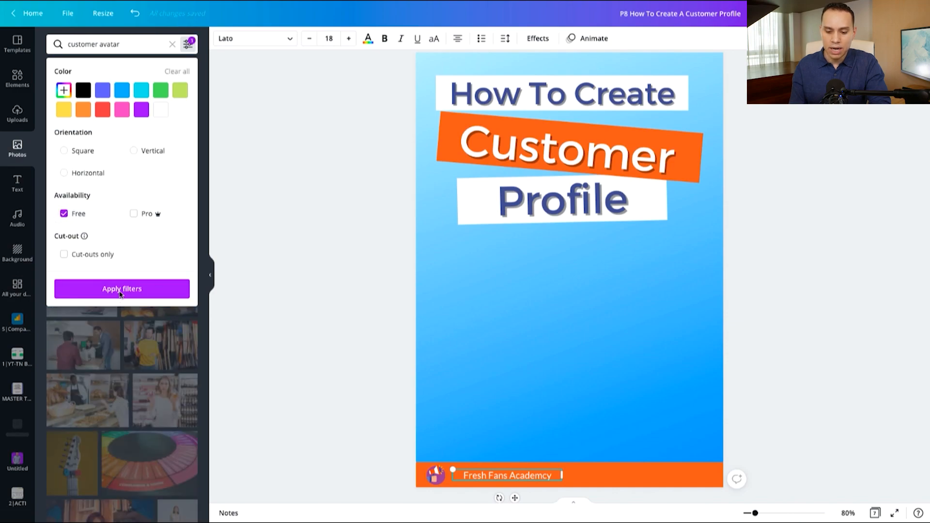
click(122, 289)
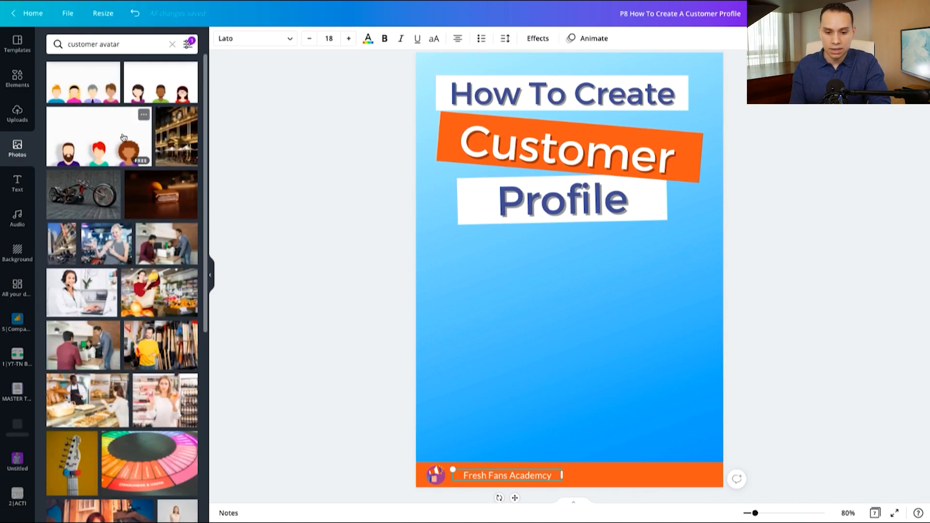
scroll(down, 3)
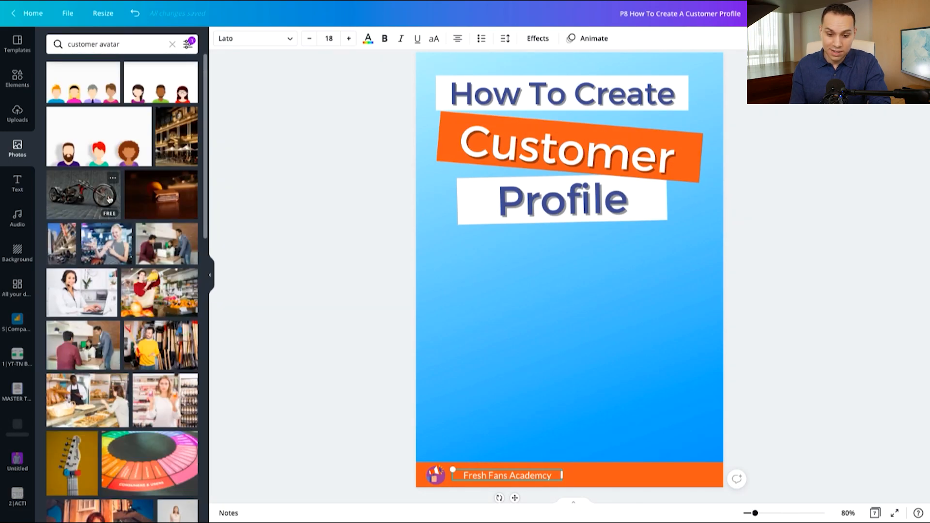
mouse_move(20, 100)
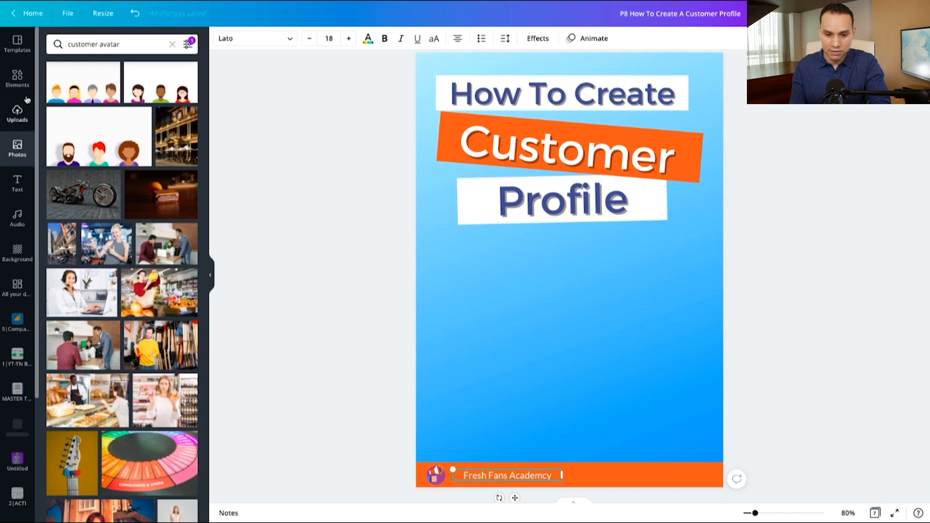
Search Elements > Graphics for 'customer avatar' illustrations
click(18, 78)
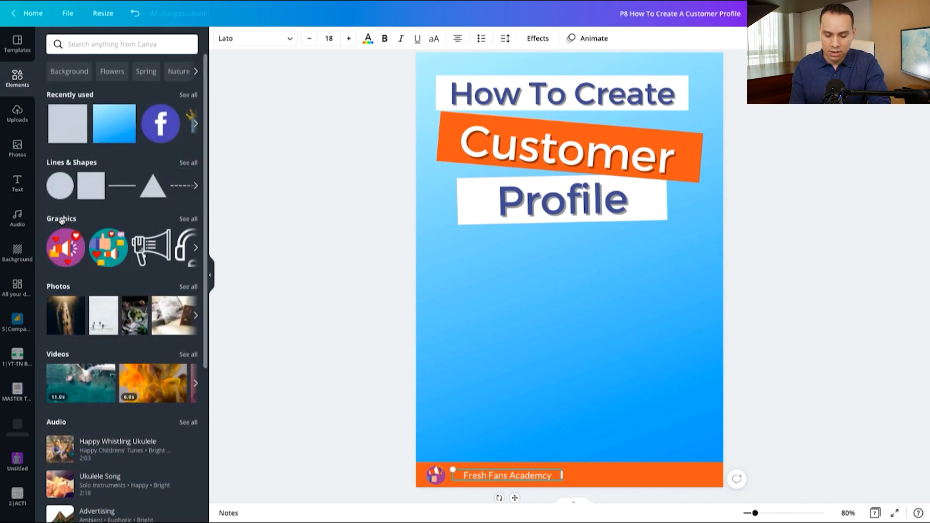
click(188, 218)
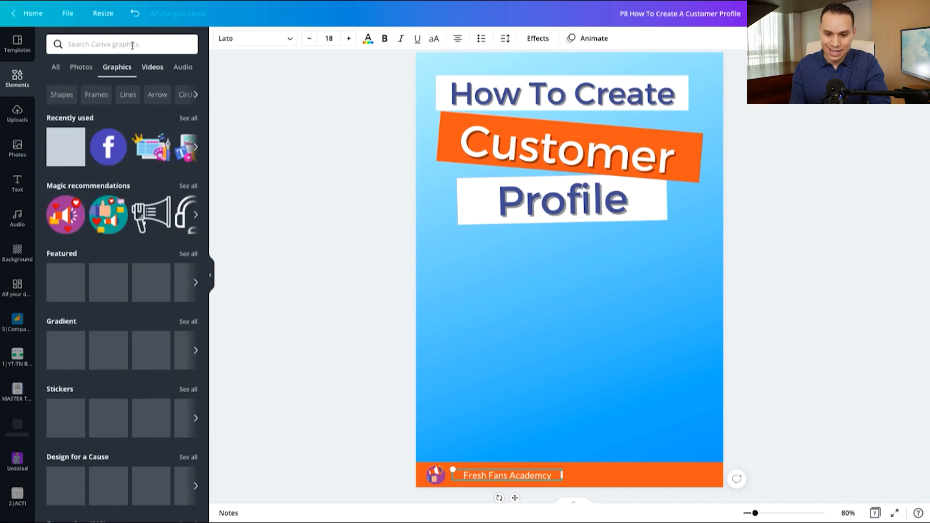
text(cust)
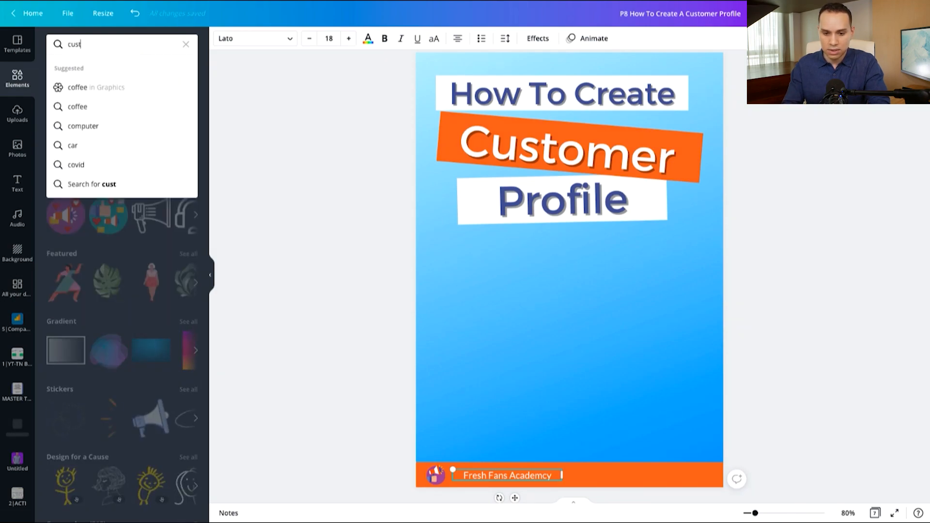
text(customer avatar)
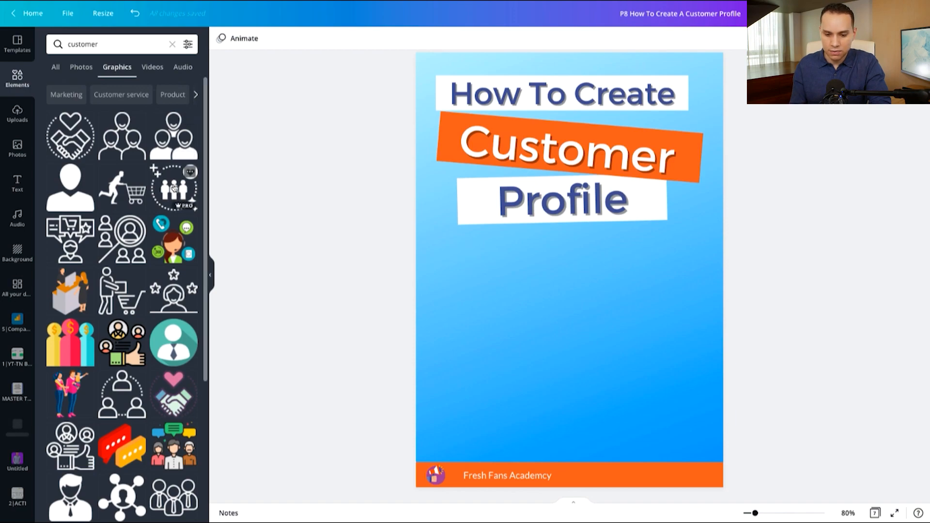
Add the circled customers graphic, placing speech bubbles left and the circle icon lower right
click(173, 187)
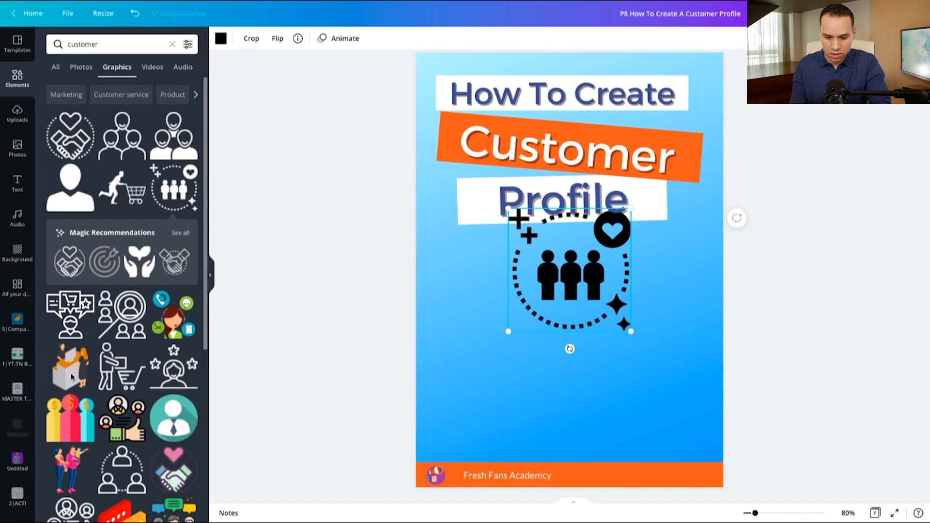
scroll(down, 3)
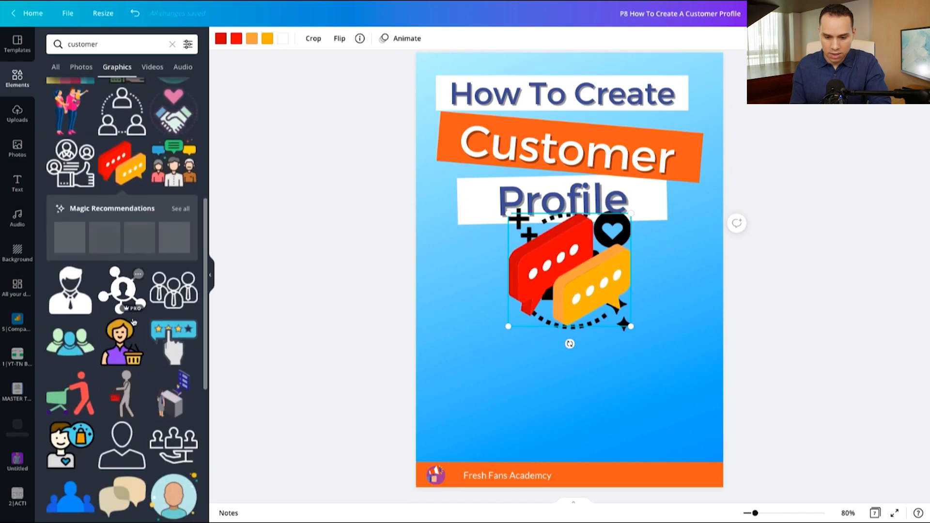
drag(570, 270, 498, 293)
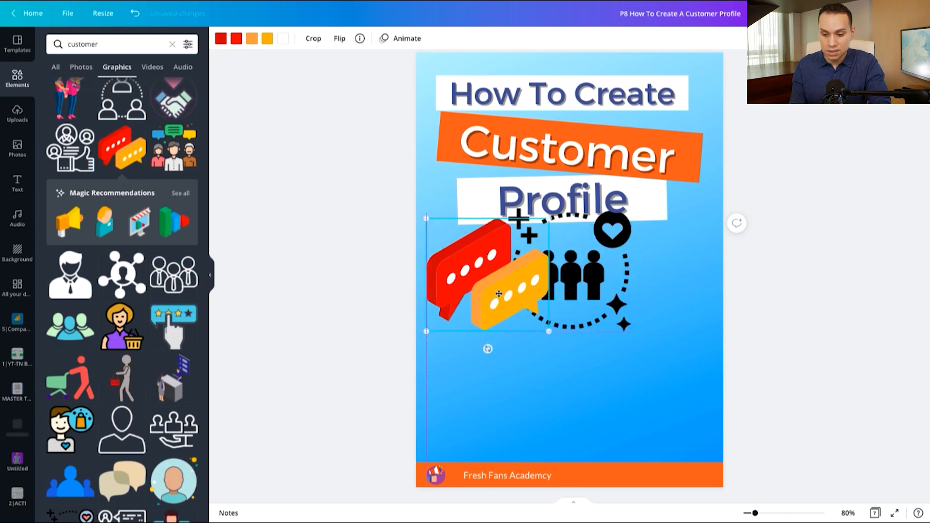
drag(498, 294, 507, 297)
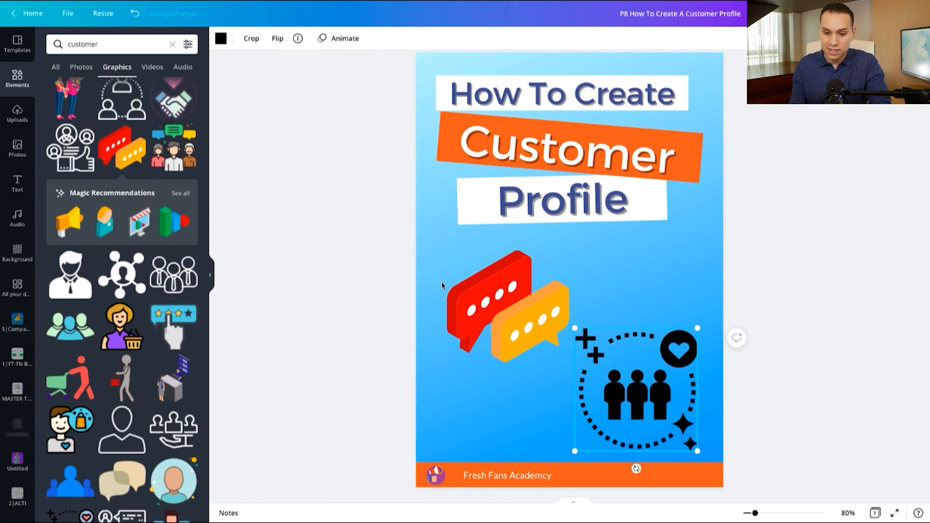
Recolour the customers-in-a-circle graphic with a new swatch colour
click(220, 38)
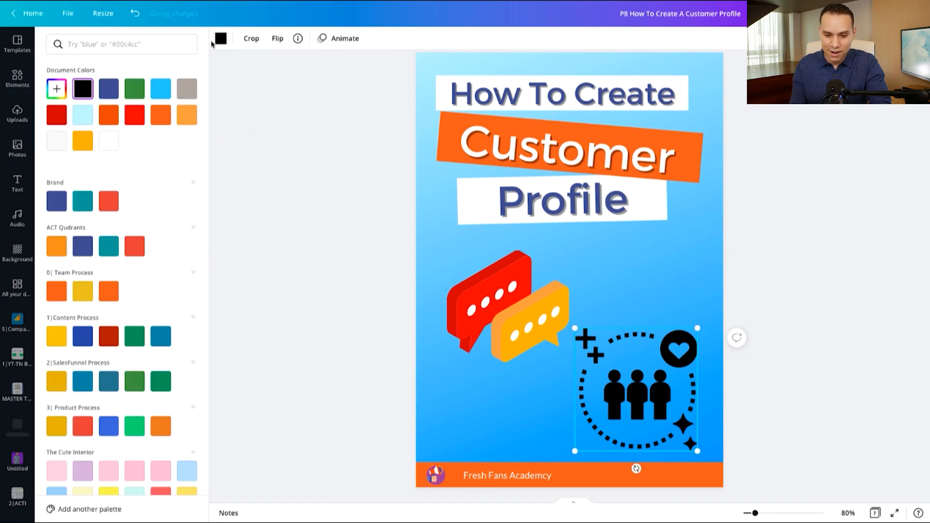
click(108, 141)
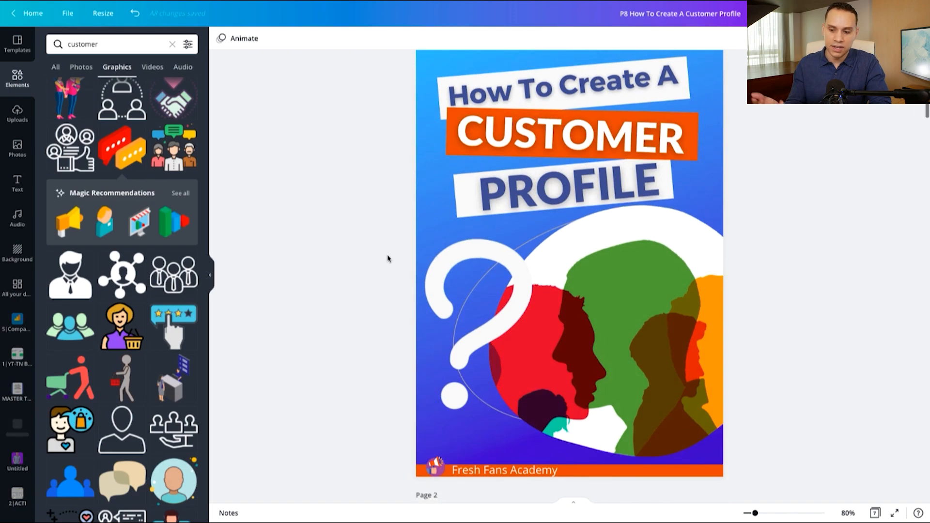
scroll(down, 3)
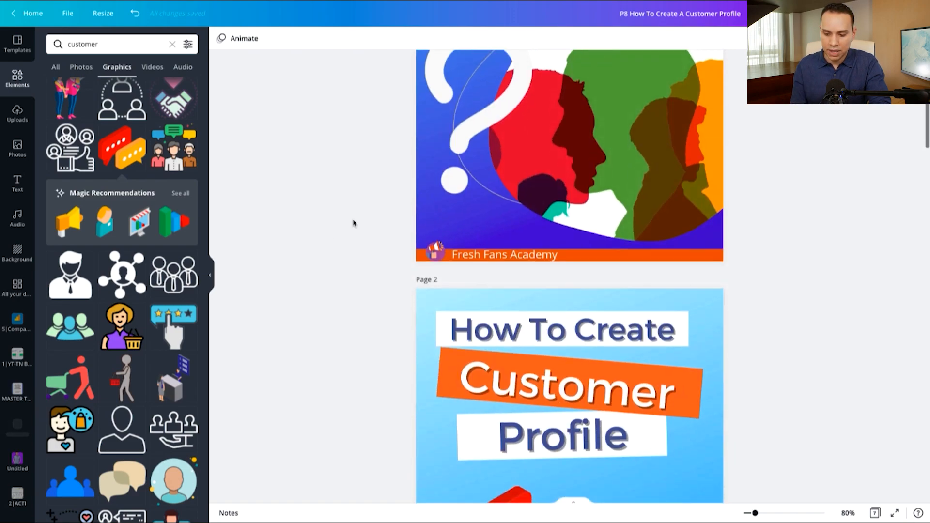
scroll(down, 3)
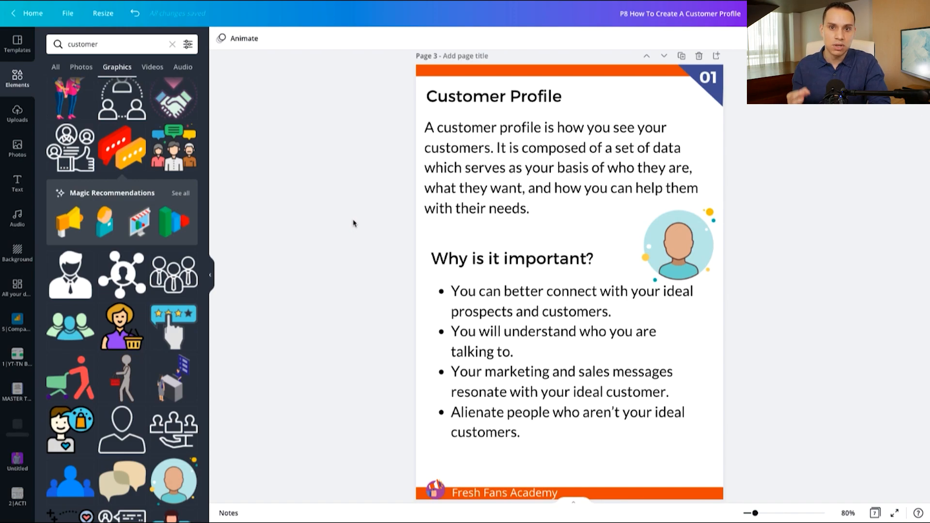
Duplicate the Customer Profile page and clear the copy down to top bar, 01 badge and footer
click(580, 155)
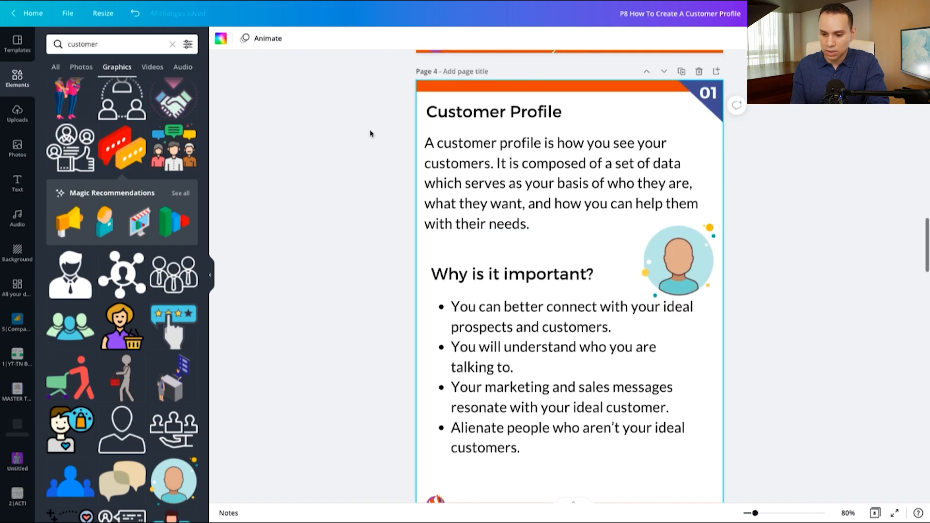
scroll(down, 3)
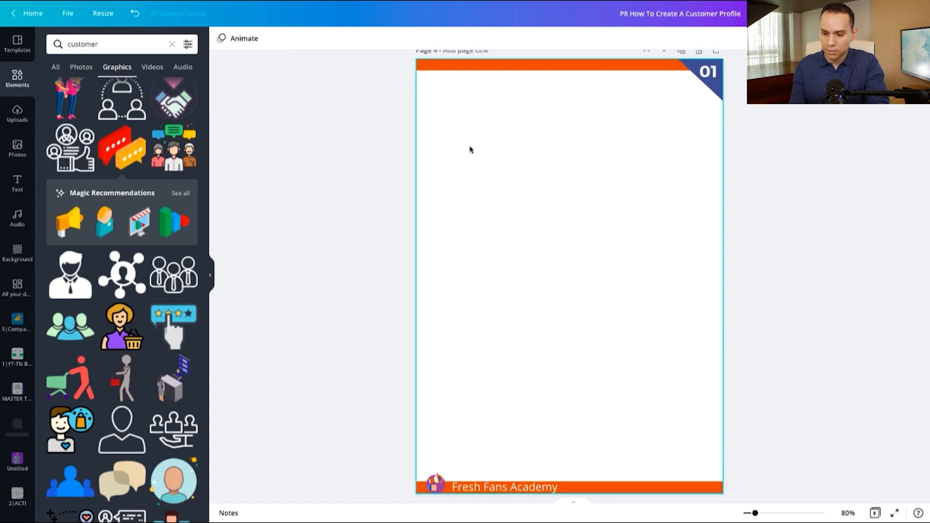
mouse_move(520, 244)
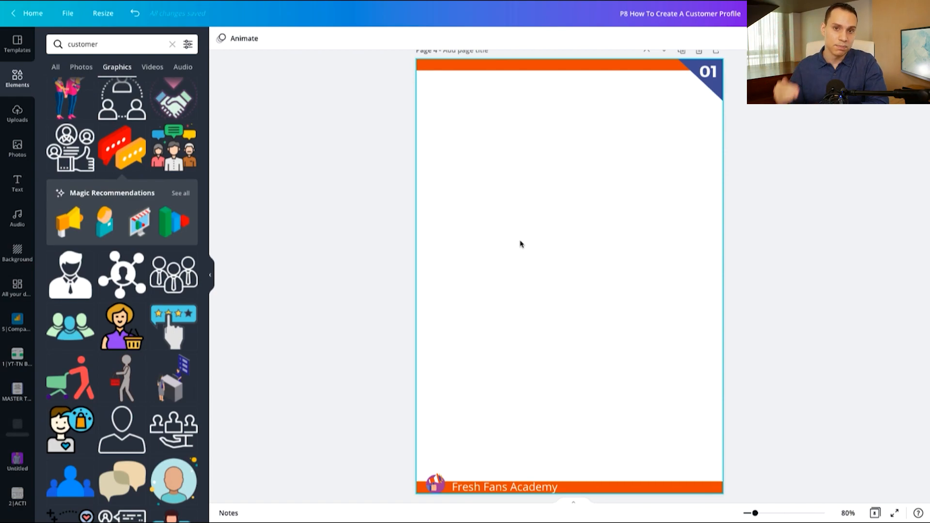
click(703, 79)
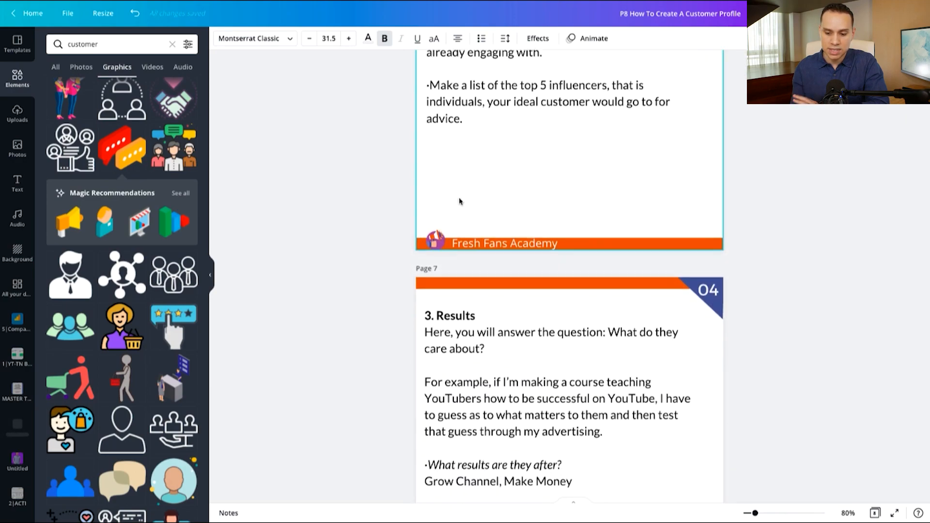
scroll(down, 3)
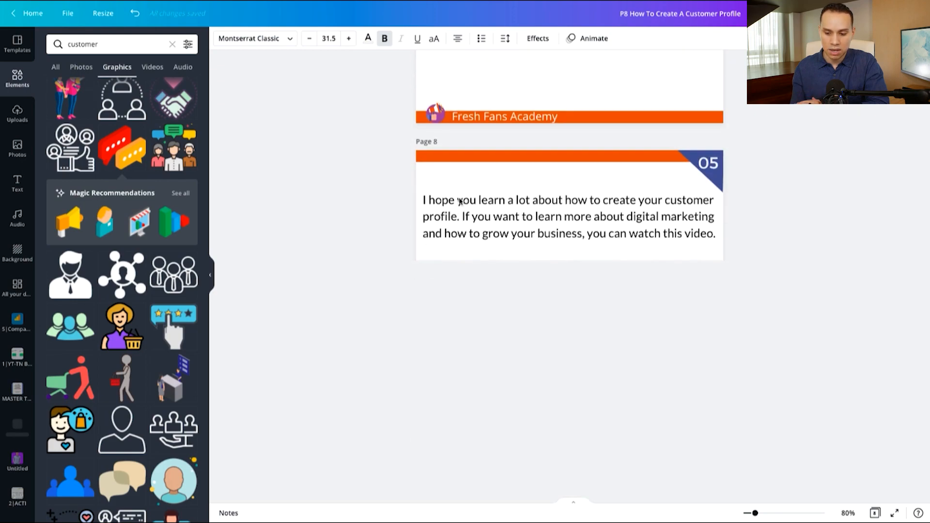
scroll(down, 3)
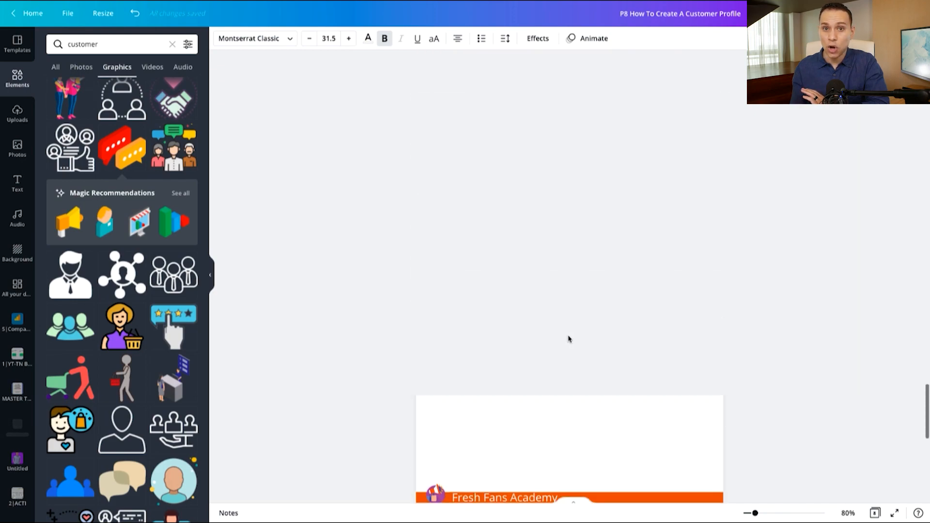
scroll(down, 3)
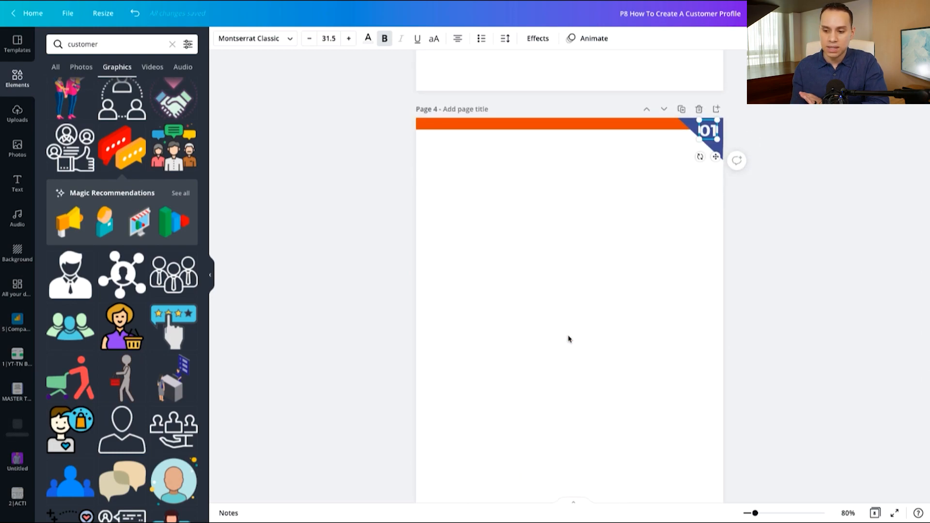
scroll(down, 3)
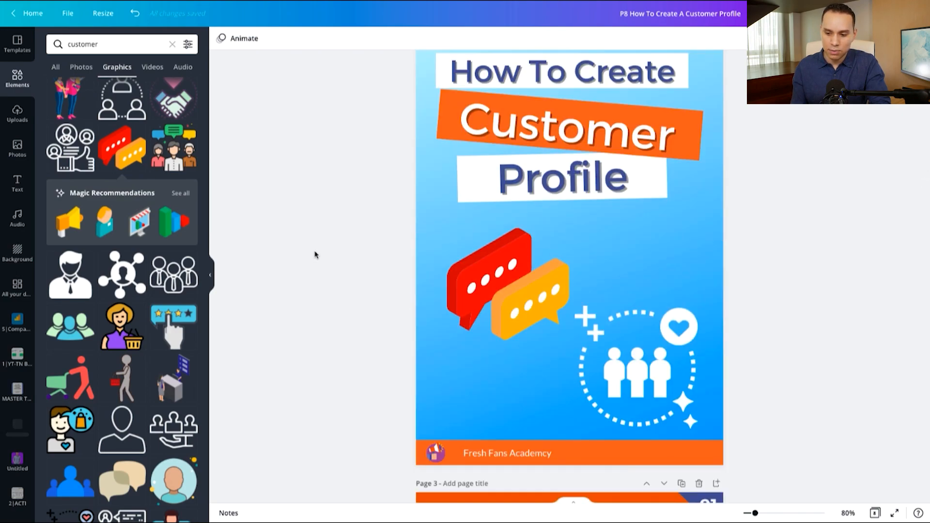
scroll(down, 3)
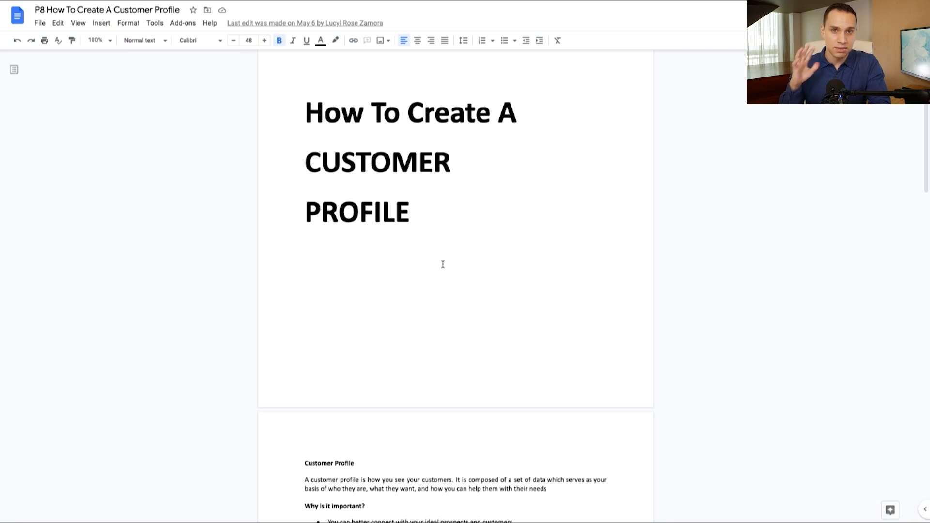
Scroll through the Customer Profile manuscript to its Watch Now ending and back
scroll(down, 3)
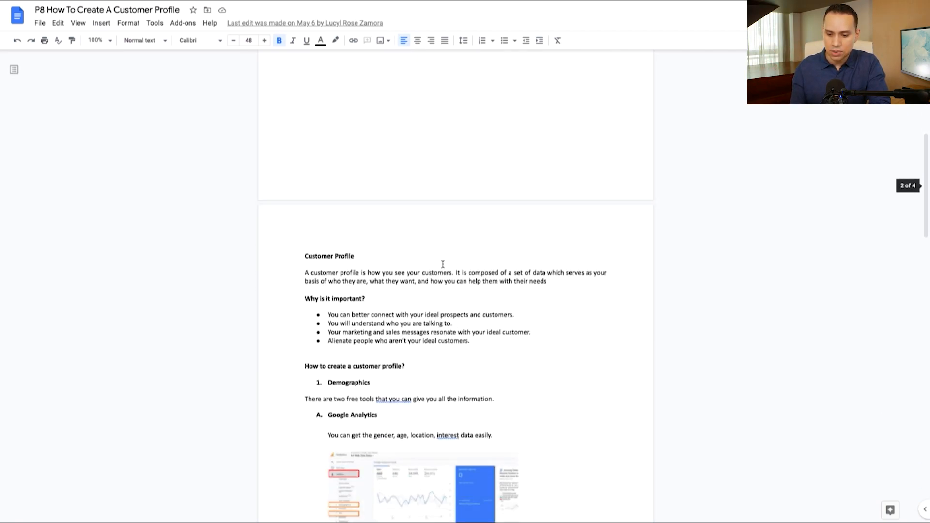
scroll(down, 3)
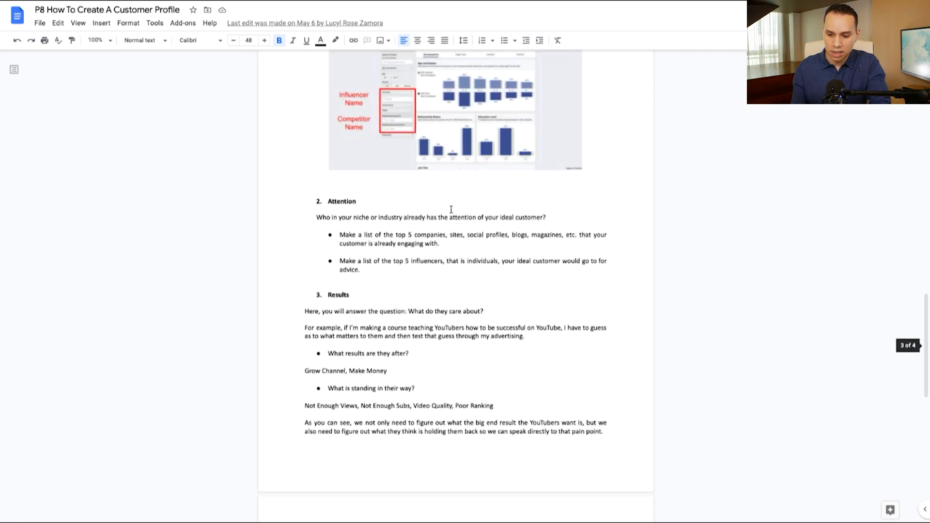
scroll(down, 3)
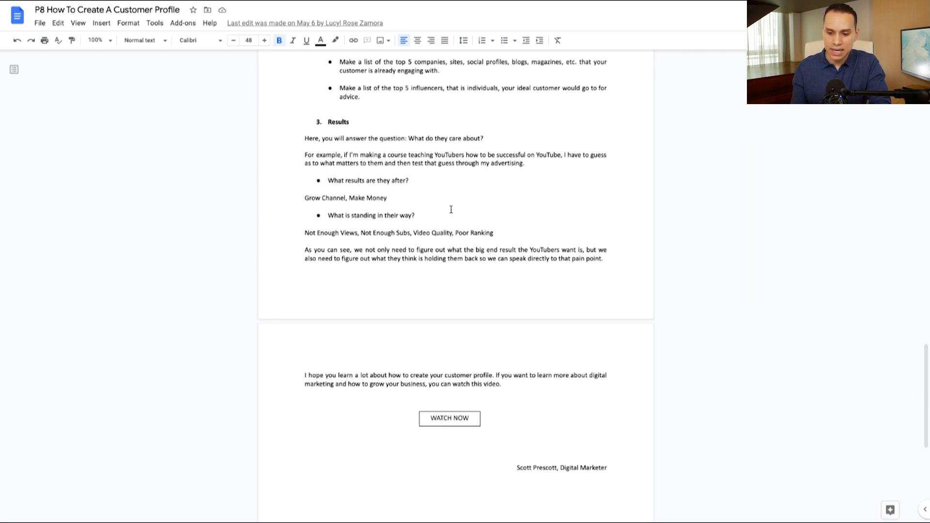
scroll(up, 3)
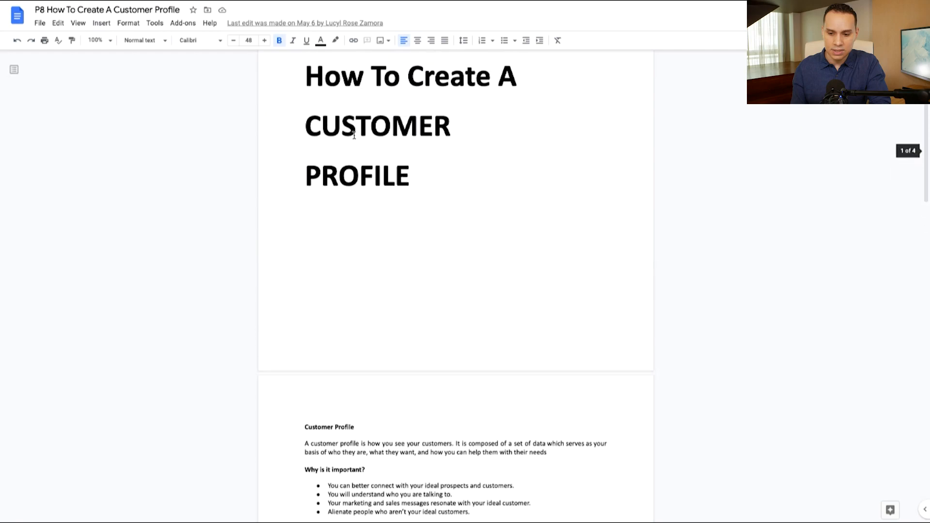
scroll(down, 3)
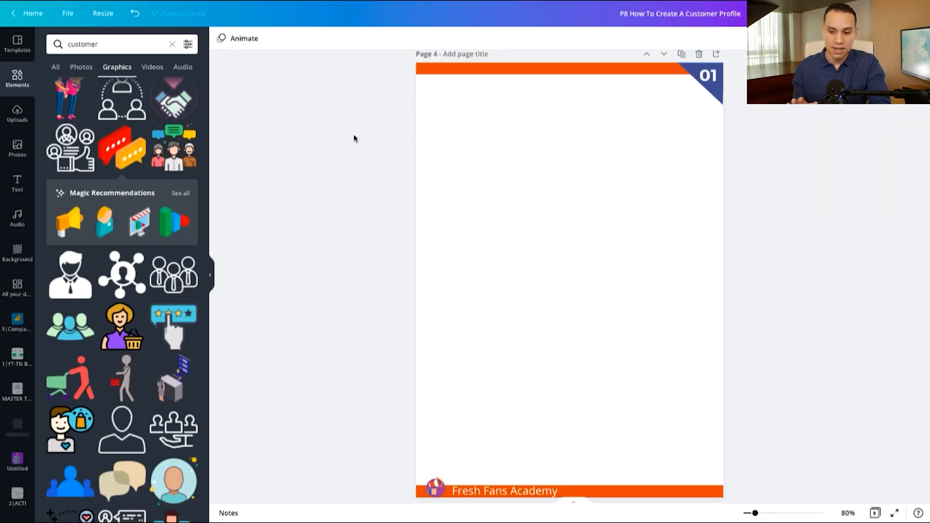
Review the Demographics page in Canva and return to the Google Docs manuscript
scroll(down, 3)
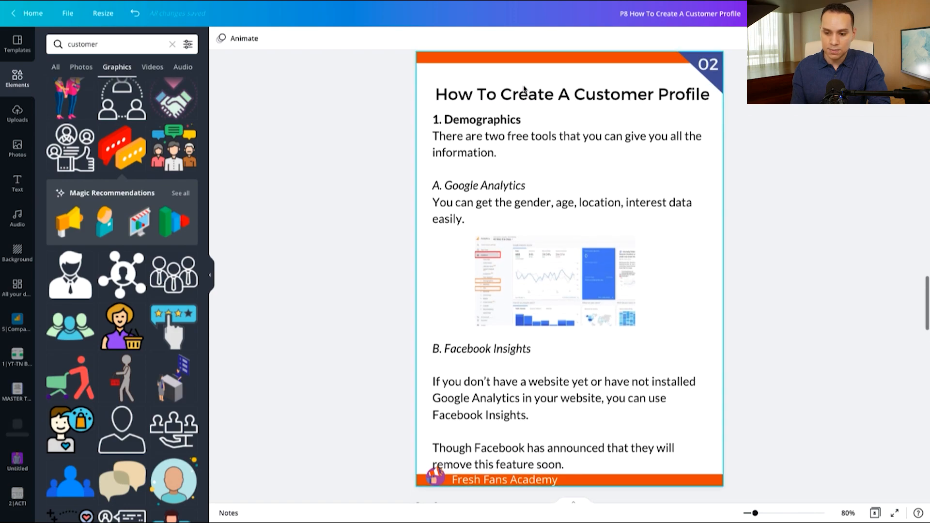
click(569, 94)
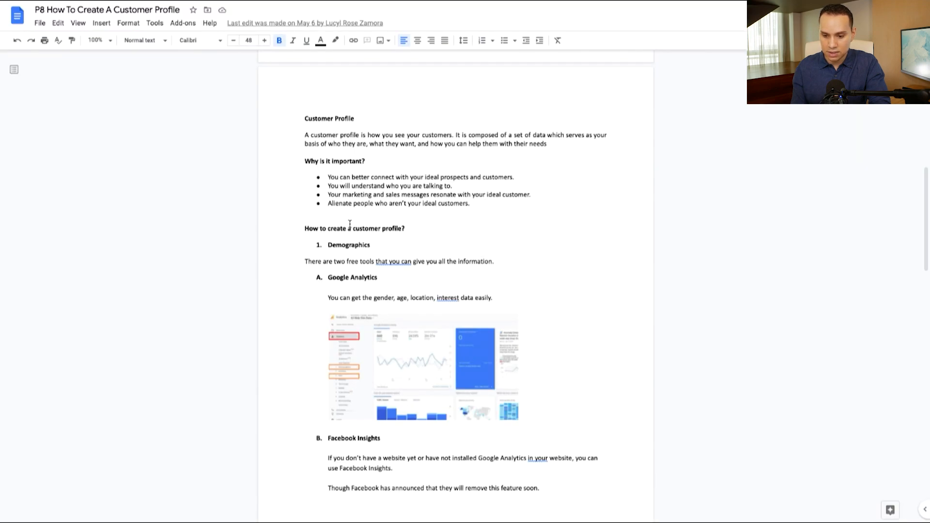
Copy the Demographics heading and two-free-tools sentence into the Canva text box
drag(329, 244, 491, 260)
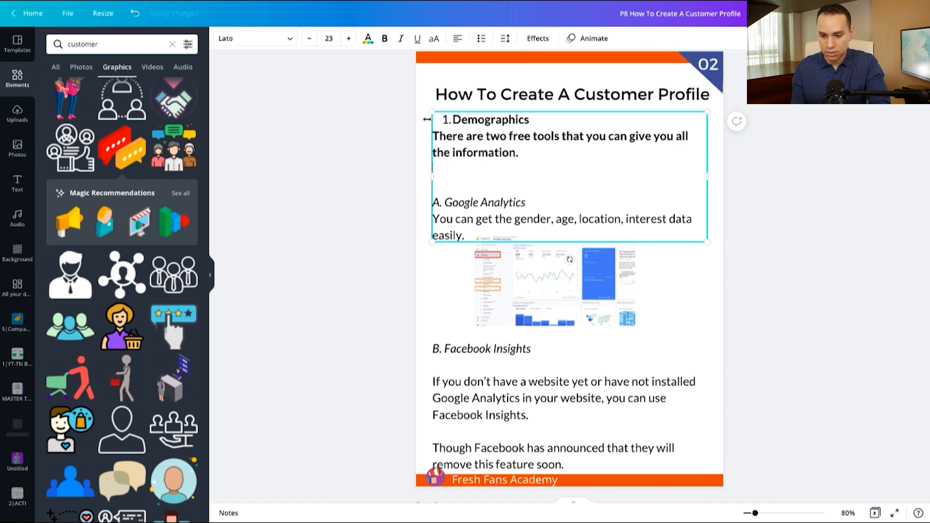
drag(433, 136, 519, 152)
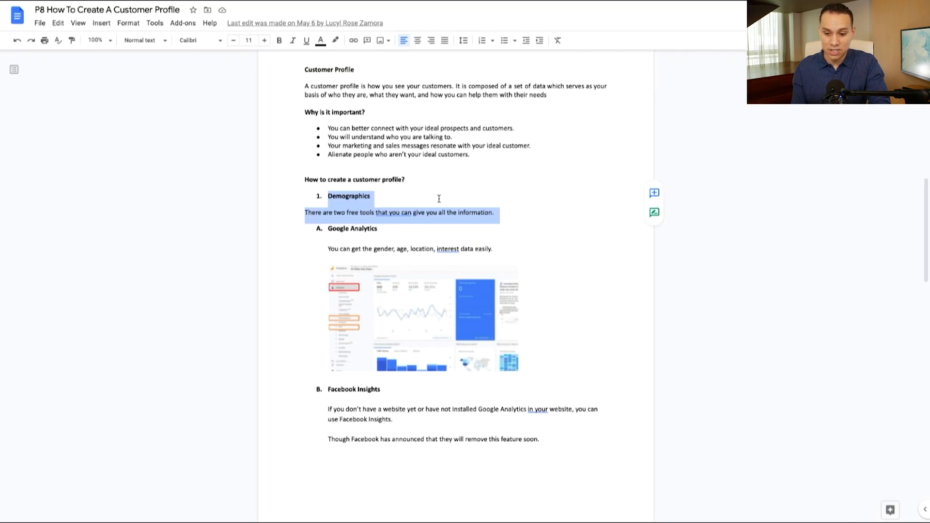
scroll(down, 3)
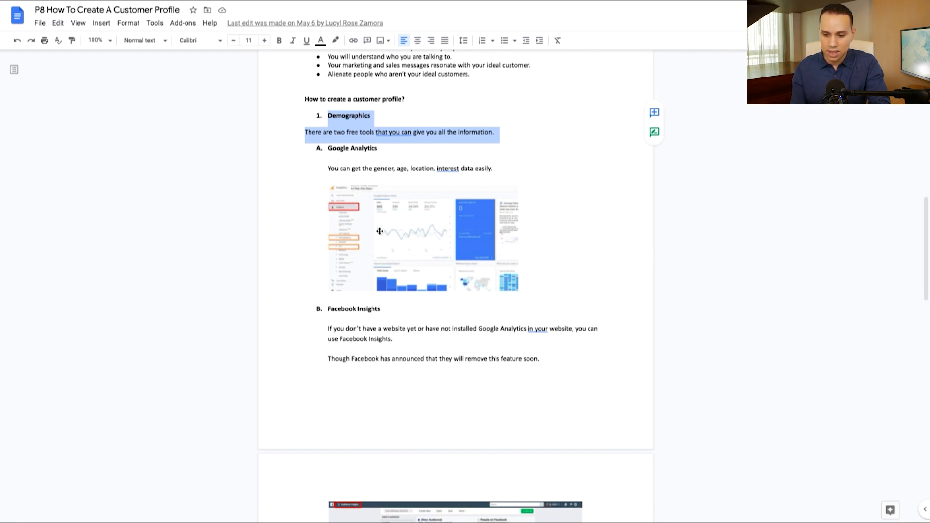
click(423, 237)
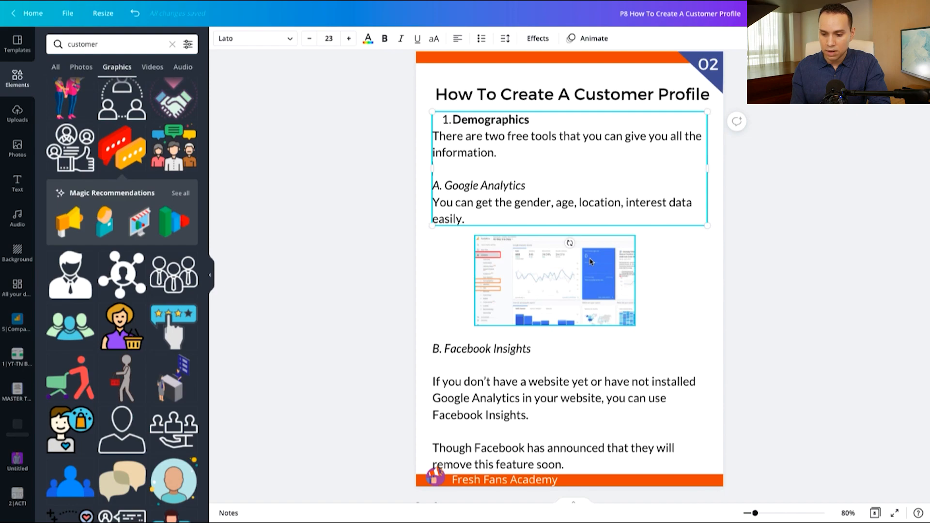
Enlarge the Google Analytics screenshot beneath its caption on the Demographics page
click(553, 281)
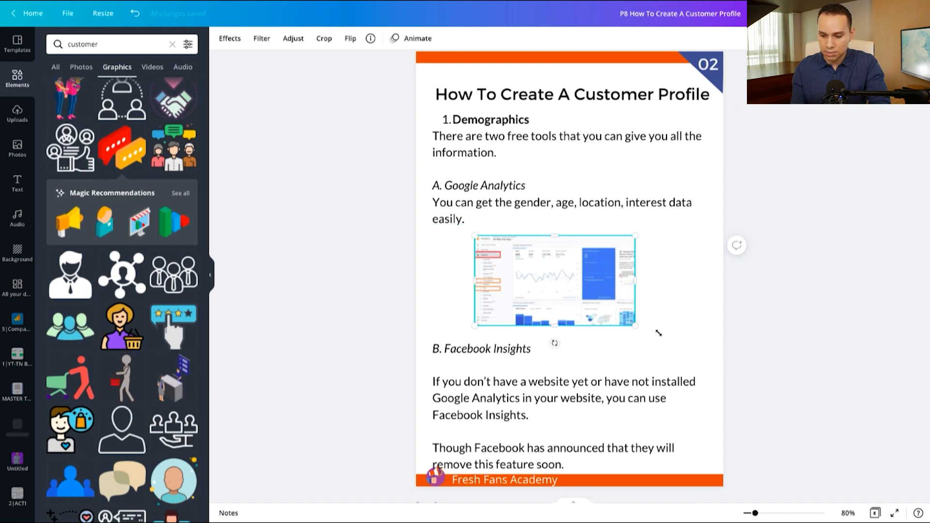
drag(638, 329, 665, 338)
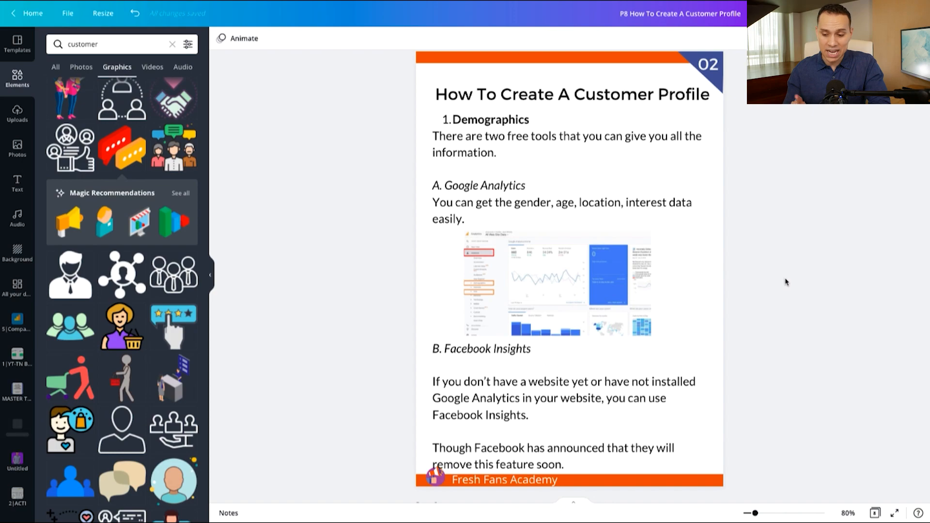
Scroll to page 4 and remove the avatar icon beside 'Why is it important?'
scroll(down, 3)
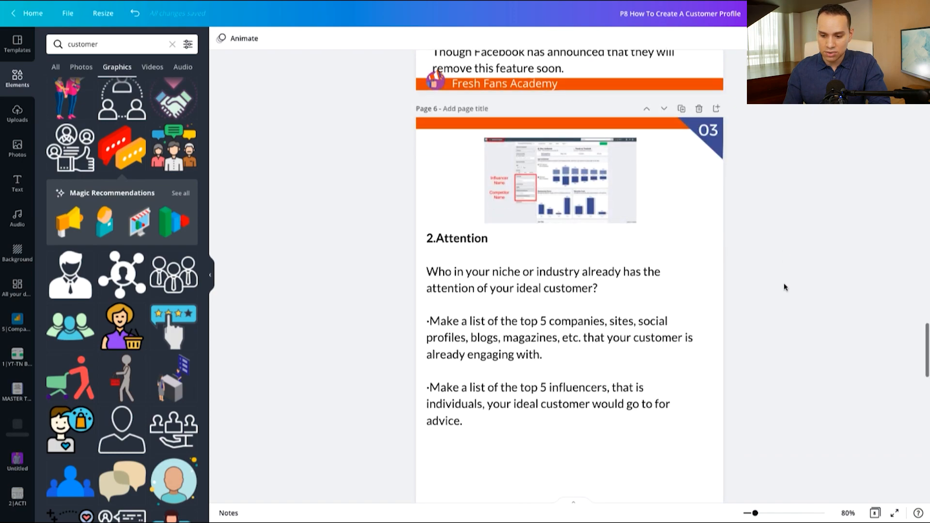
scroll(down, 3)
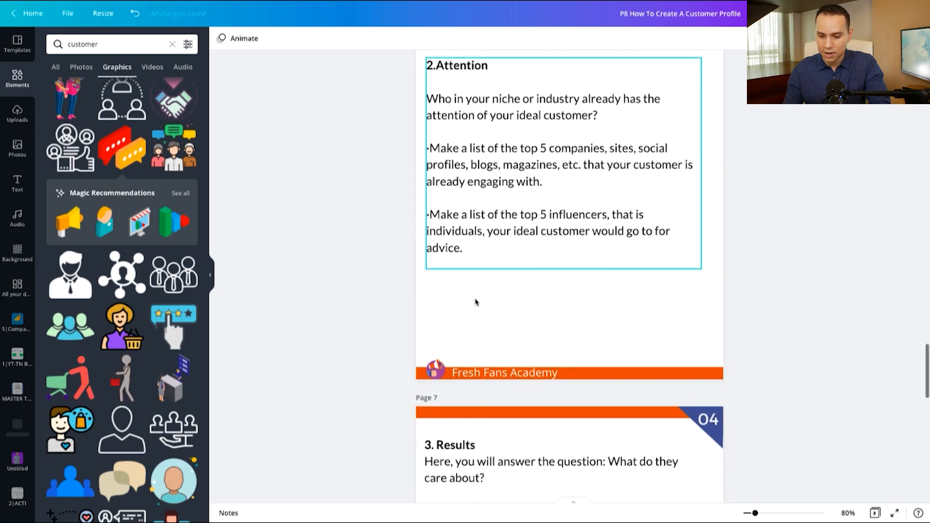
scroll(down, 3)
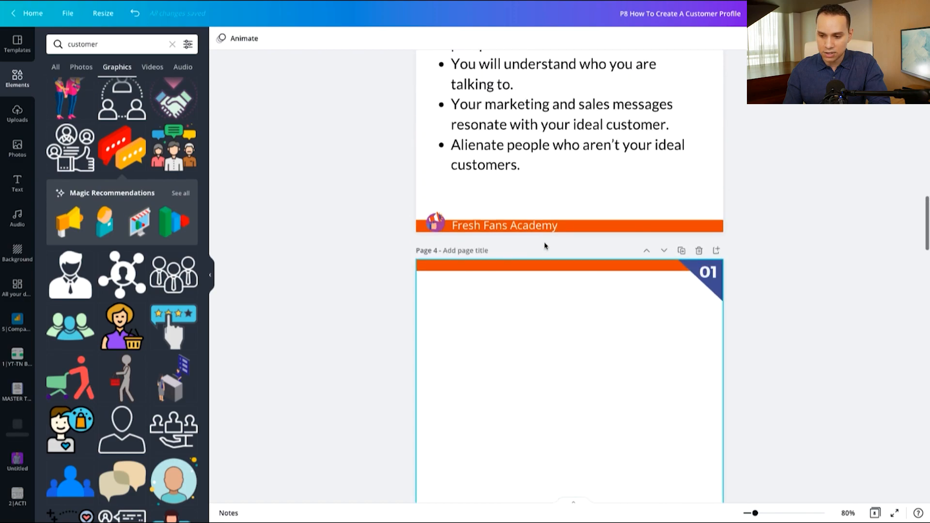
scroll(down, 3)
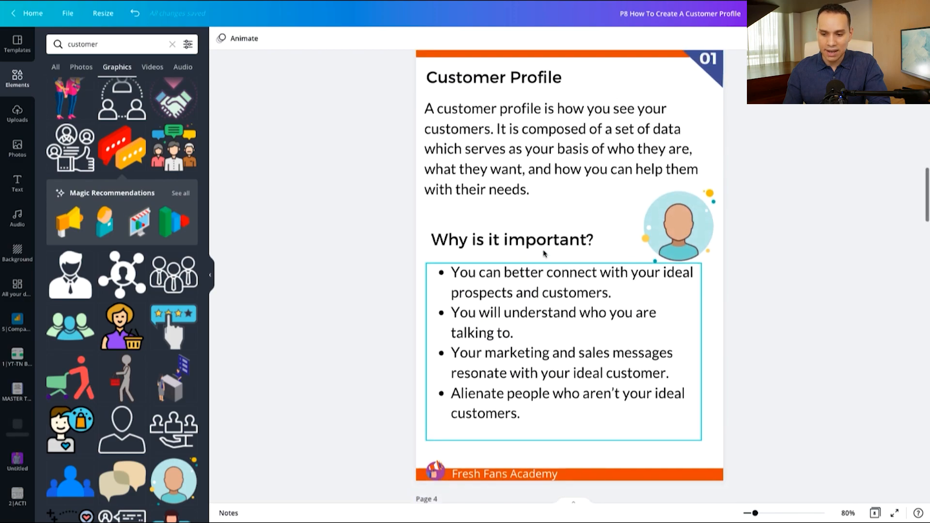
click(678, 235)
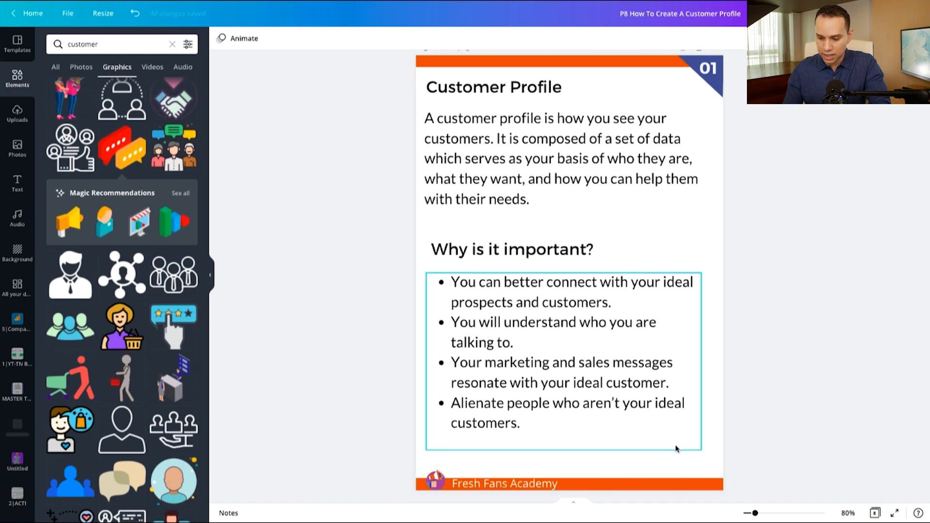
click(706, 456)
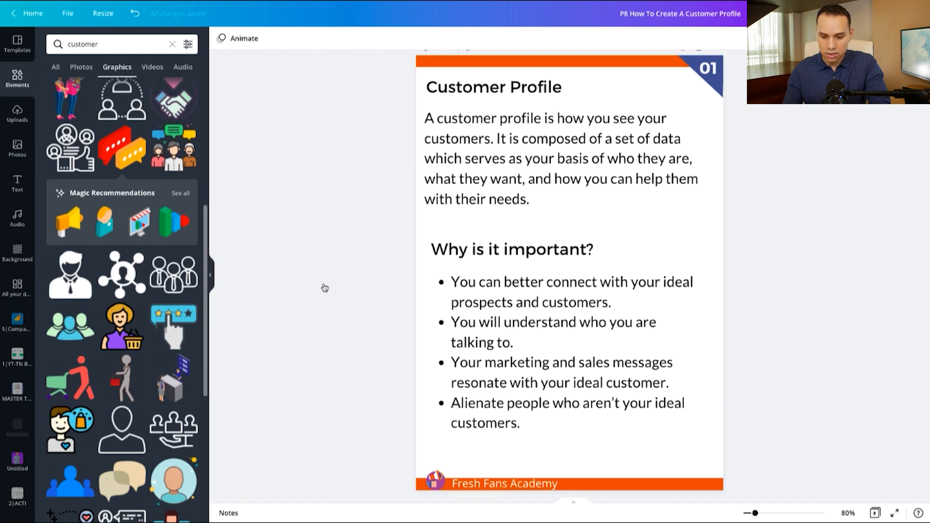
Add the star-rating hand icon beside the heading, deleting a stray selection
click(568, 274)
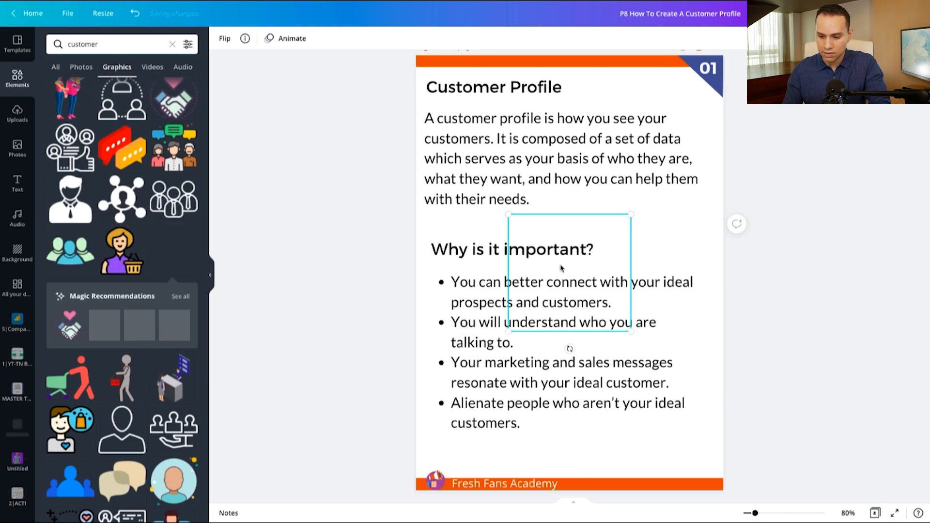
click(173, 239)
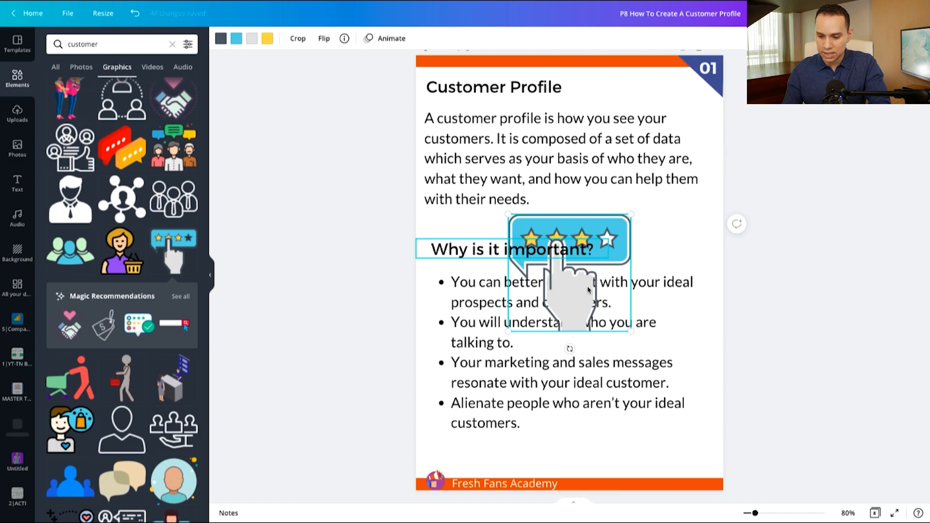
key(Delete)
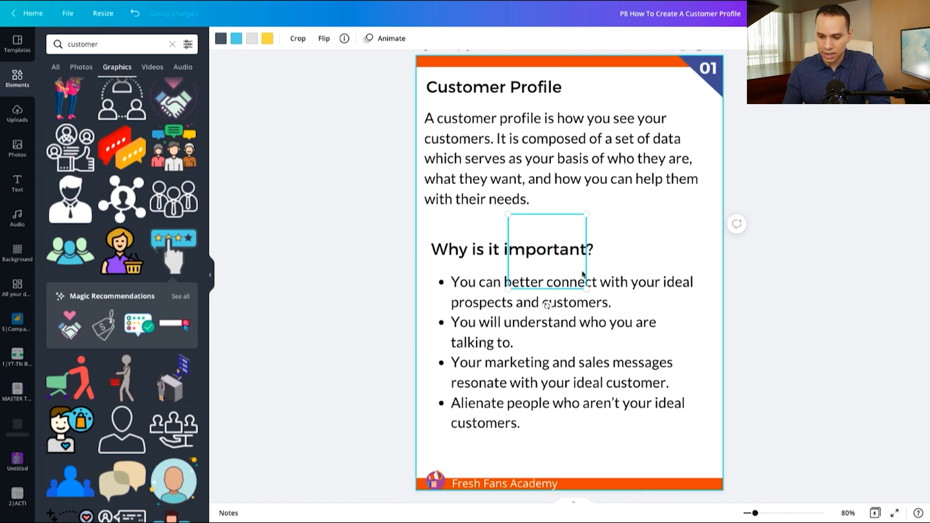
mouse_move(540, 227)
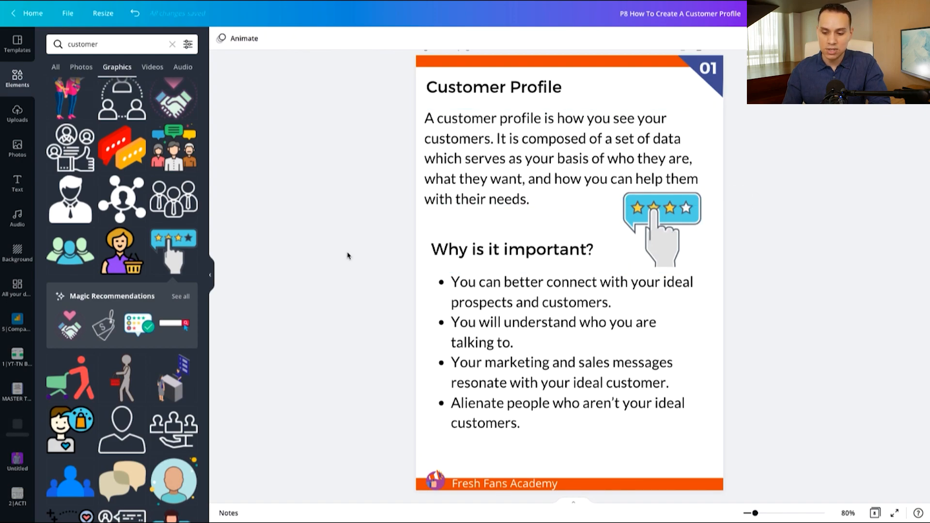
mouse_move(321, 263)
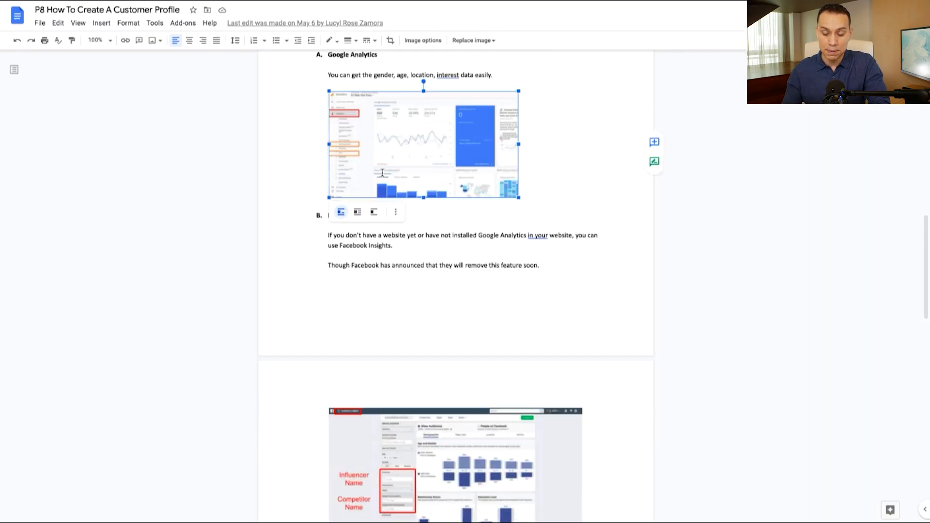
Prefix the Demographics heading with '1. ' in the Google Docs manuscript
scroll(down, 3)
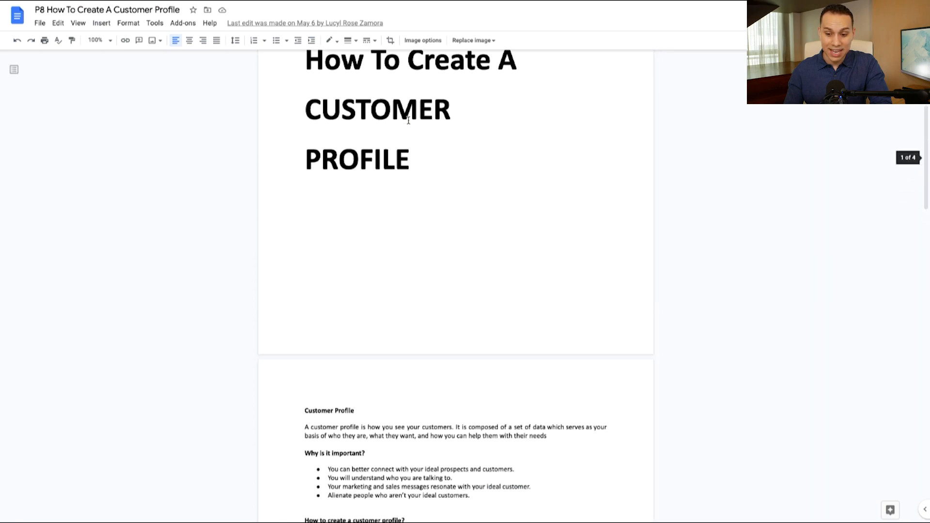
scroll(down, 3)
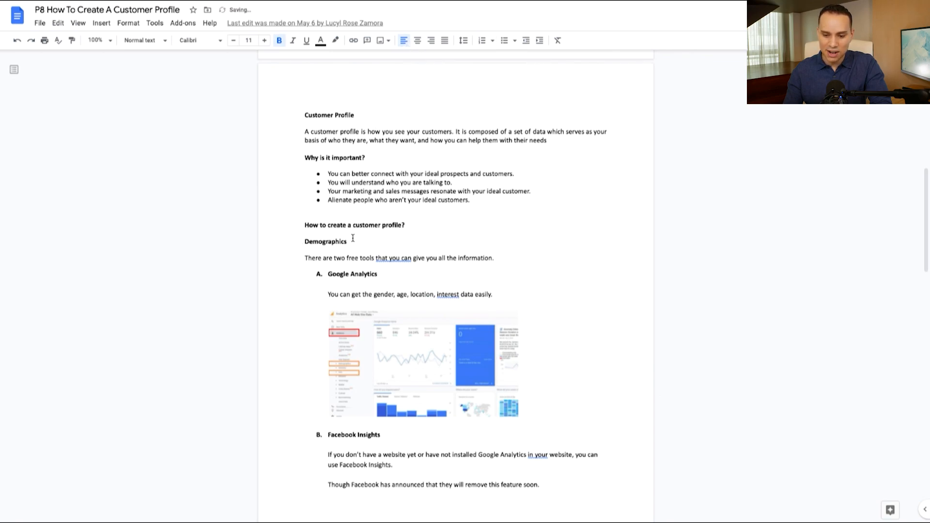
click(482, 40)
text(1. )
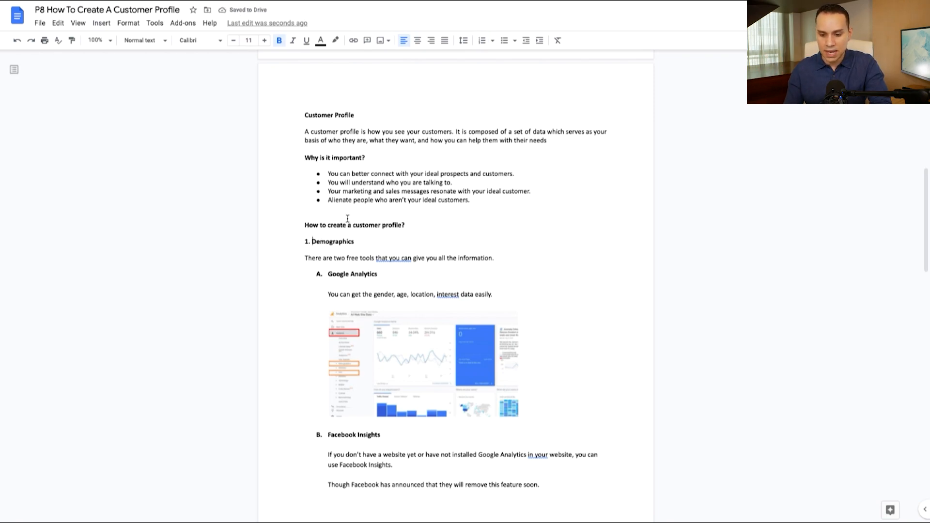
click(39, 23)
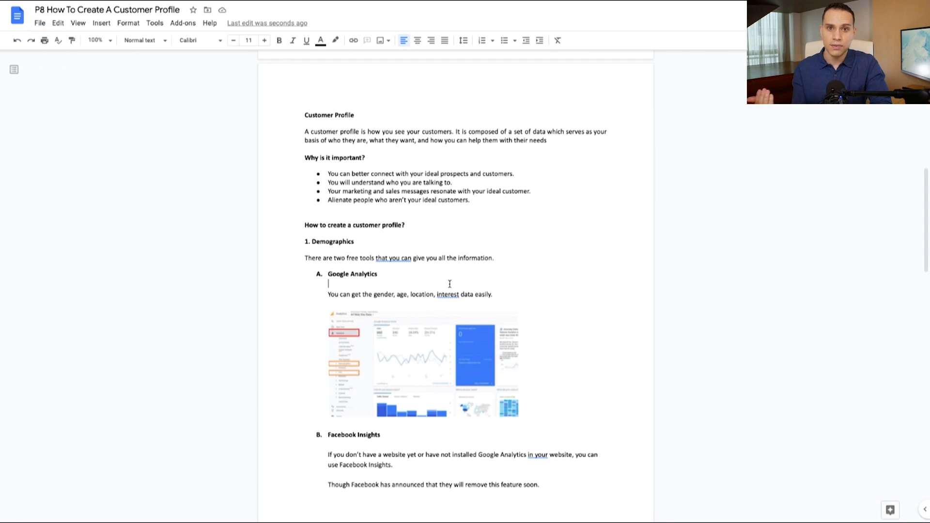
scroll(down, 3)
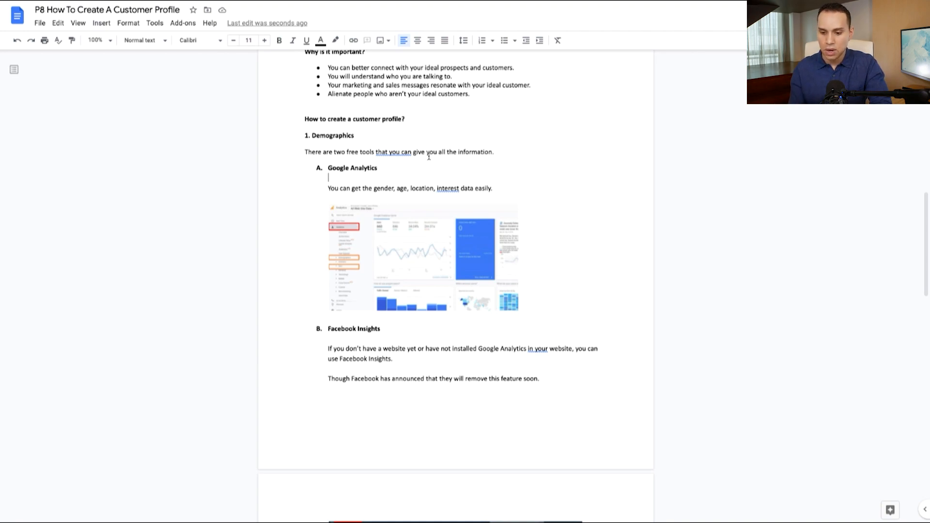
mouse_move(429, 159)
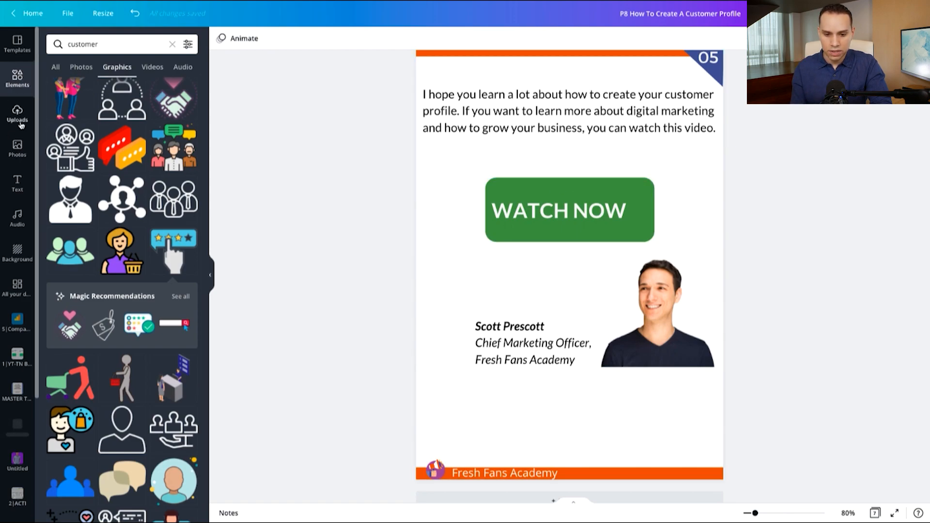
Add a square from Lines & Shapes onto the closing WATCH NOW page
click(172, 43)
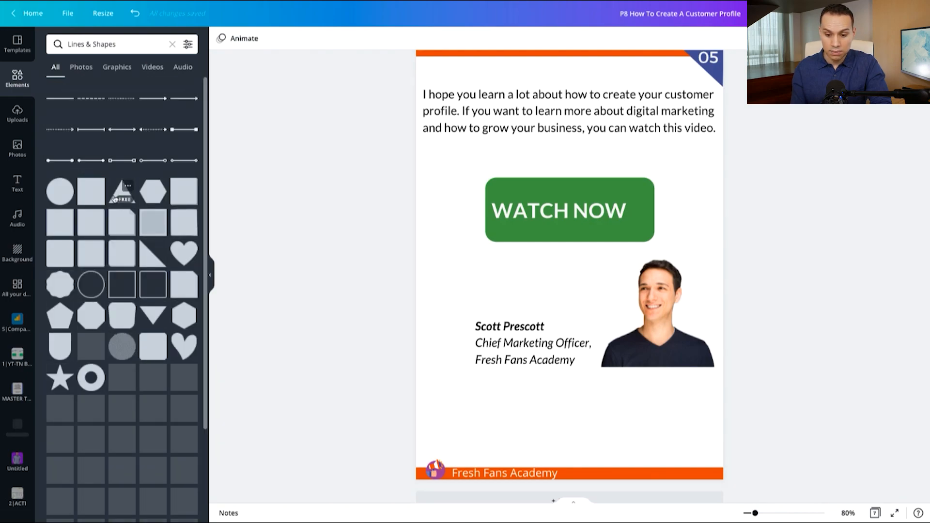
scroll(down, 3)
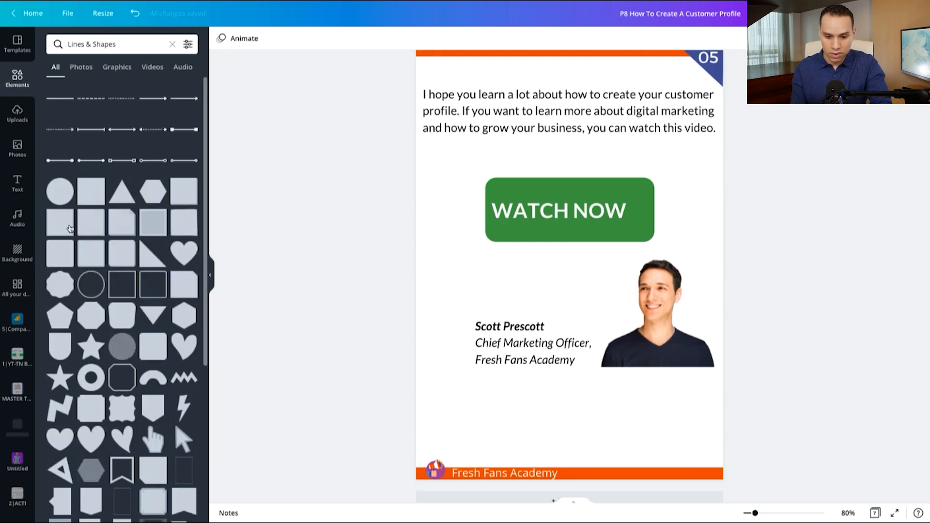
click(569, 209)
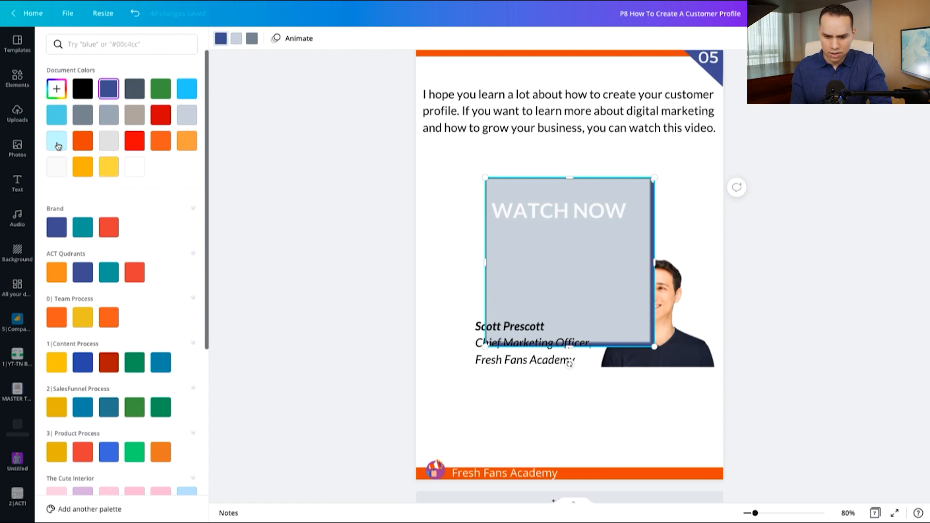
Fill the square dark navy blue and resize it to the WATCH NOW button's footprint
click(57, 114)
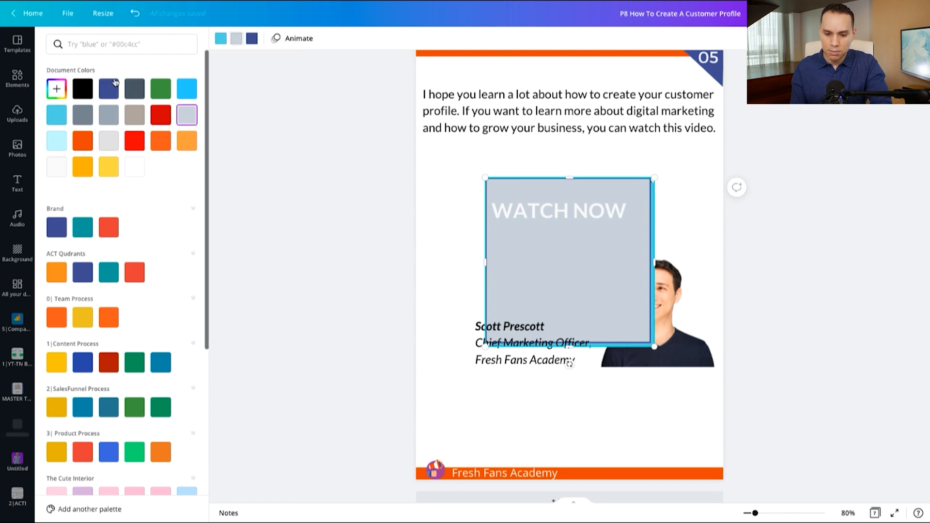
click(109, 88)
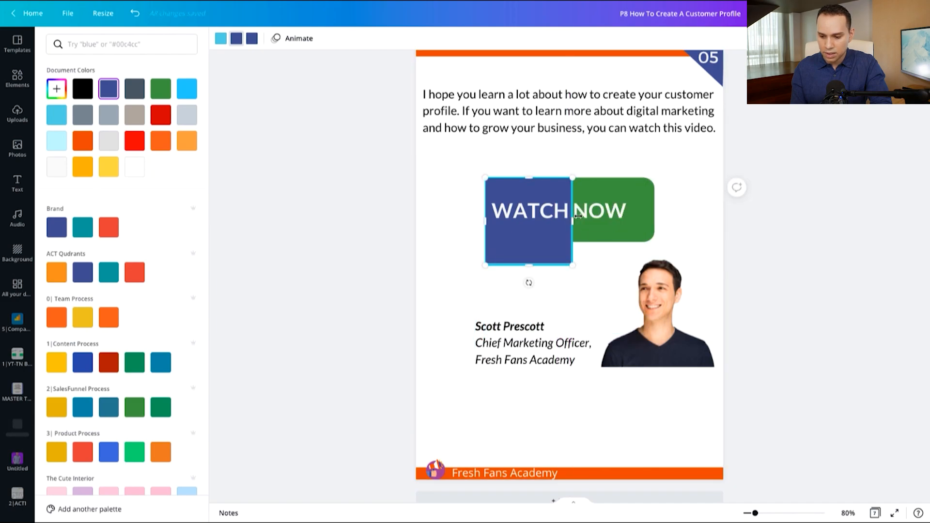
drag(573, 218, 652, 218)
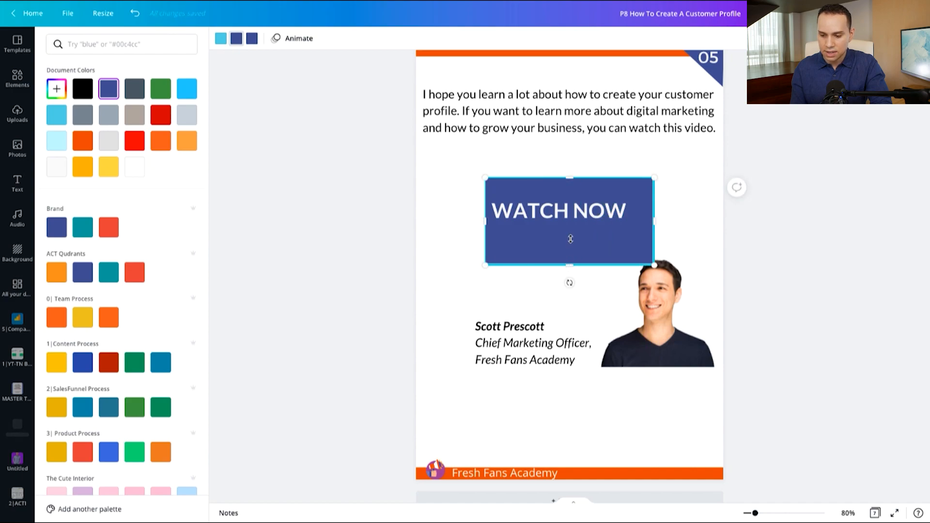
drag(570, 265, 569, 242)
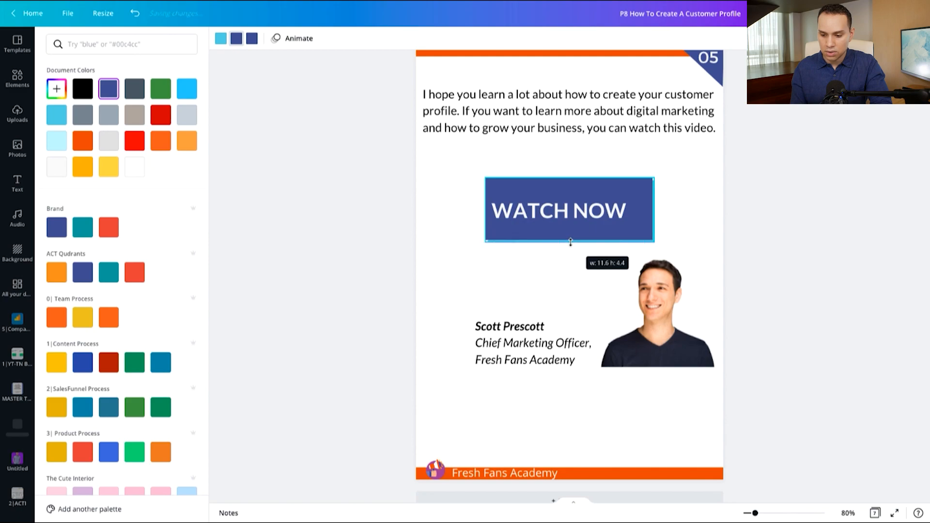
double_click(569, 210)
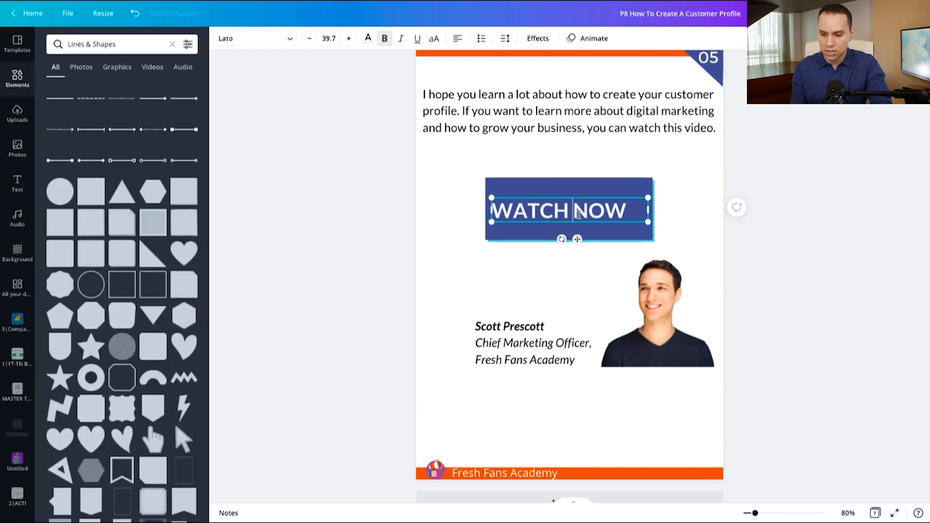
Relabel the button 'Click Here To Watch Now' and group the text with its rectangle
text(Click Here To)
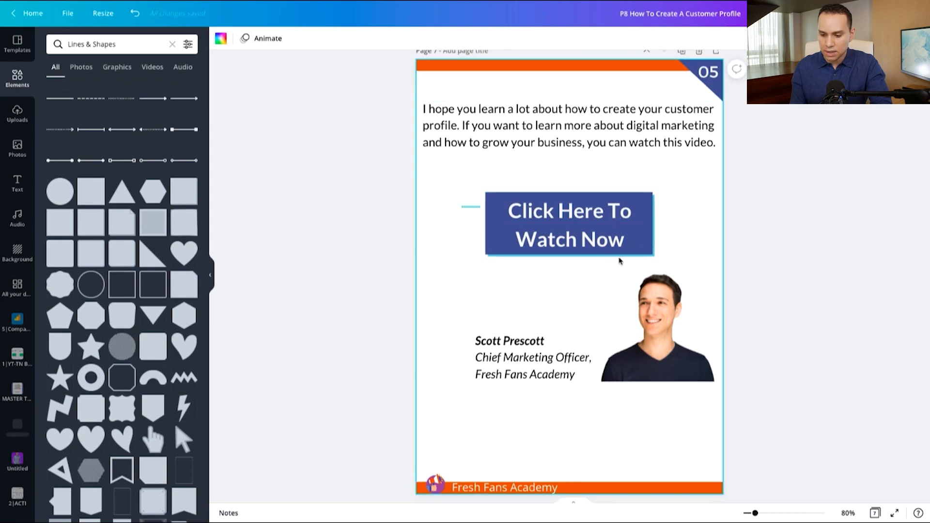
click(568, 224)
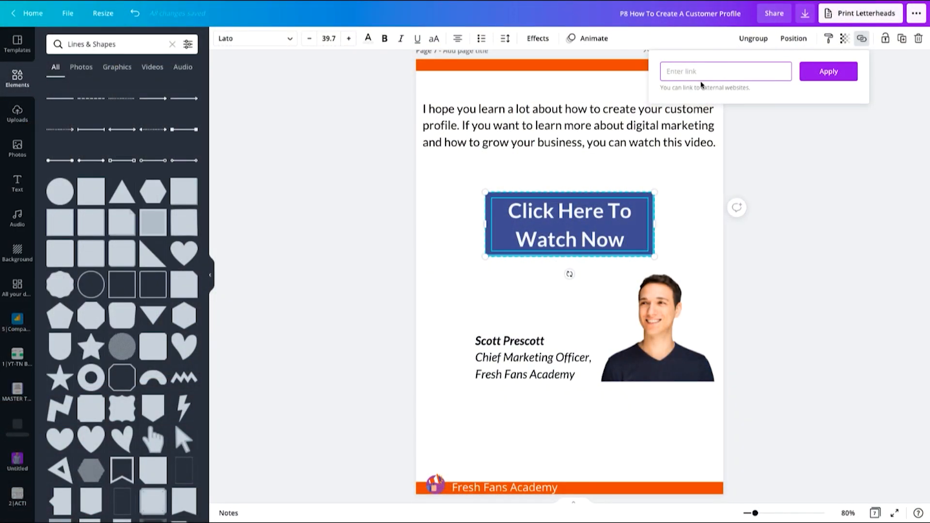
scroll(down, 3)
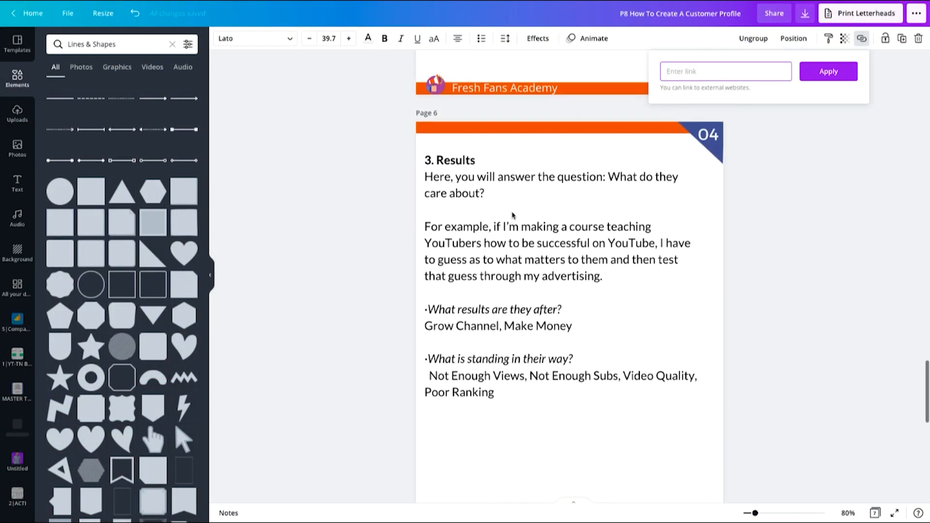